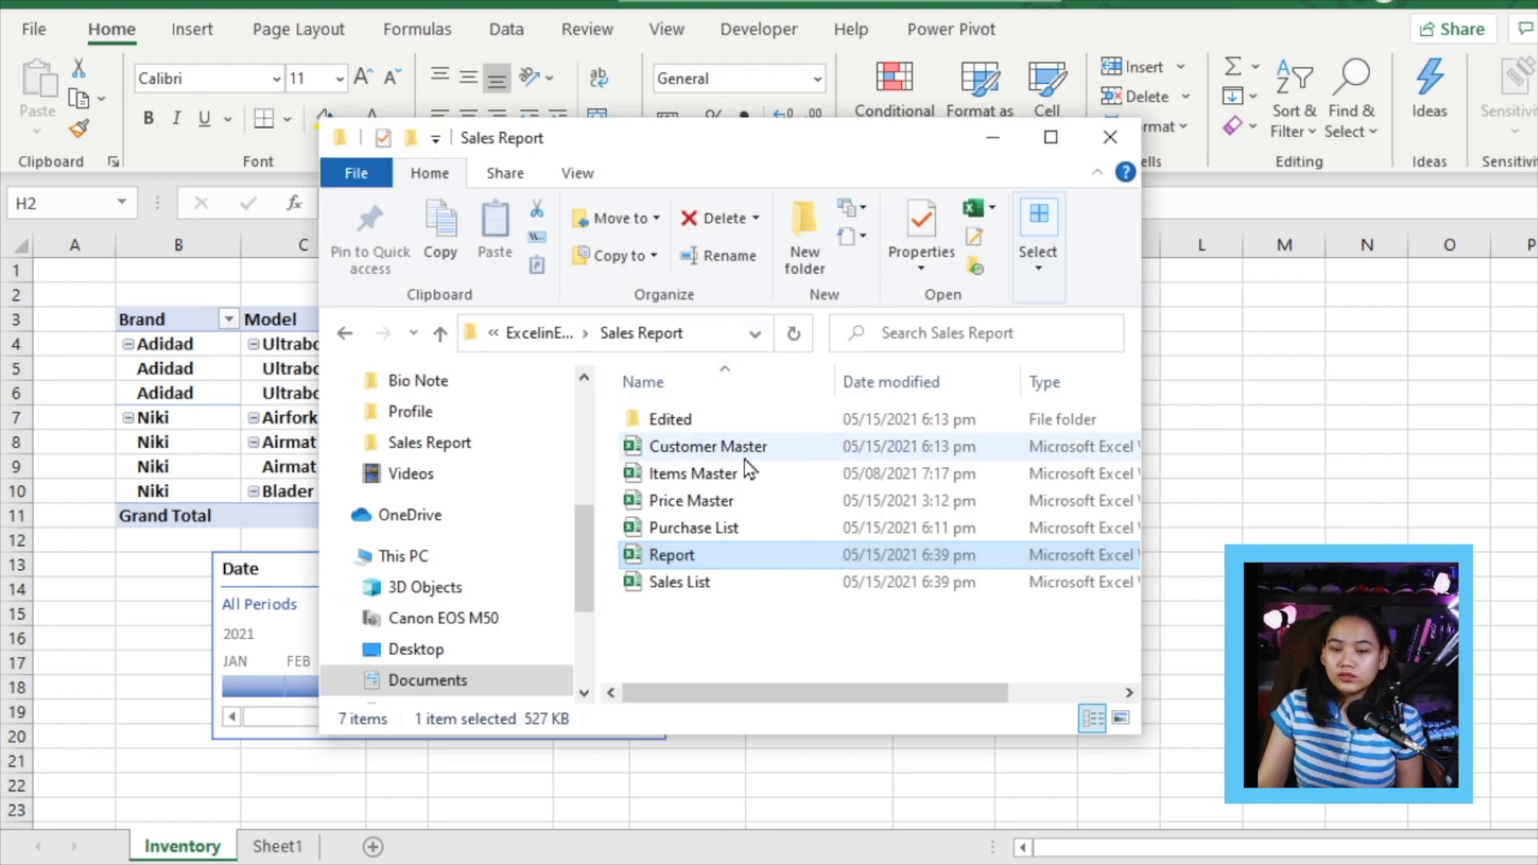
Close the folder of workbooks and launch the Power Pivot data model via Manage.
{"action": "left_click", "coordinate": [690, 500]}
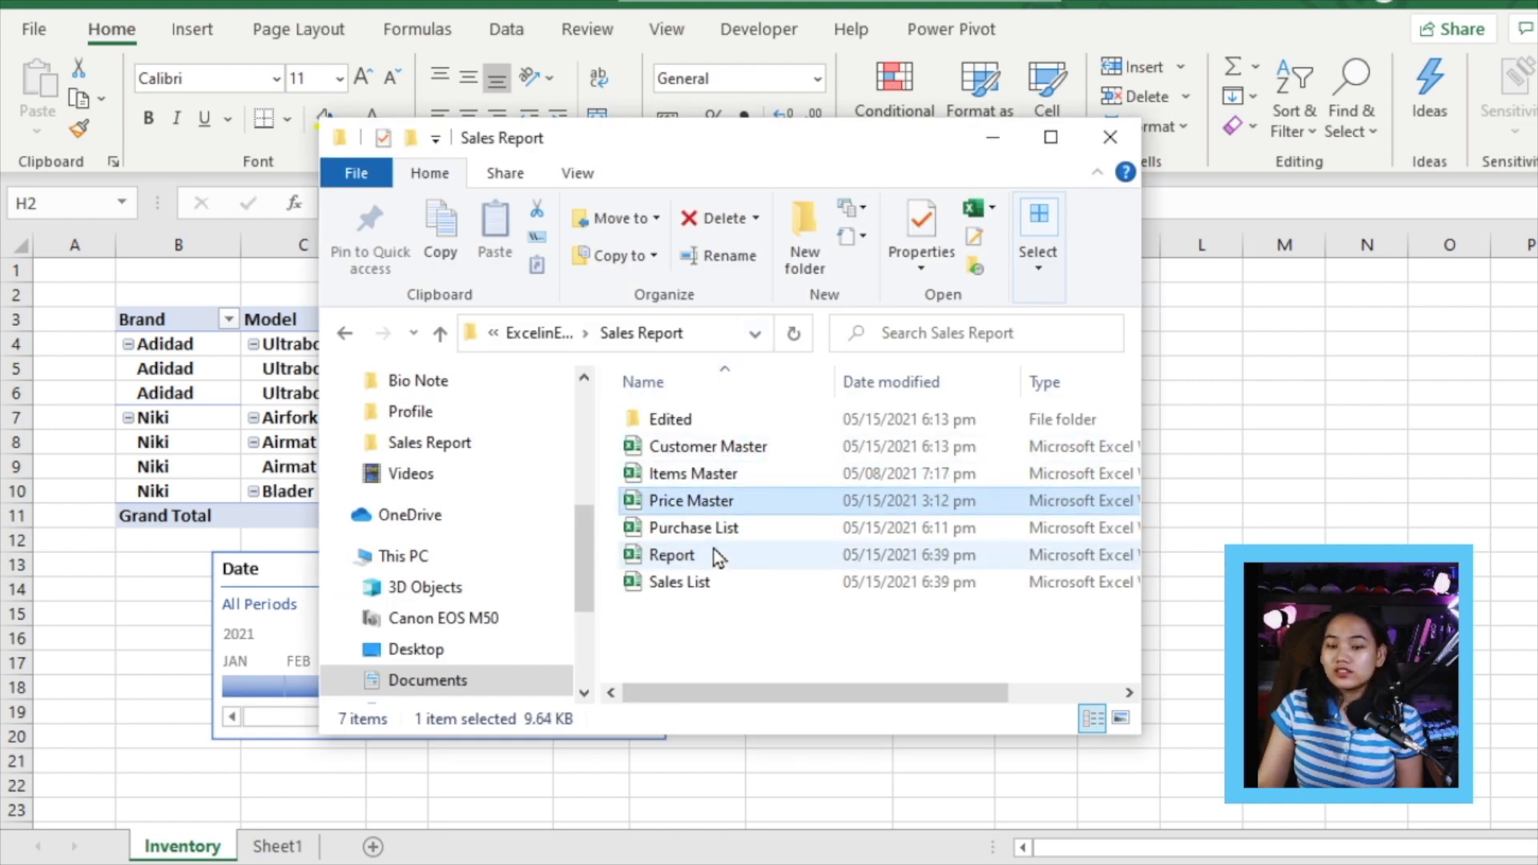
{"action": "left_click", "coordinate": [694, 527]}
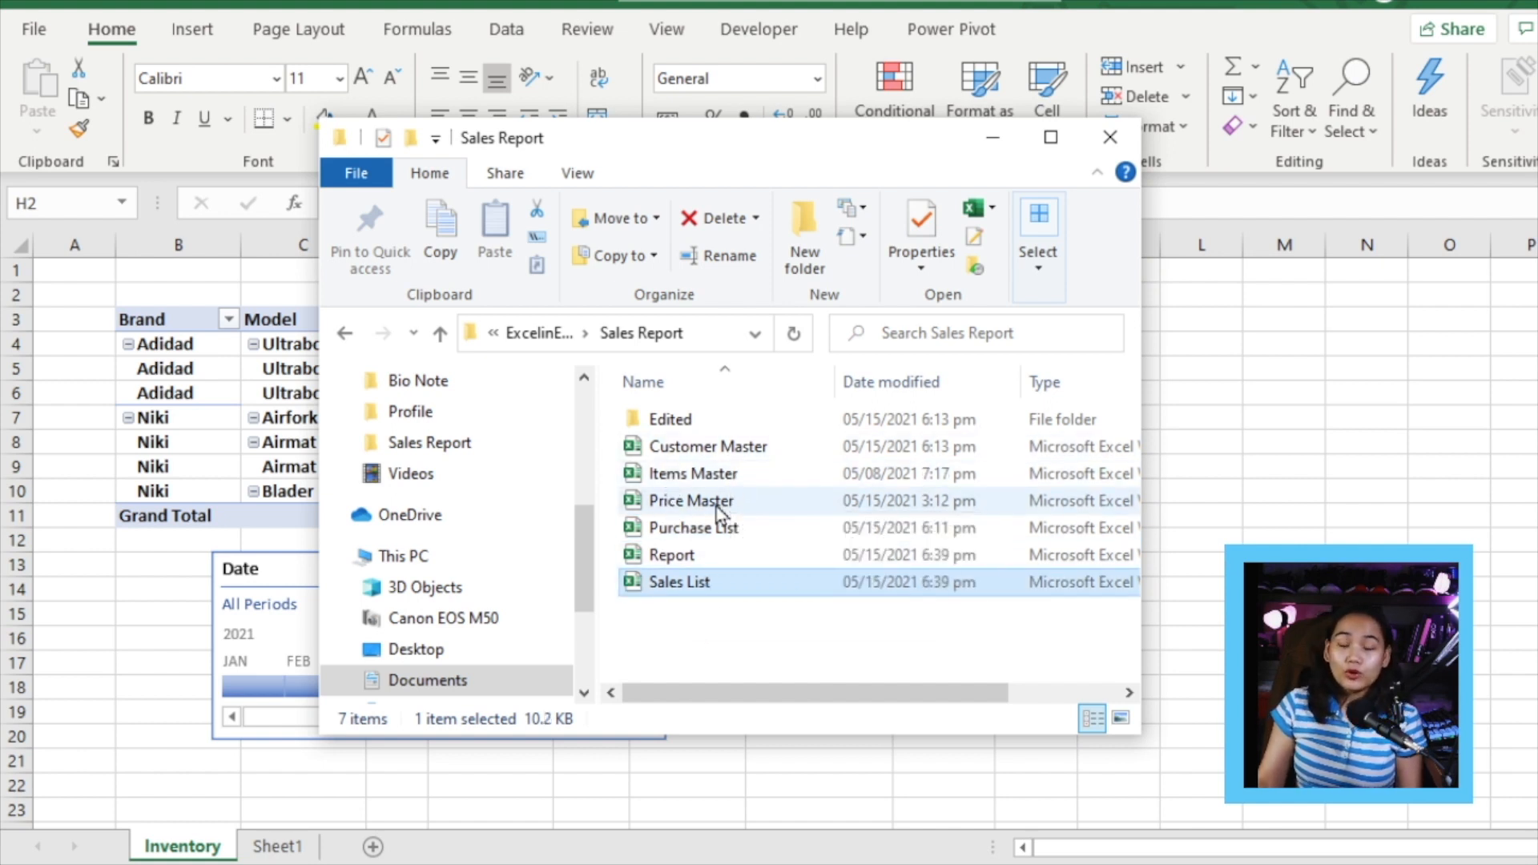
{"action": "mouse_move", "coordinate": [691, 500]}
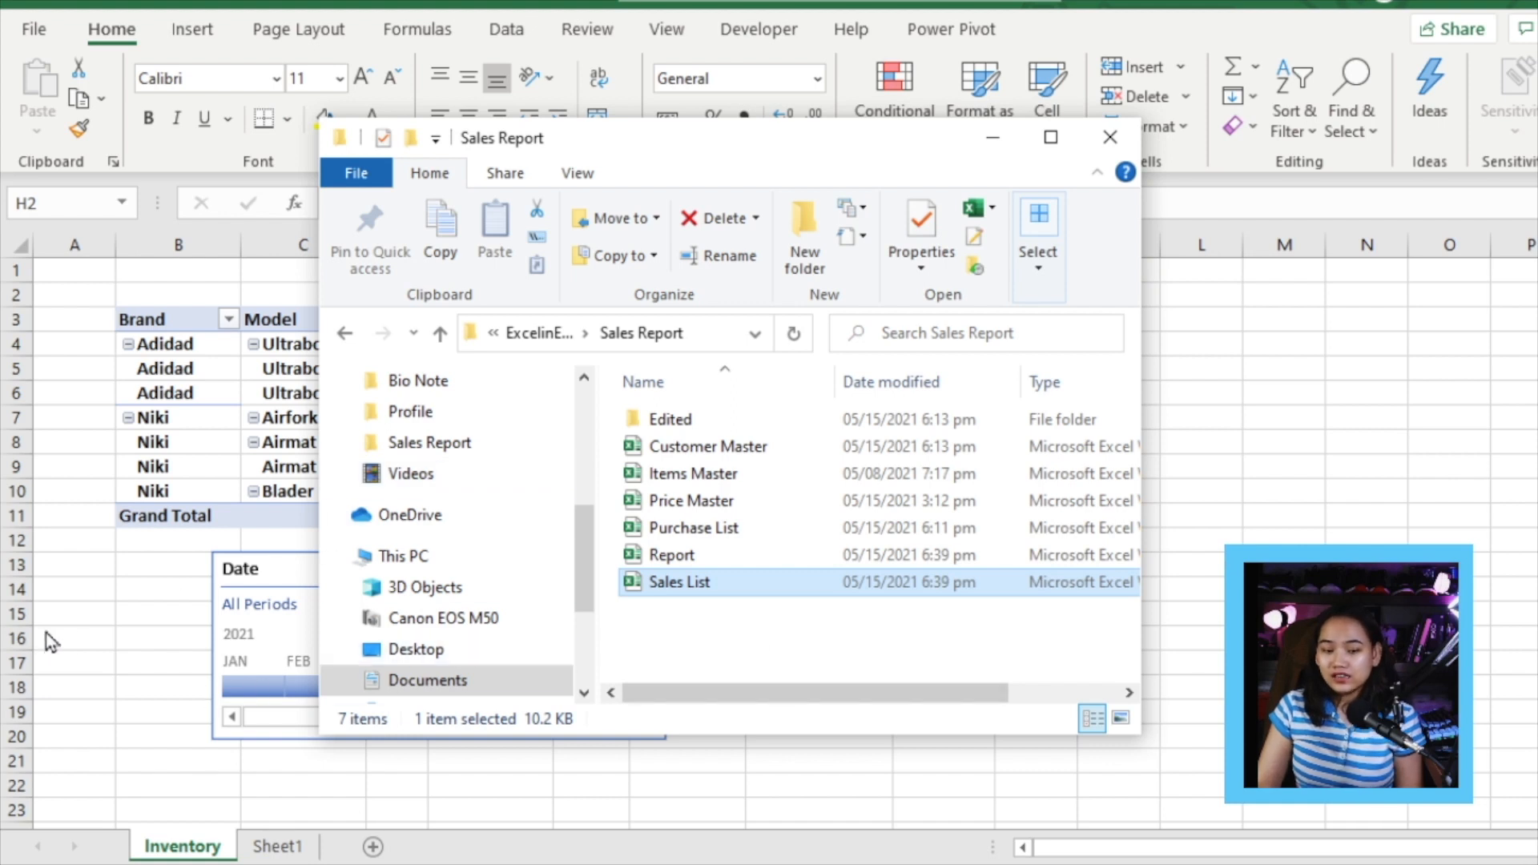
{"action": "left_click", "coordinate": [1108, 136]}
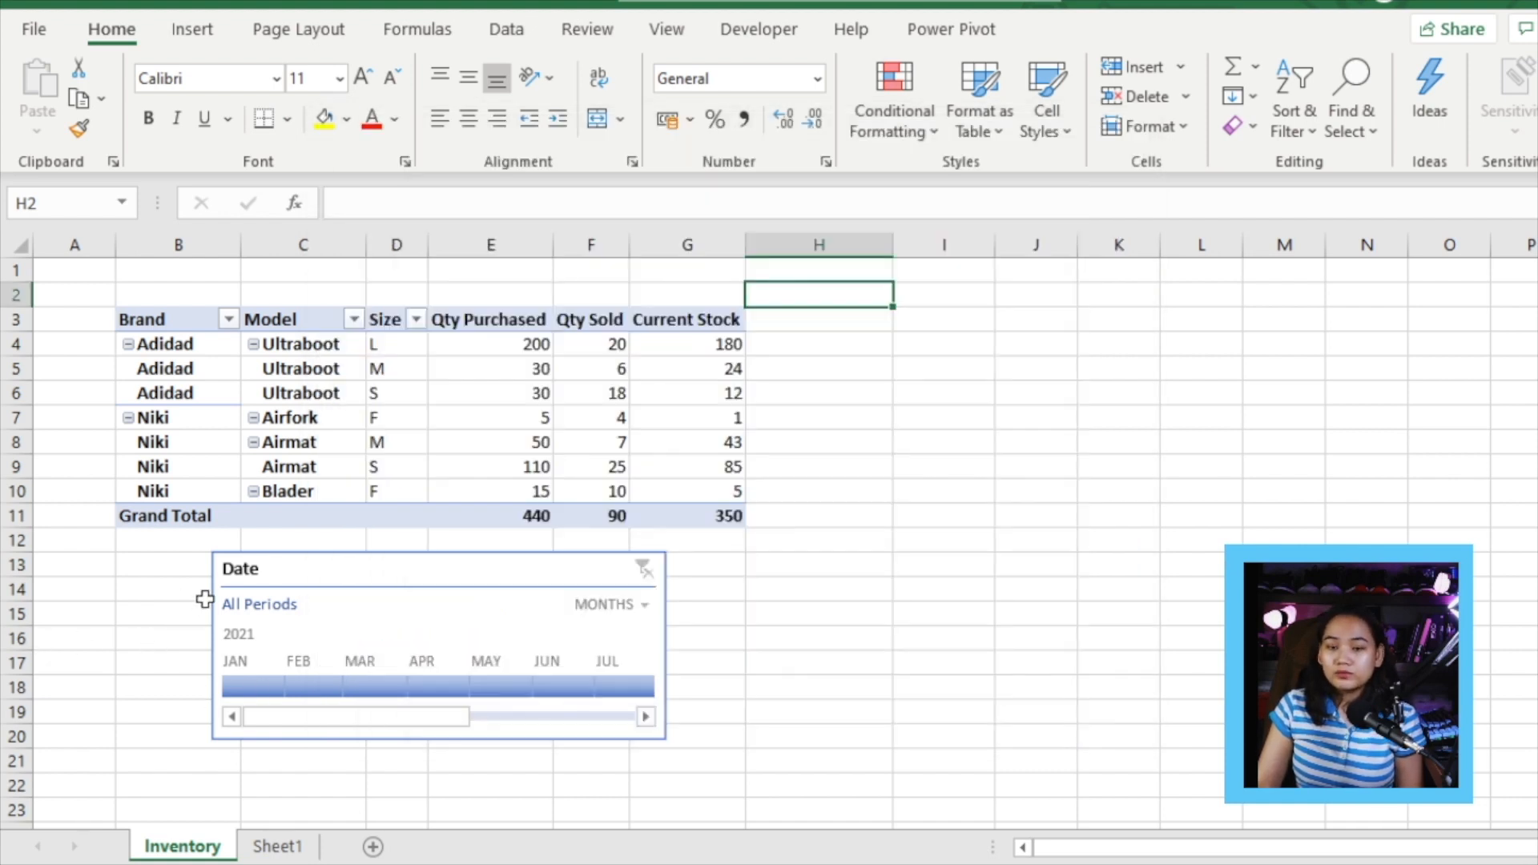
{"action": "left_click", "coordinate": [950, 29]}
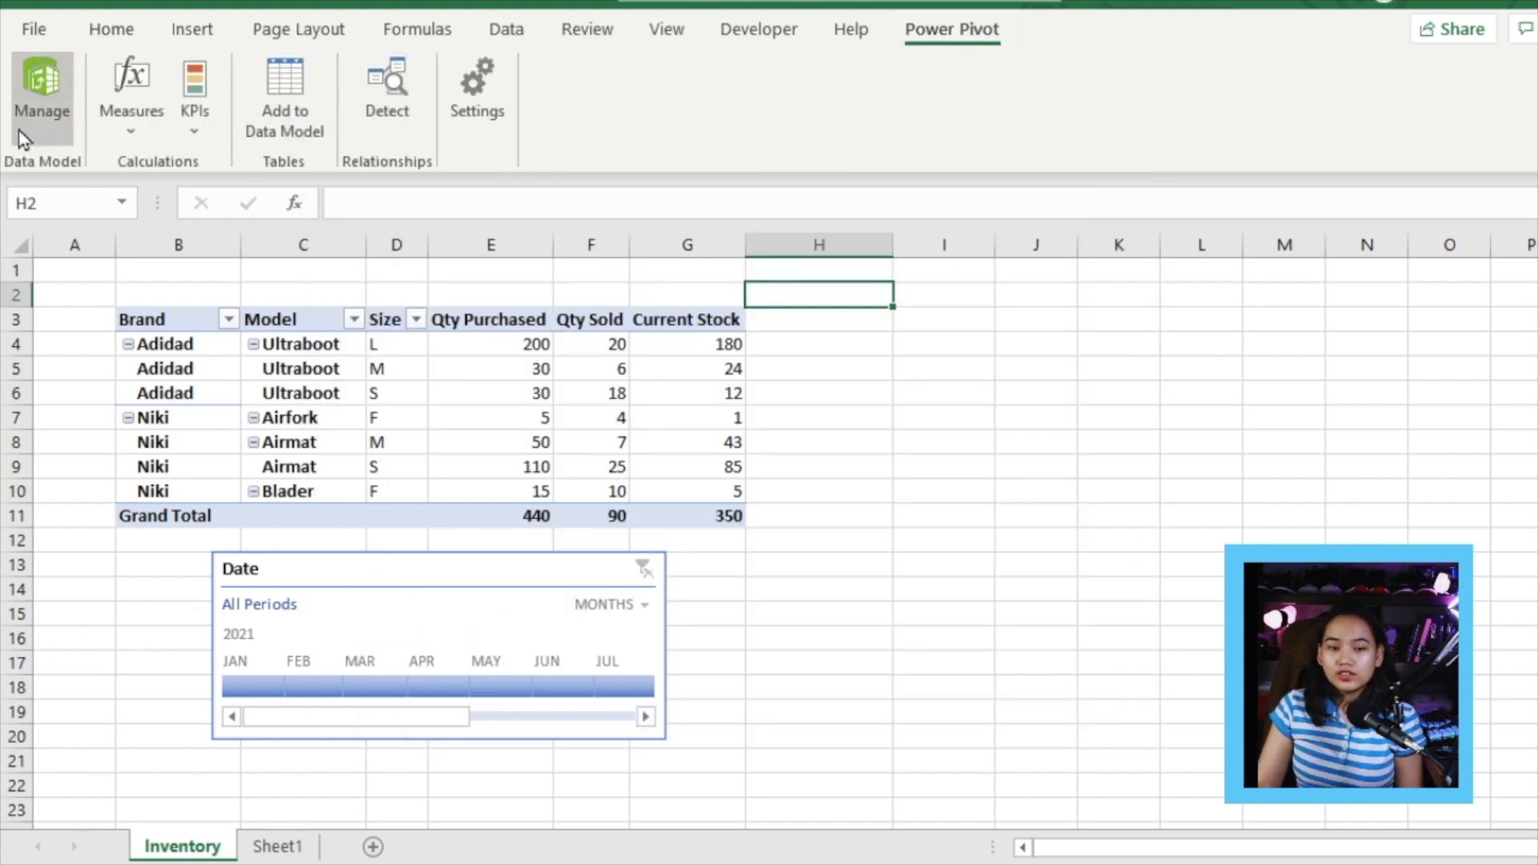
{"action": "left_click", "coordinate": [42, 93]}
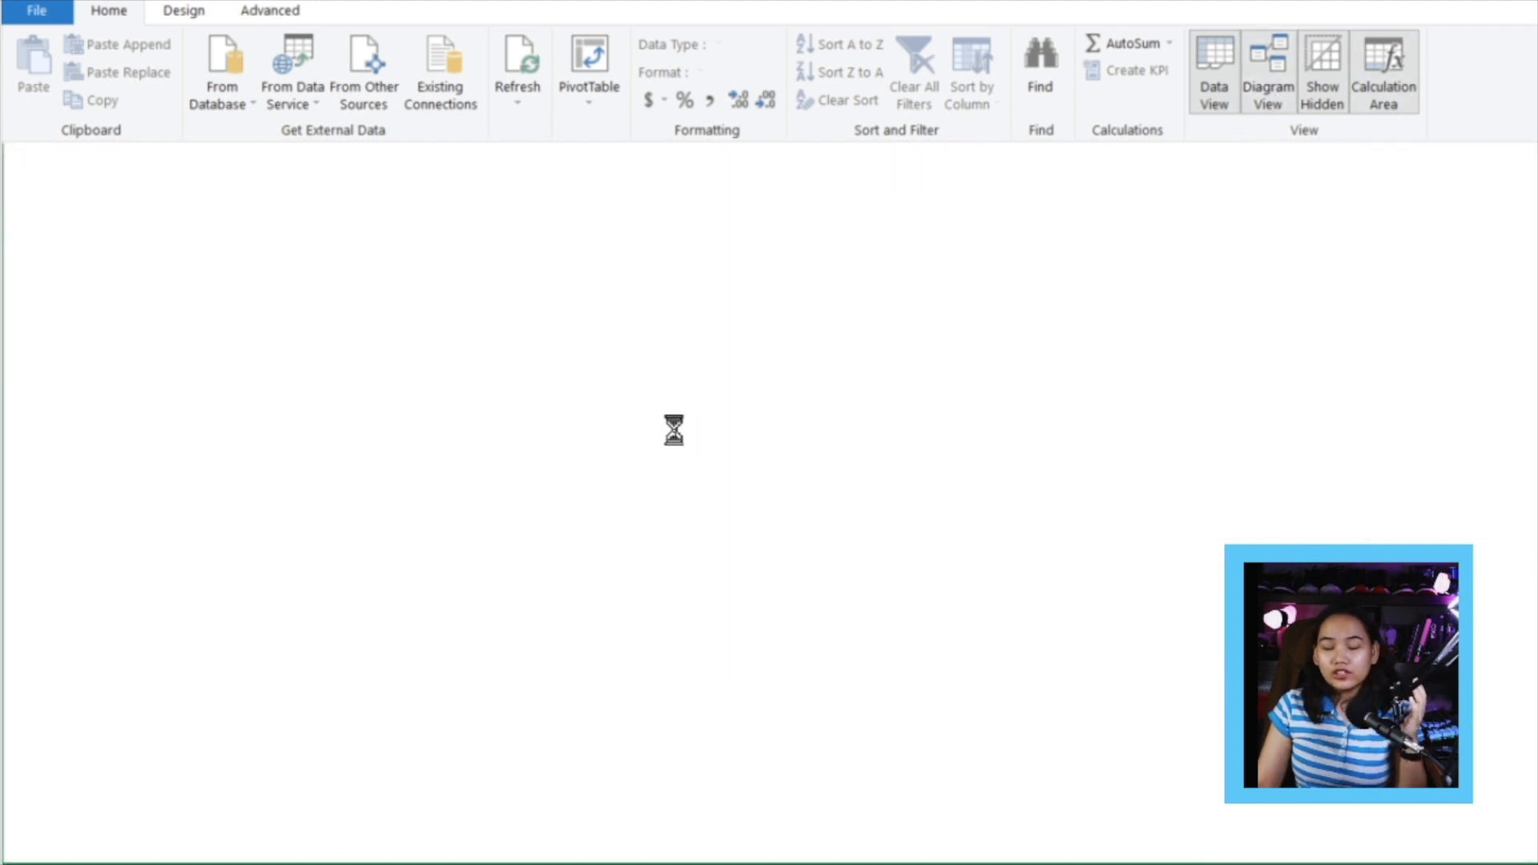
Show the data model in Diagram View to see the table relationships.
{"action": "left_click", "coordinate": [1265, 71]}
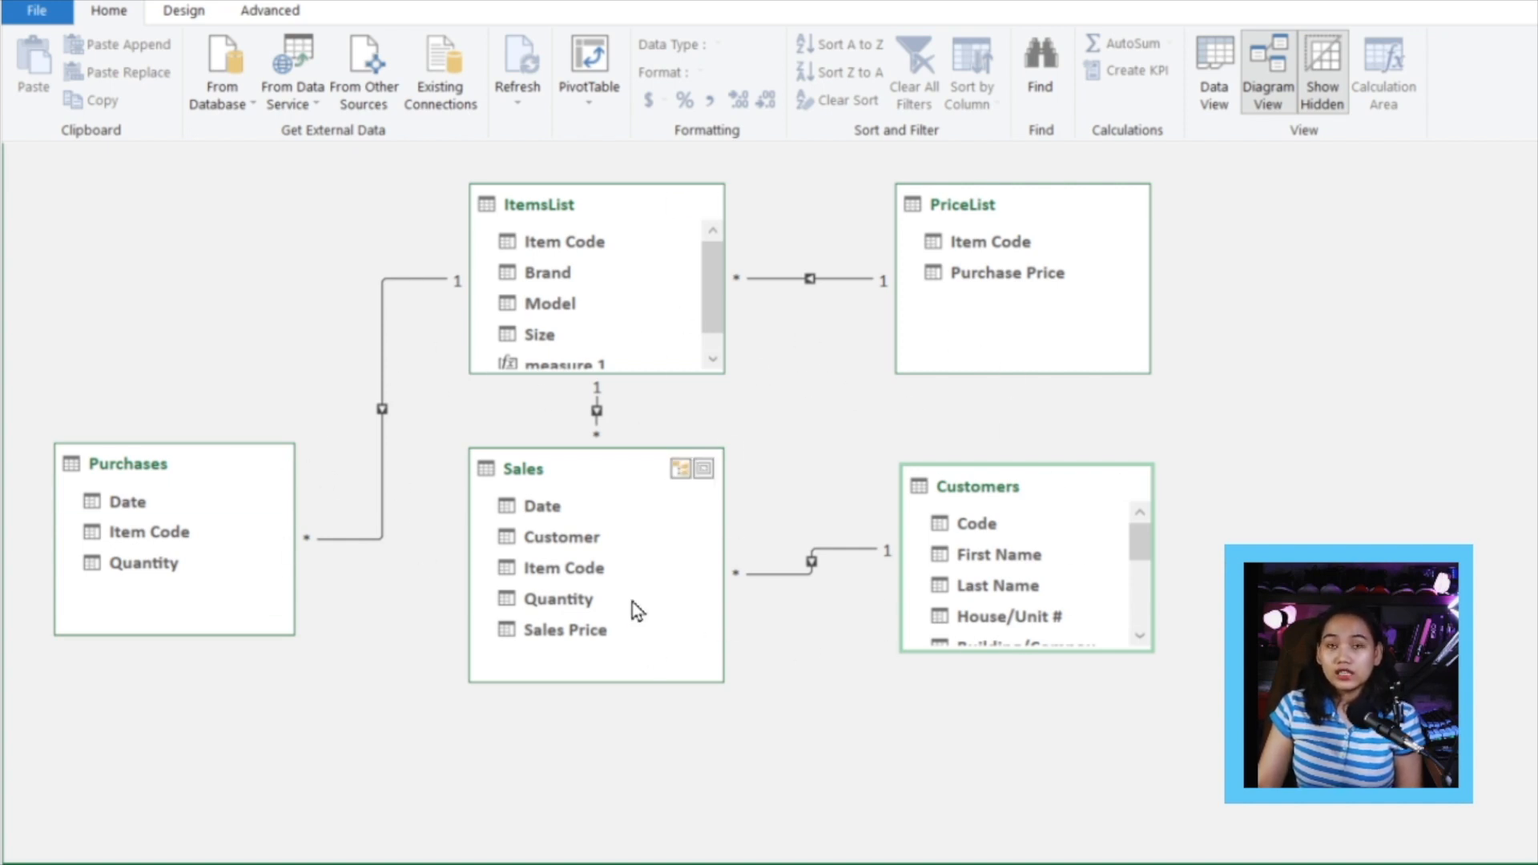
{"action": "mouse_move", "coordinate": [1103, 465]}
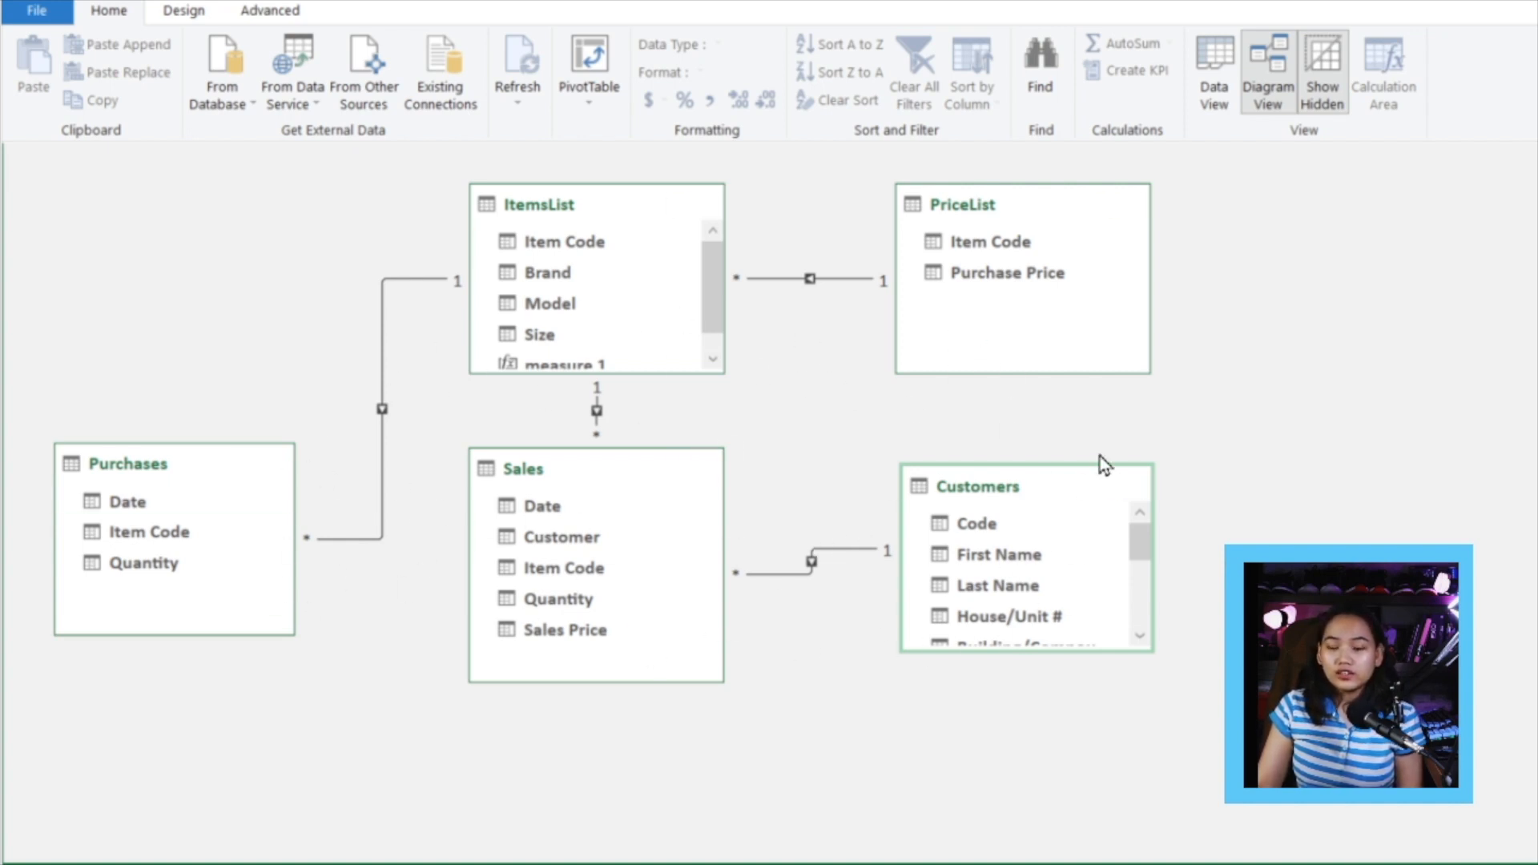
{"action": "mouse_move", "coordinate": [923, 452]}
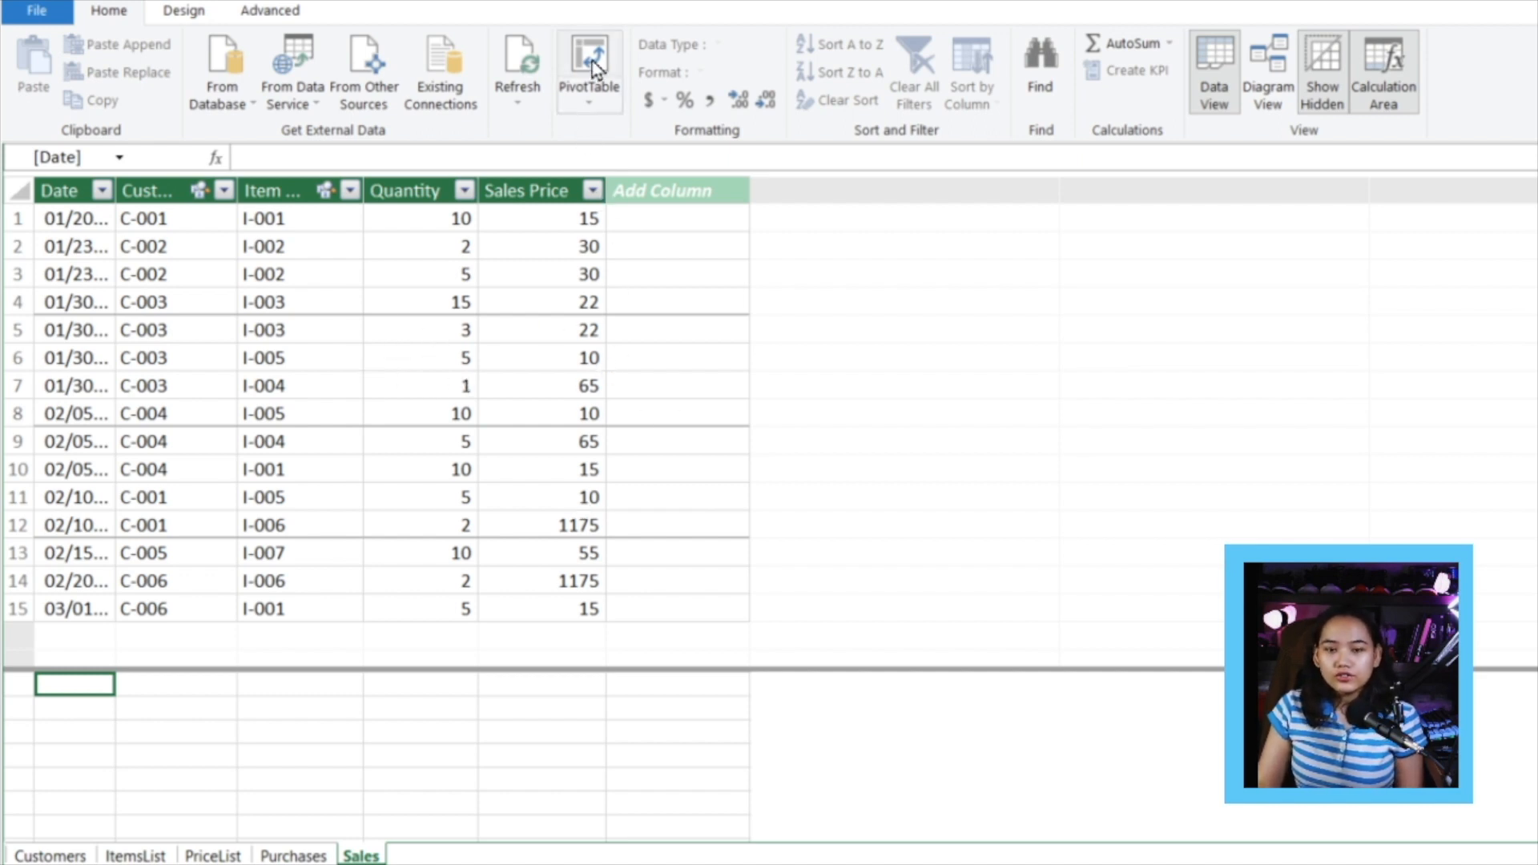
Create a PivotTable on a new worksheet with City rows and Sum of Quantity, totaling 90.
{"action": "left_click", "coordinate": [588, 64]}
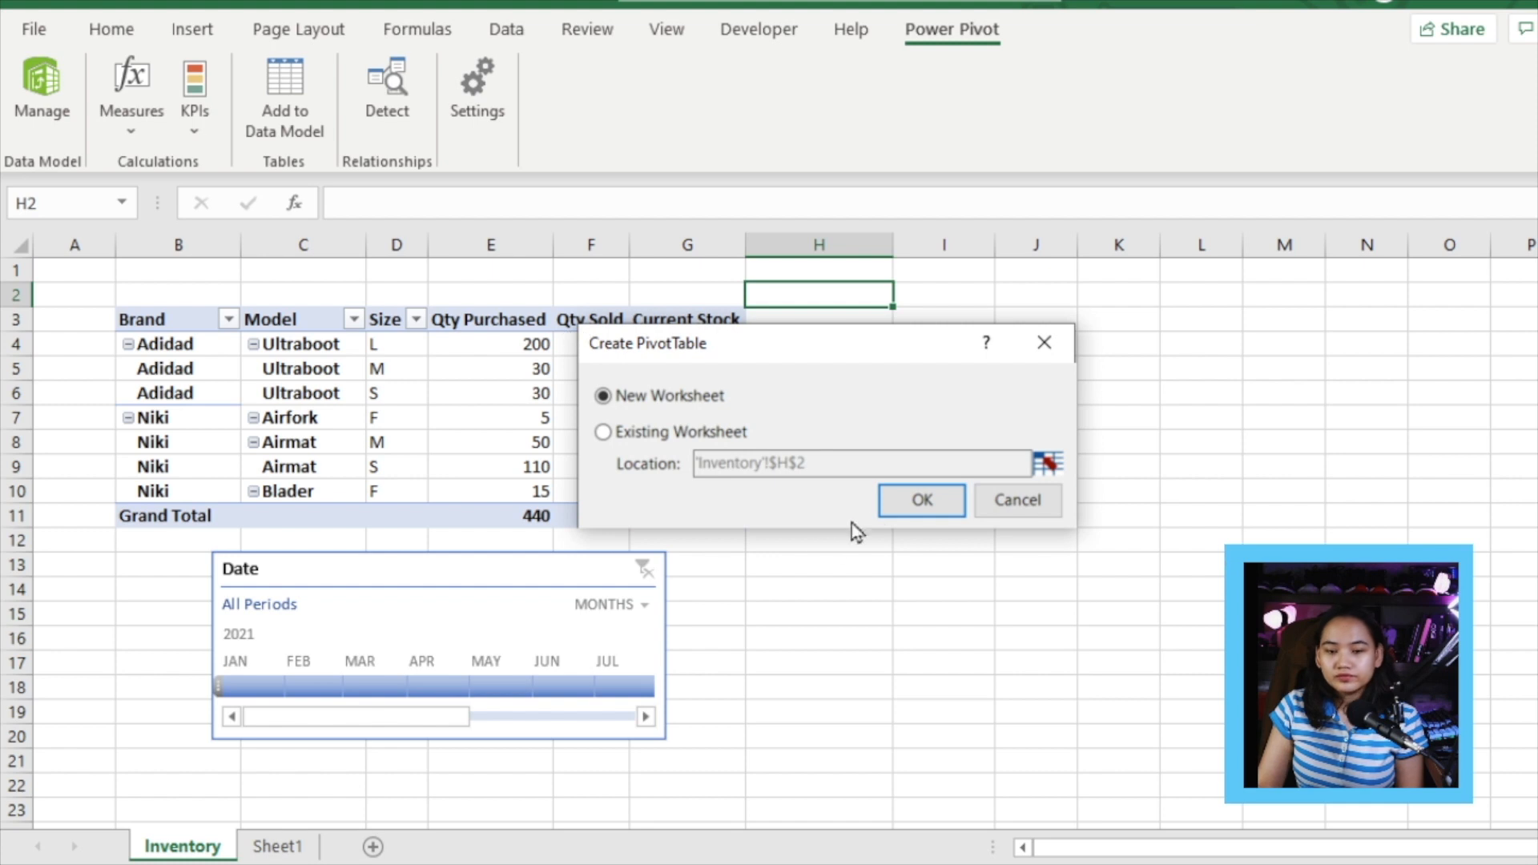
{"action": "left_click", "coordinate": [919, 499]}
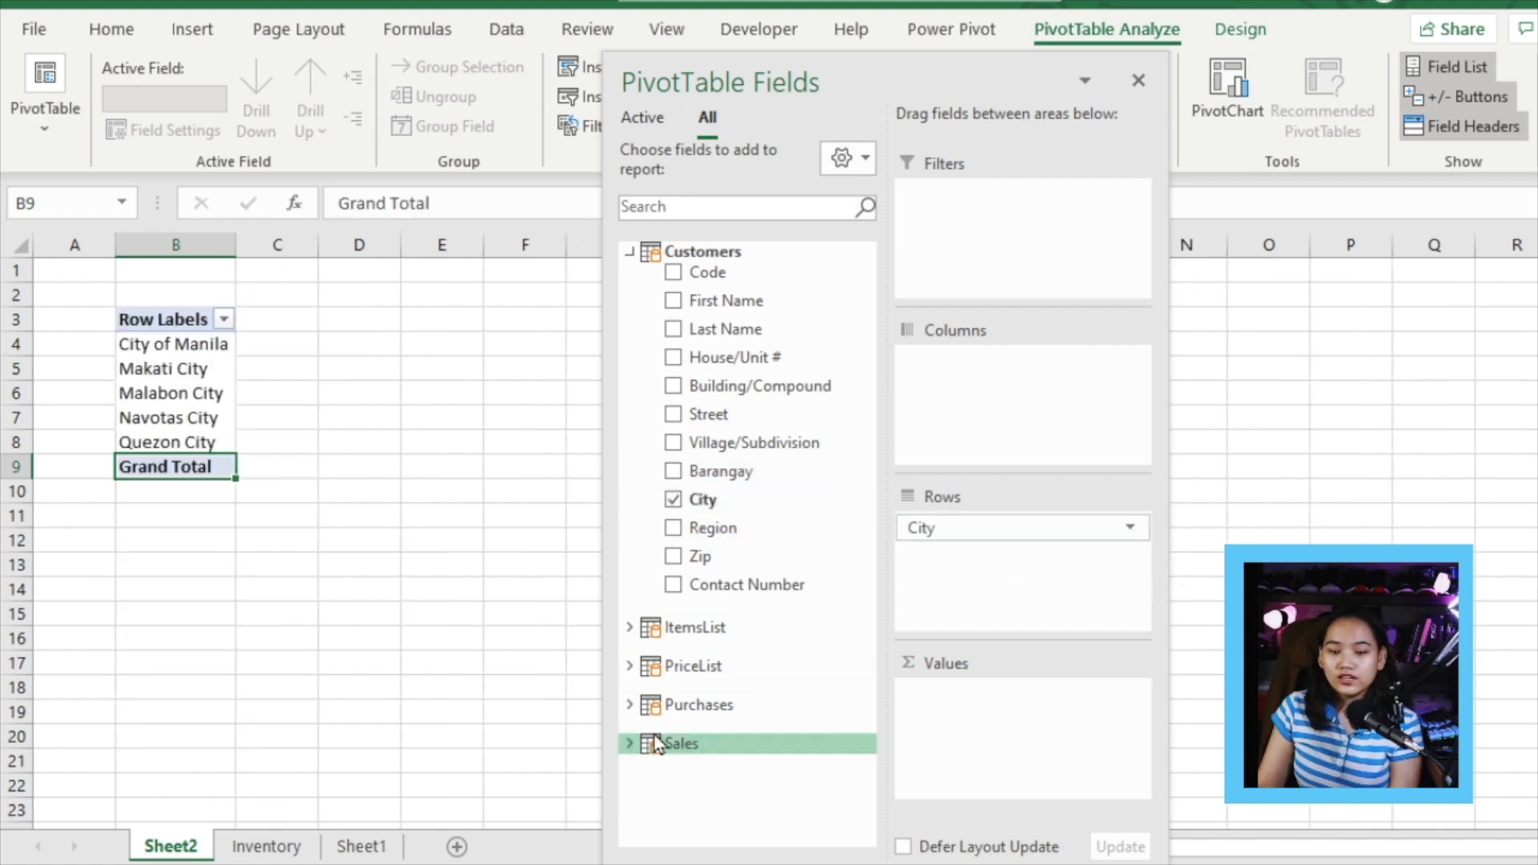
{"action": "left_click", "coordinate": [627, 743]}
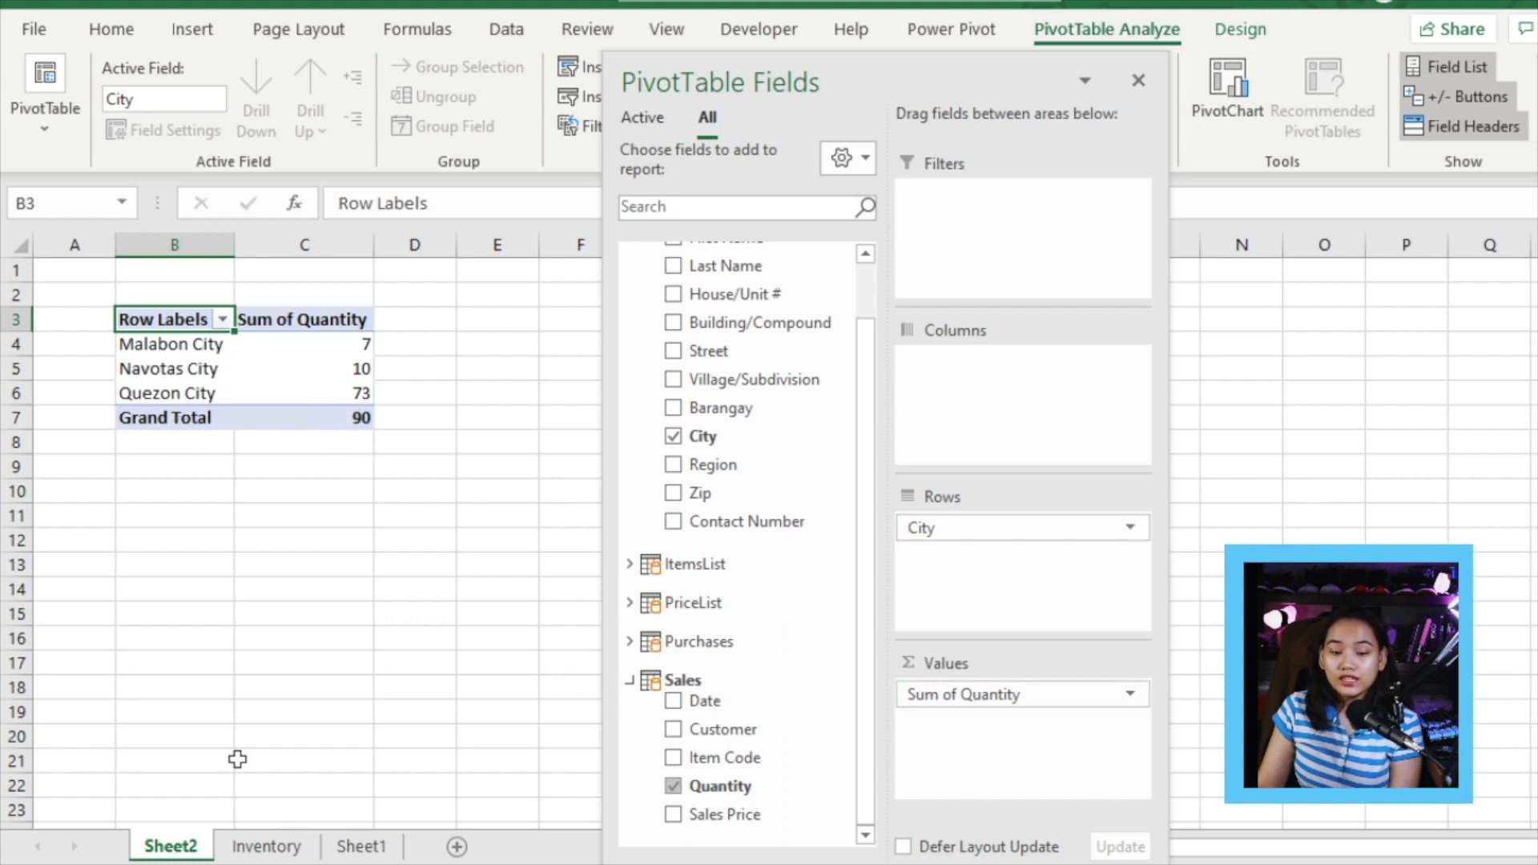
{"action": "mouse_move", "coordinate": [247, 356]}
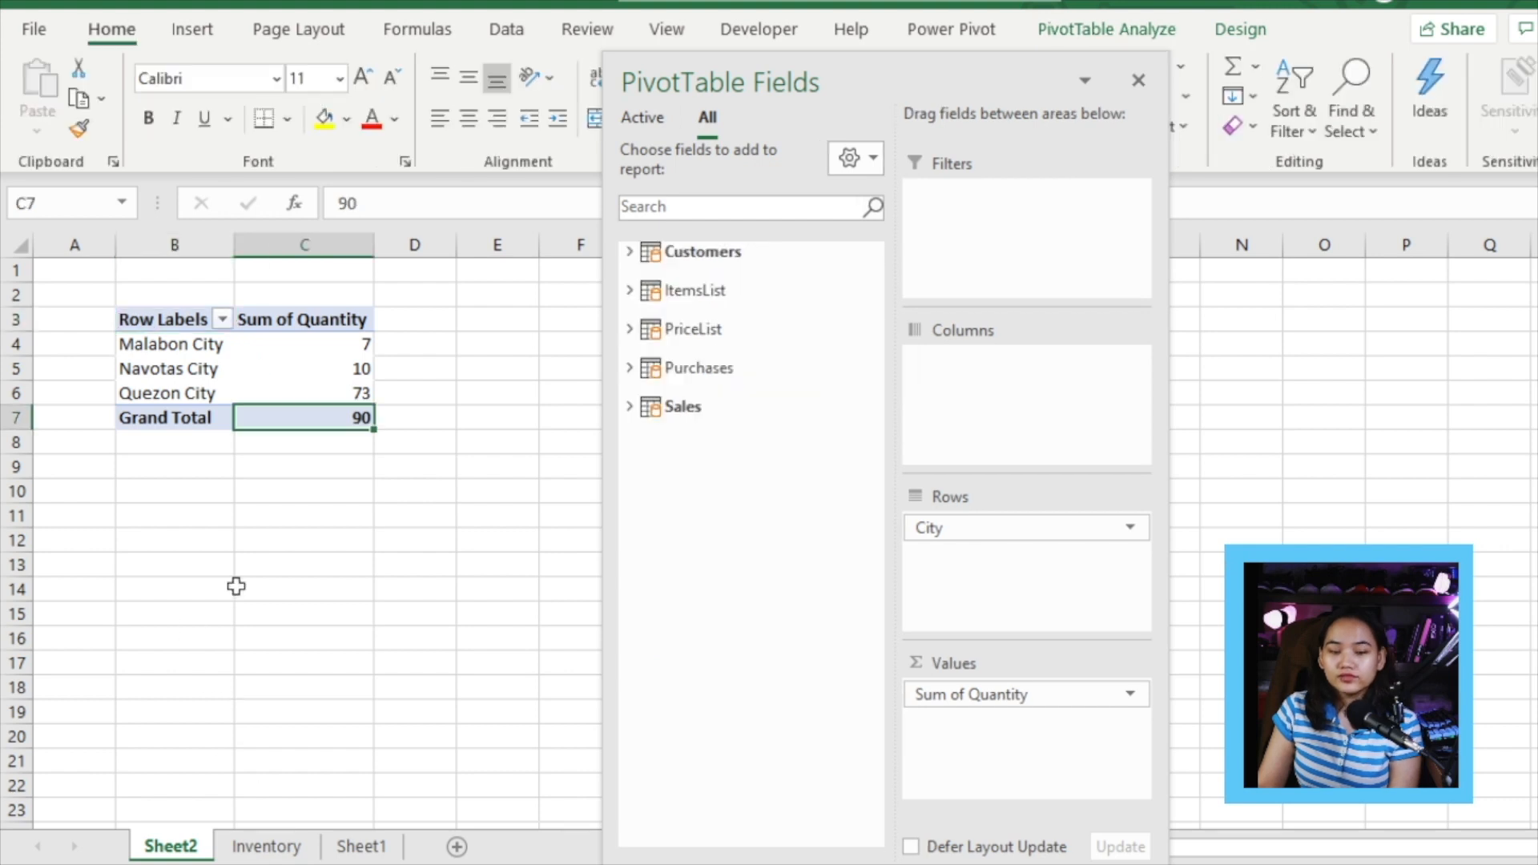
{"action": "mouse_move", "coordinate": [226, 613]}
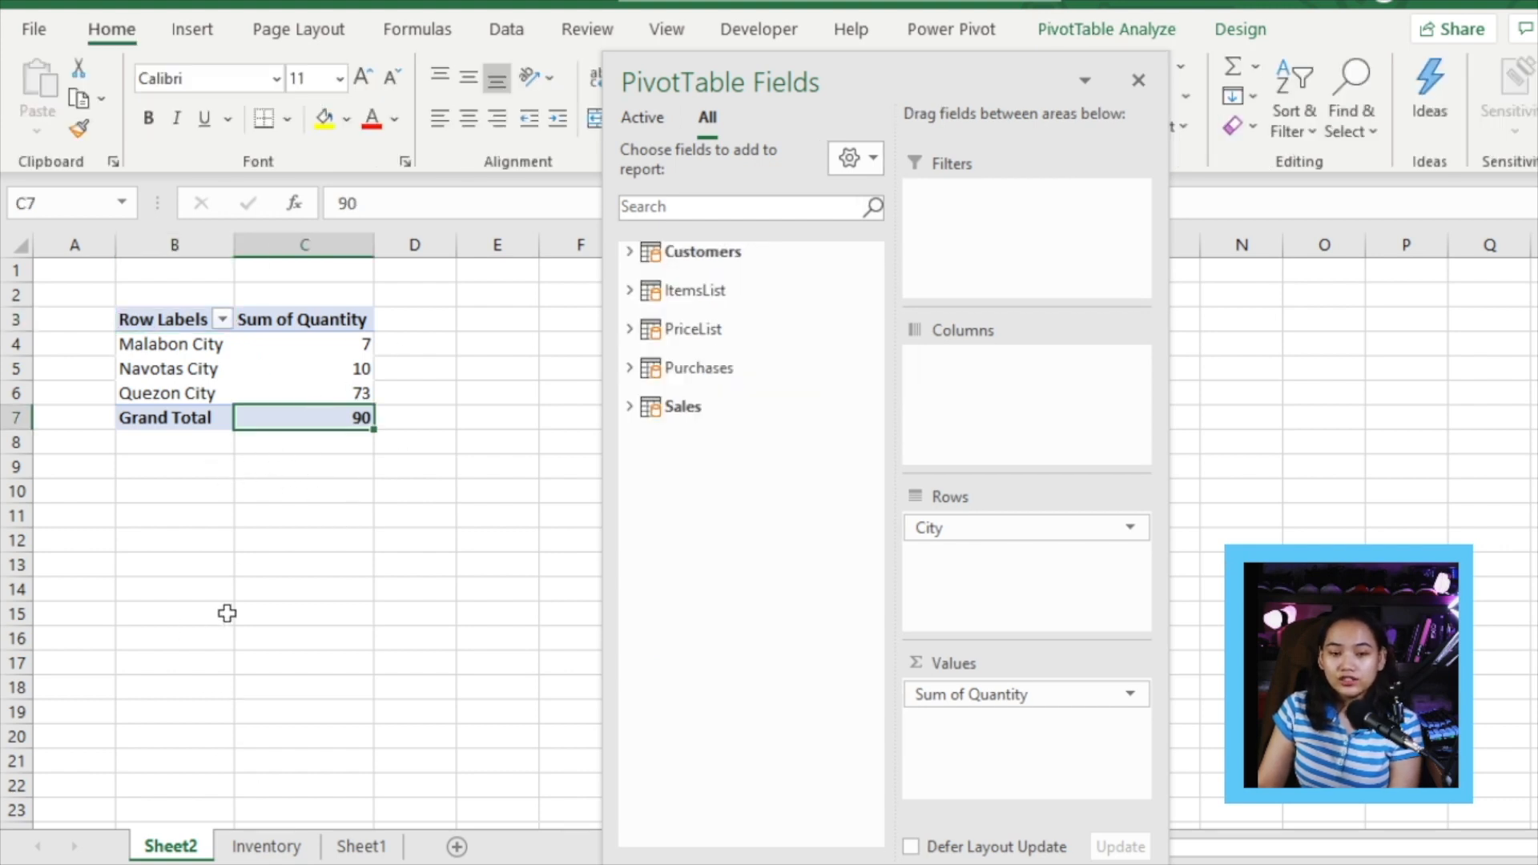
Drag the pivot sheet tab so it sits right after the Inventory sheet.
{"action": "left_click", "coordinate": [267, 846]}
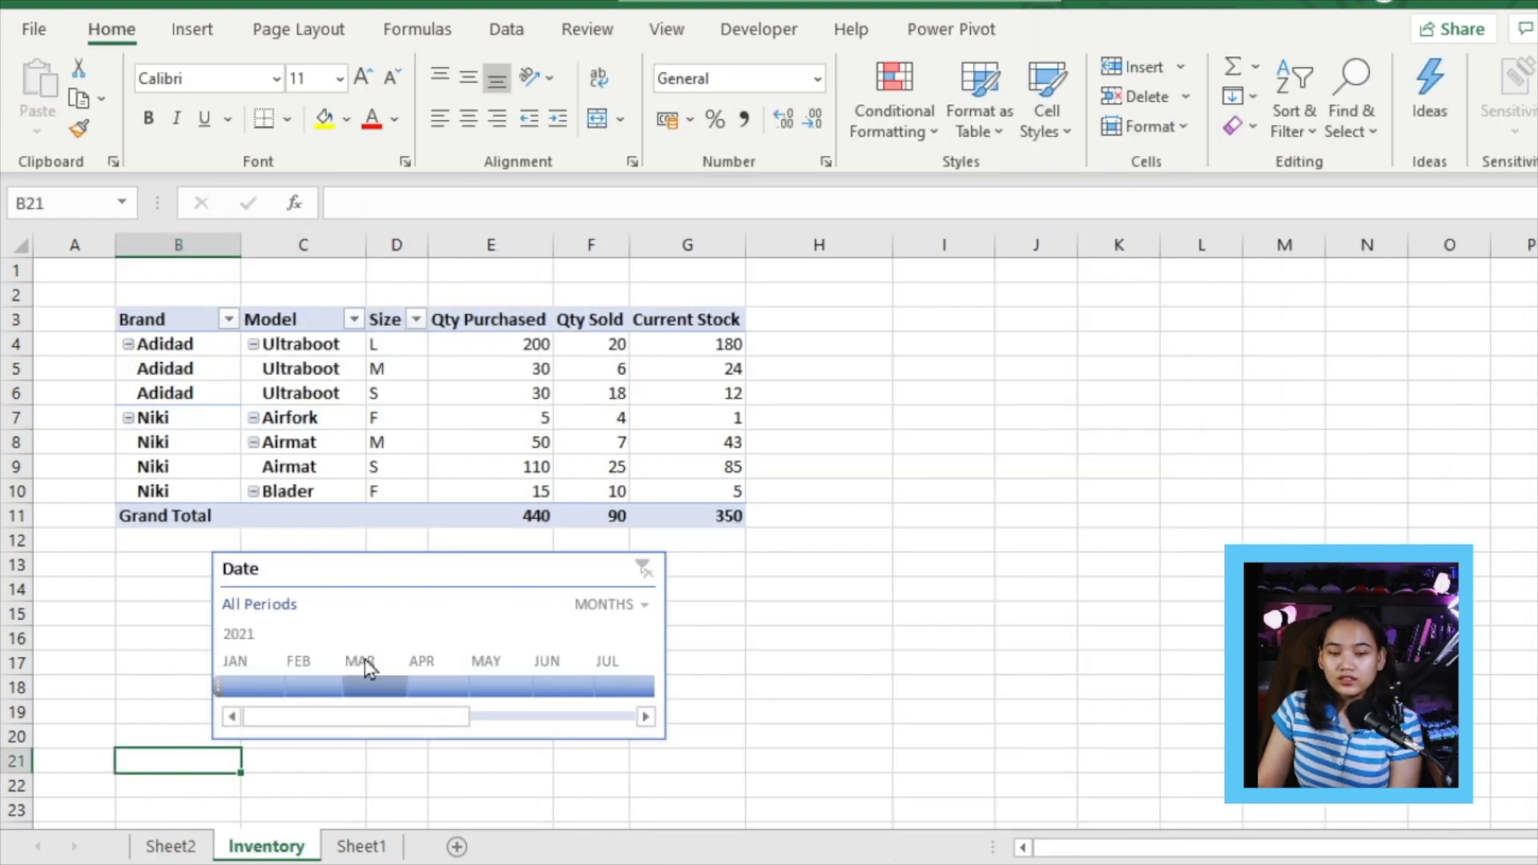
{"action": "left_click", "coordinate": [436, 568]}
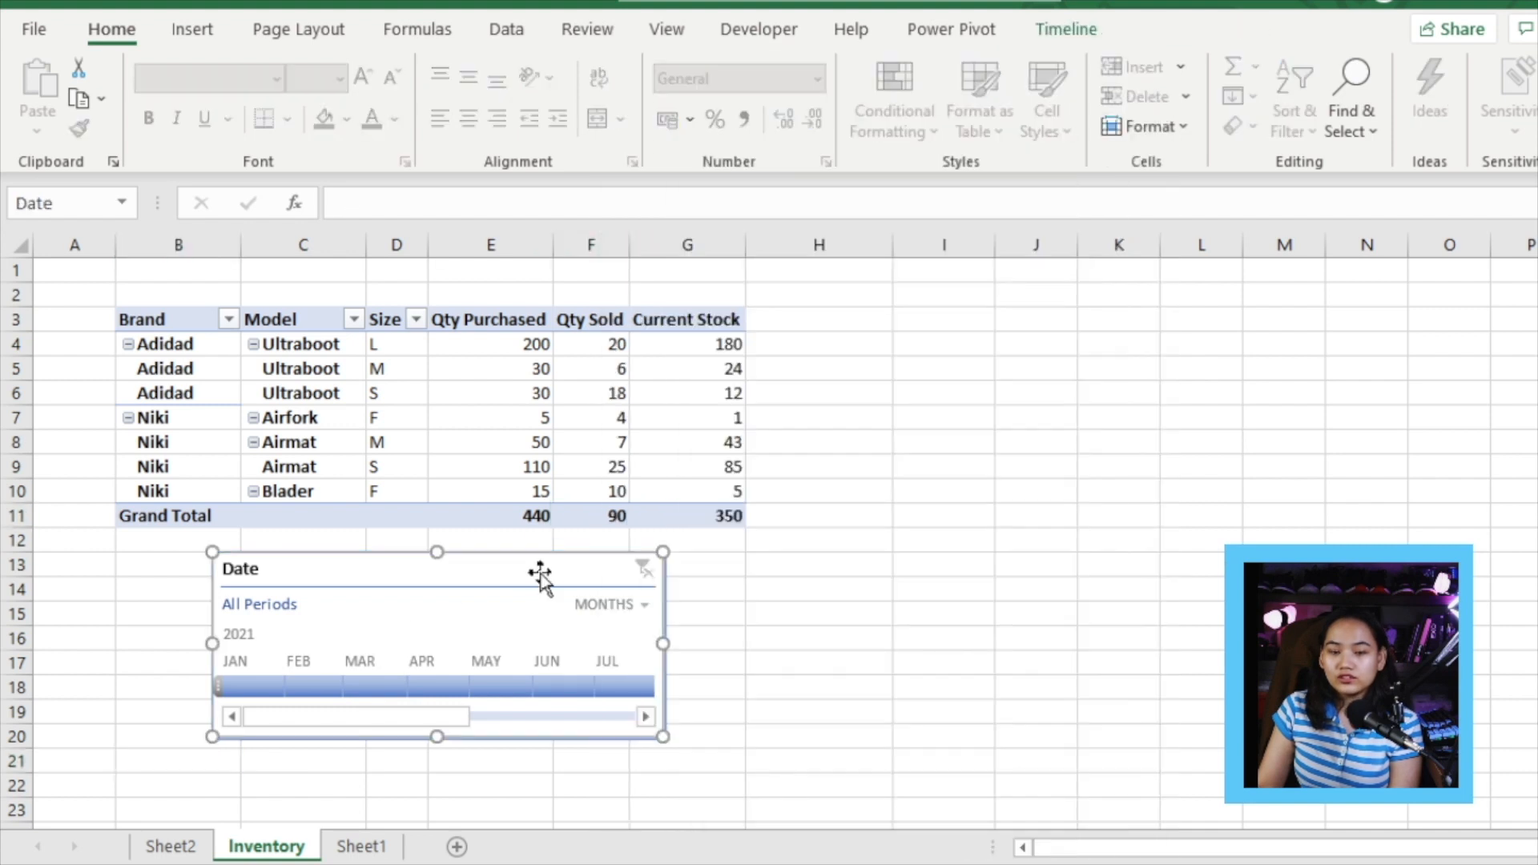
{"action": "left_click", "coordinate": [687, 563]}
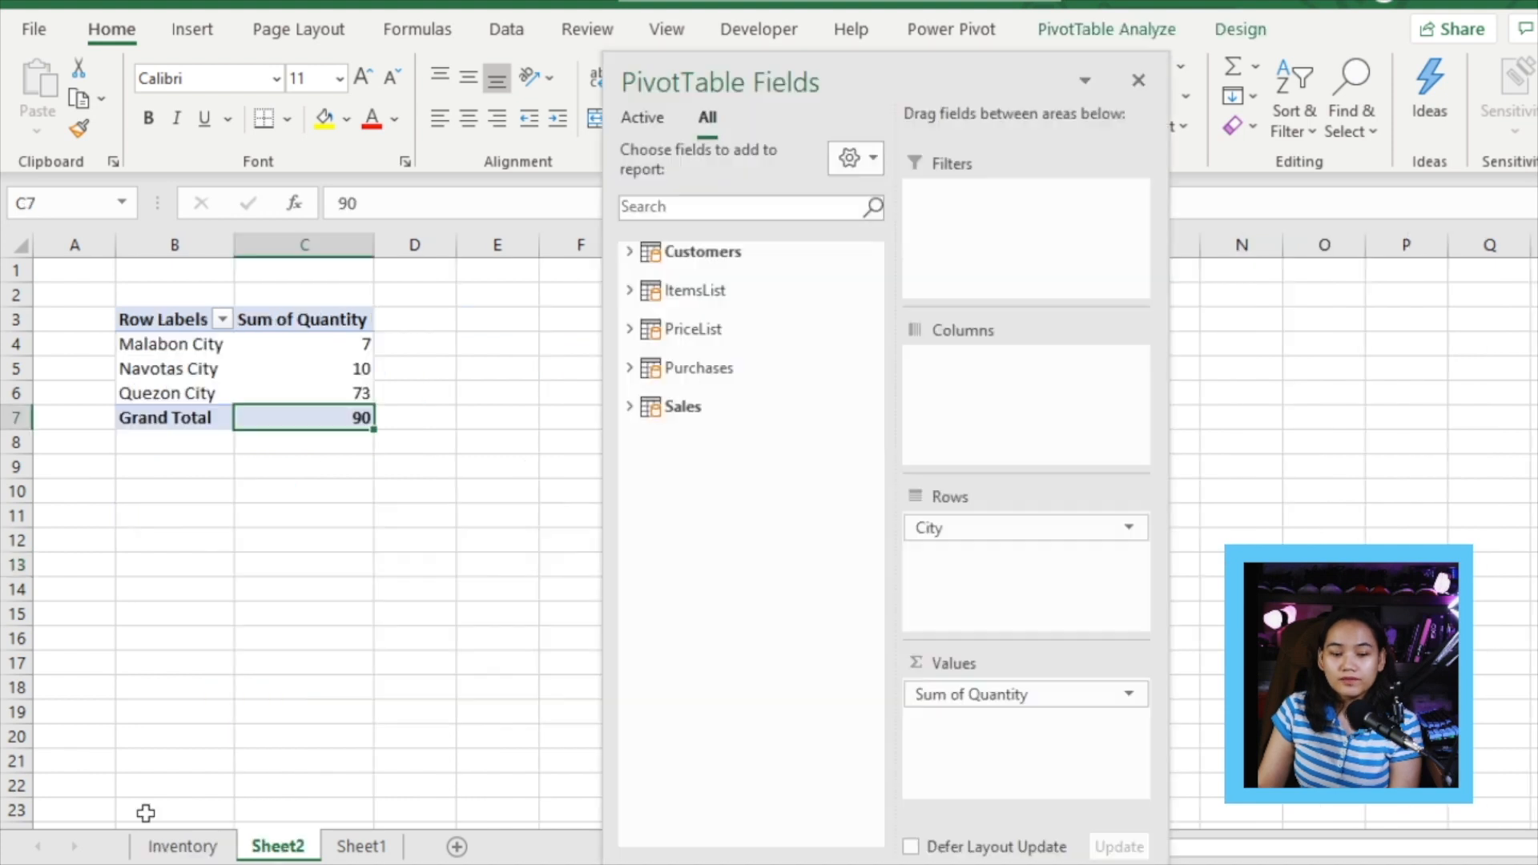
Name the sheet SoldPerCity, relabel the quantity column Qty Sold, and add Sum of Sales Price (2714).
{"action": "double_click", "coordinate": [277, 845]}
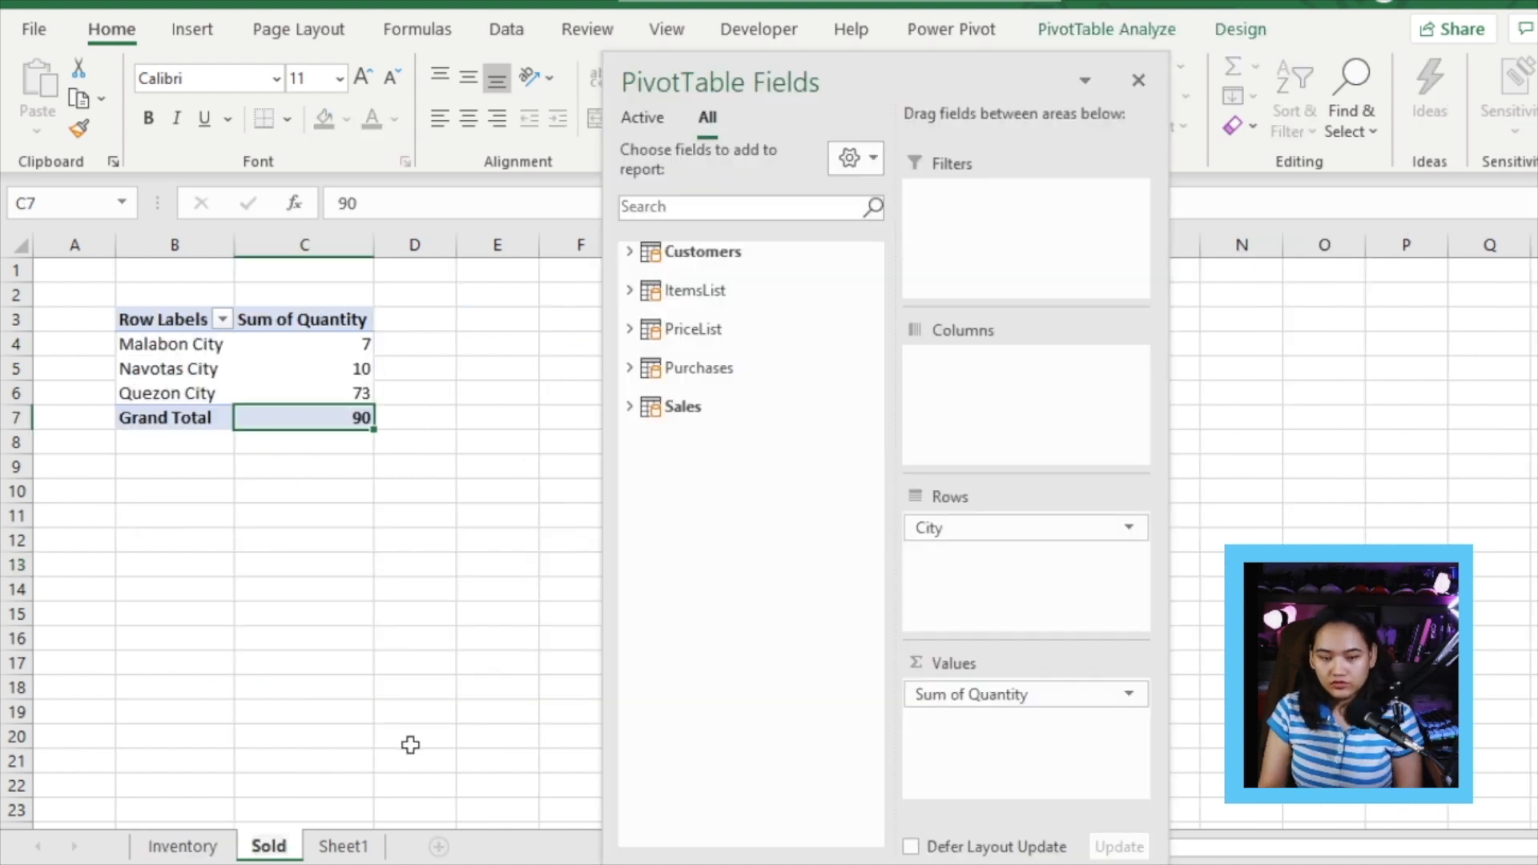
{"action": "double_click", "coordinate": [267, 846]}
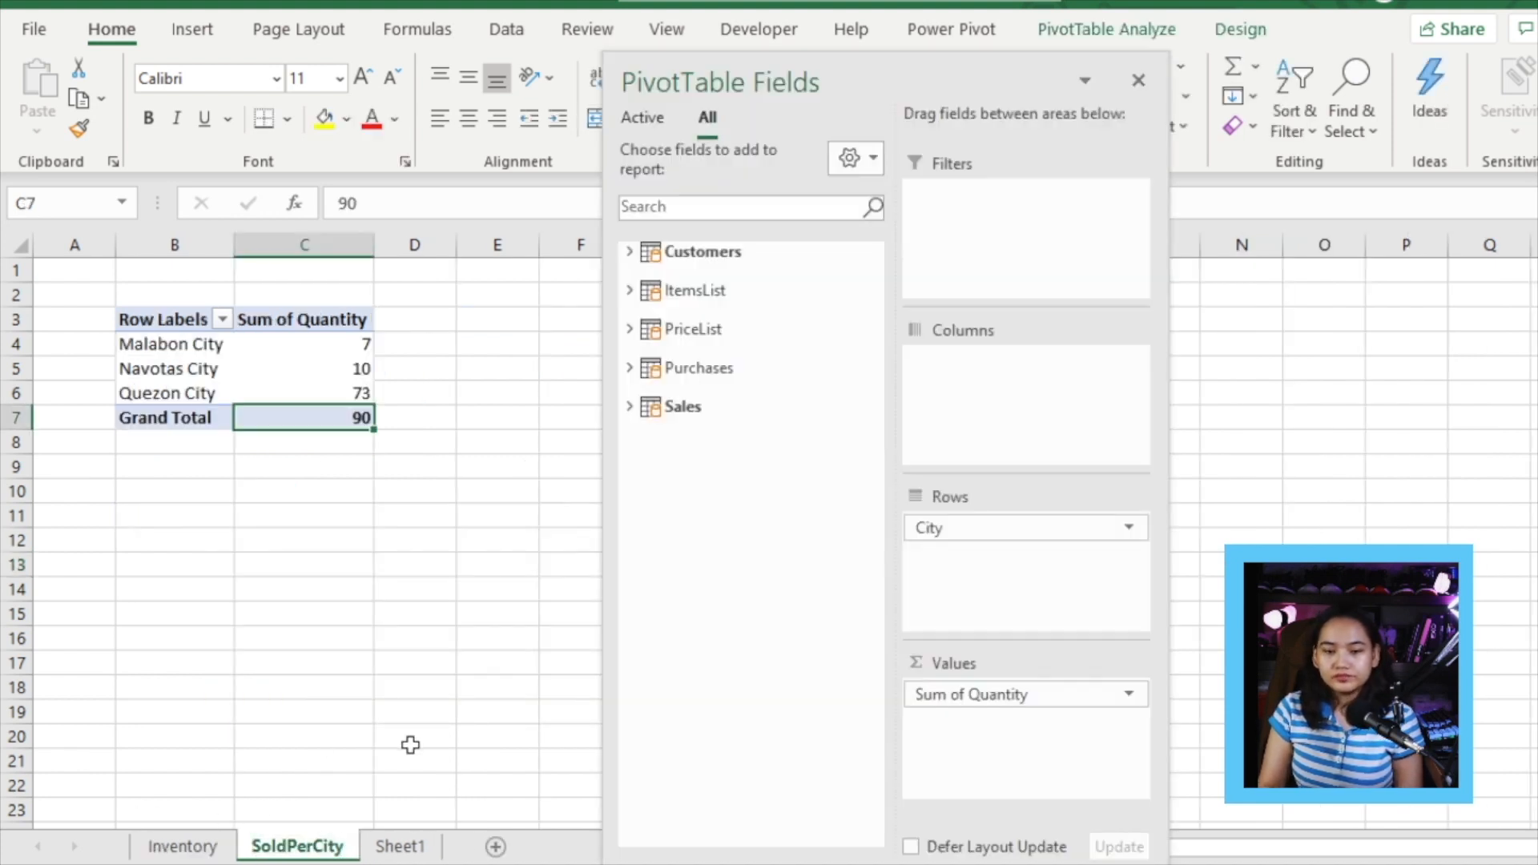
{"action": "type", "text": "Qty Sold"}
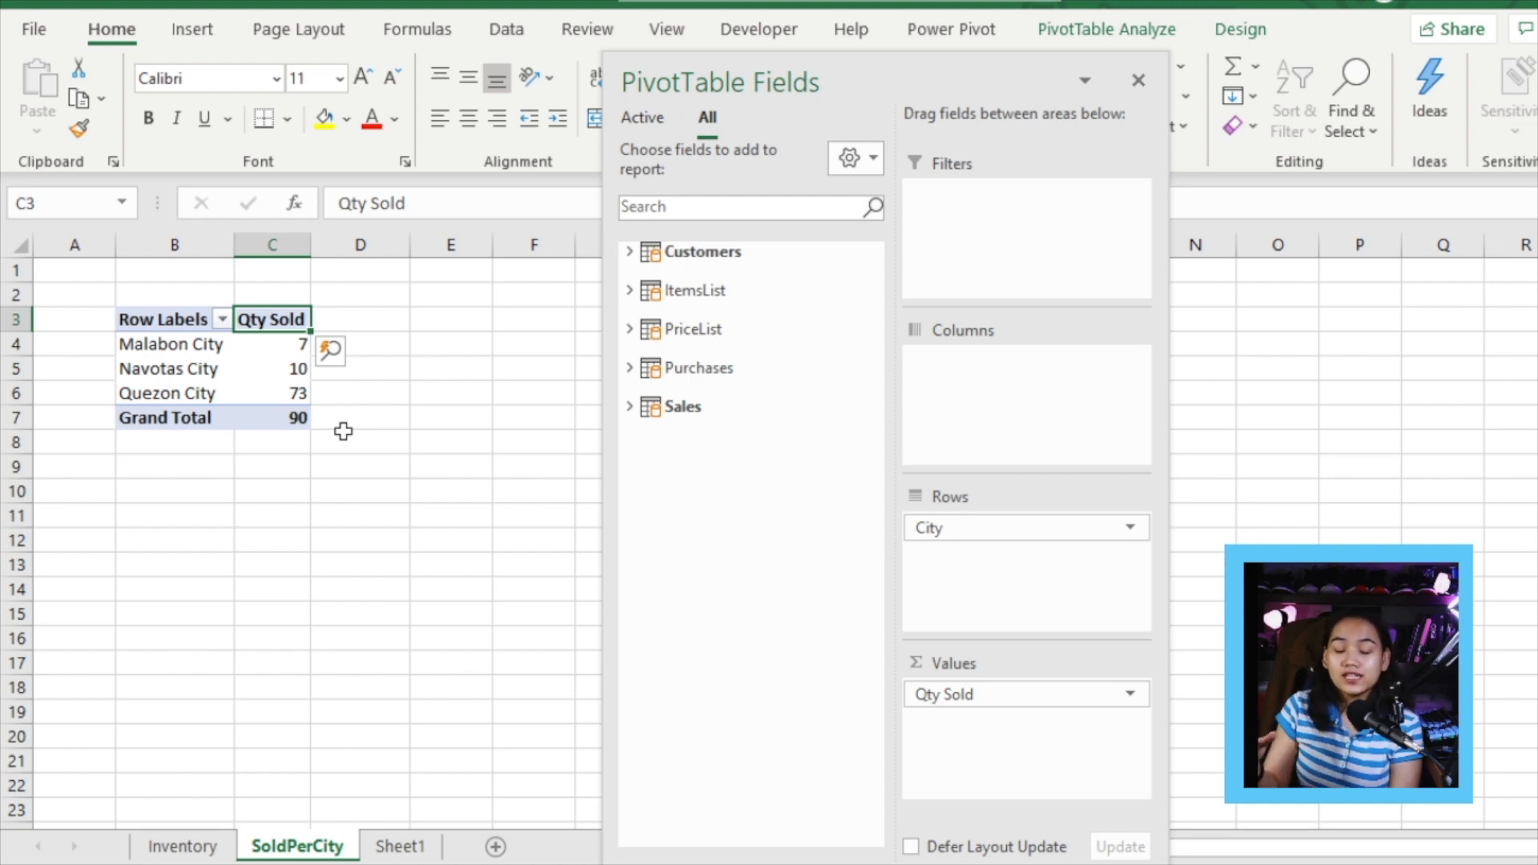
{"action": "left_click", "coordinate": [629, 405]}
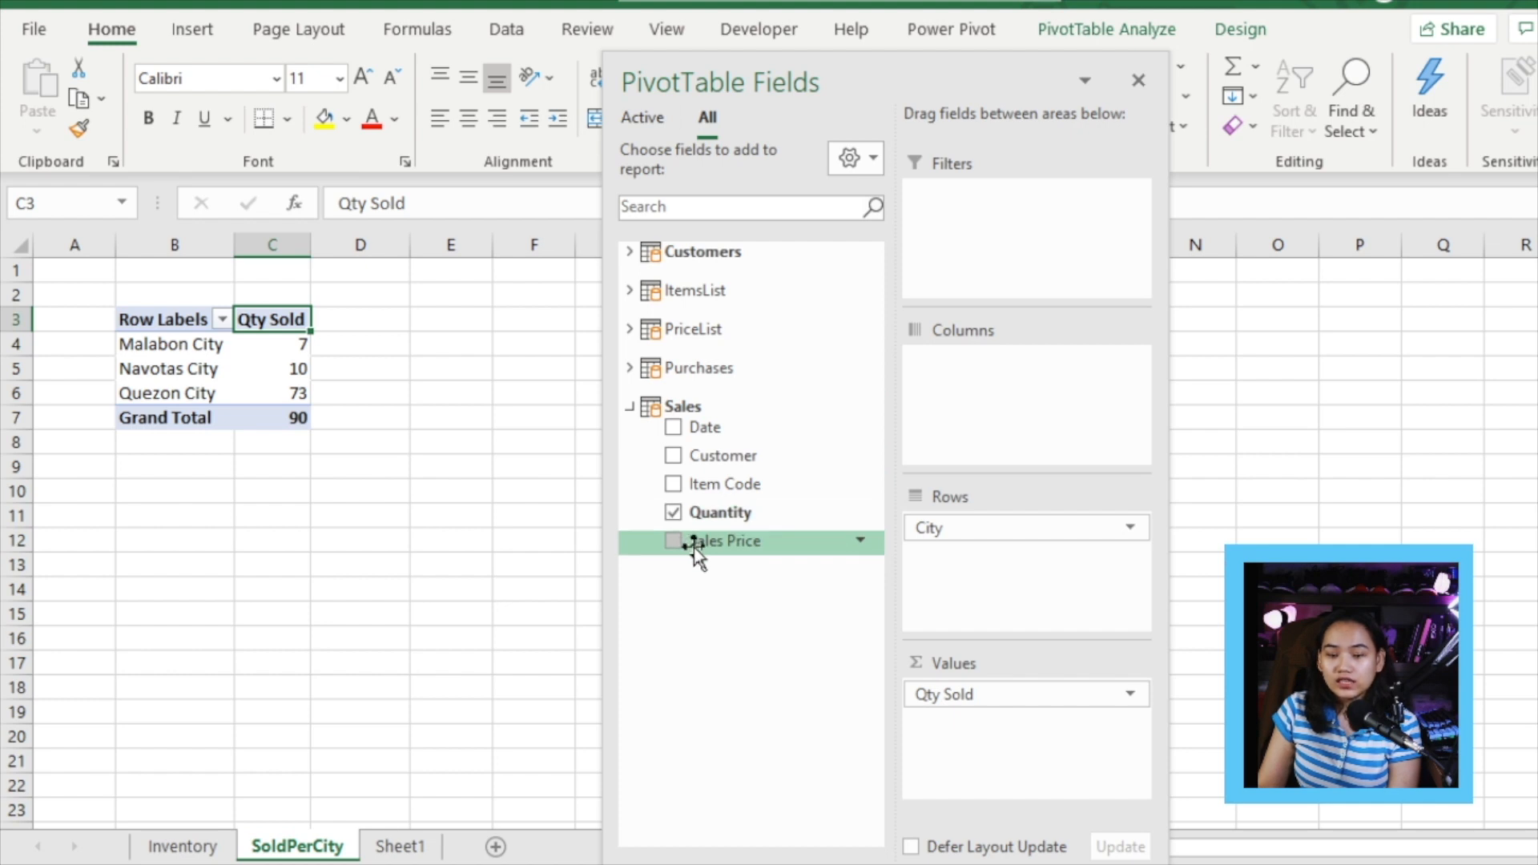
{"action": "left_click", "coordinate": [673, 540]}
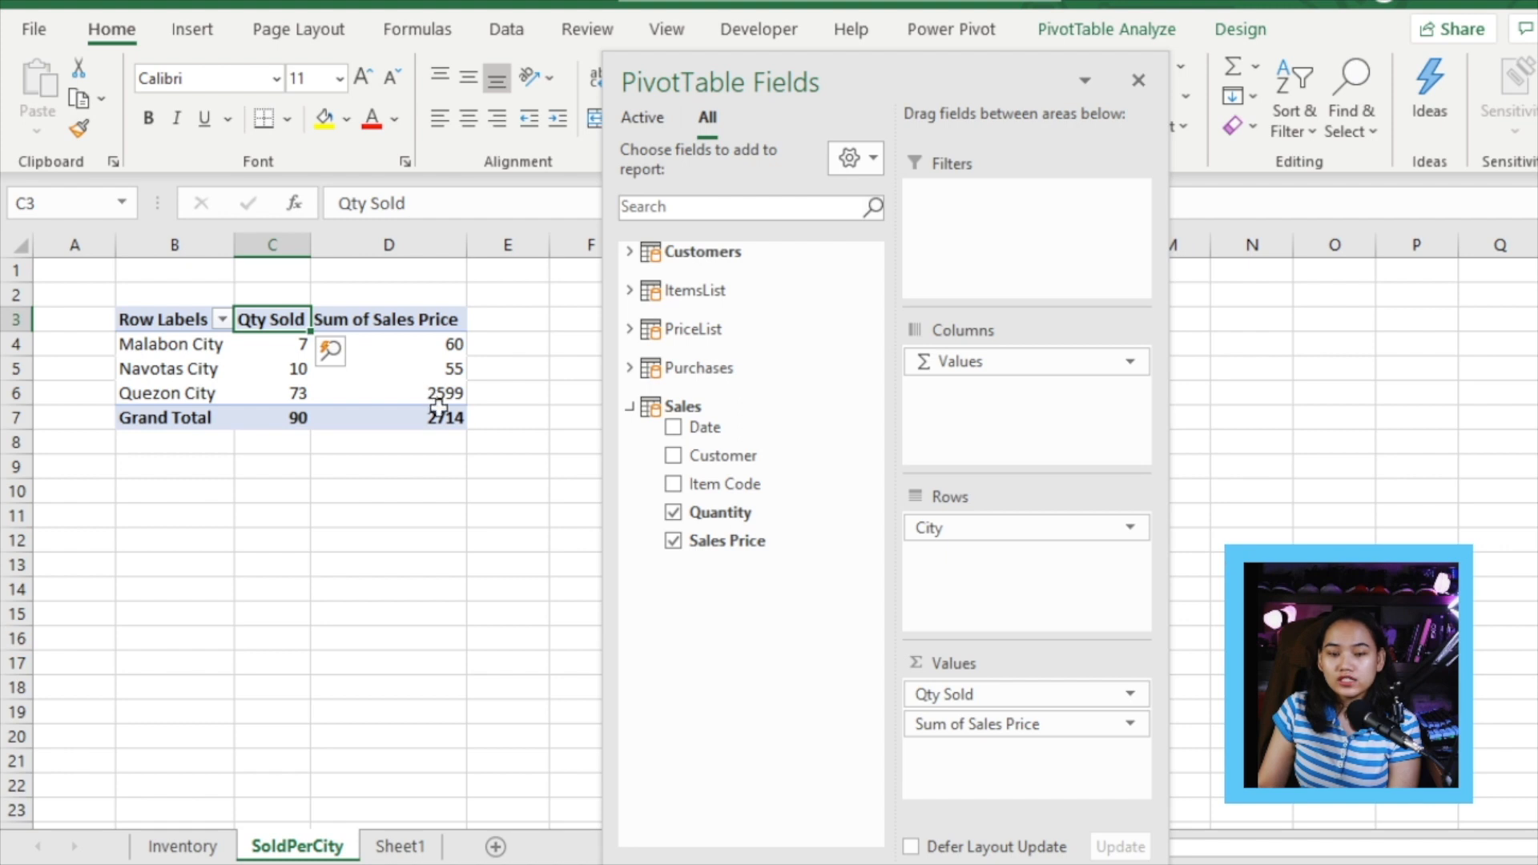
{"action": "left_click", "coordinate": [388, 417]}
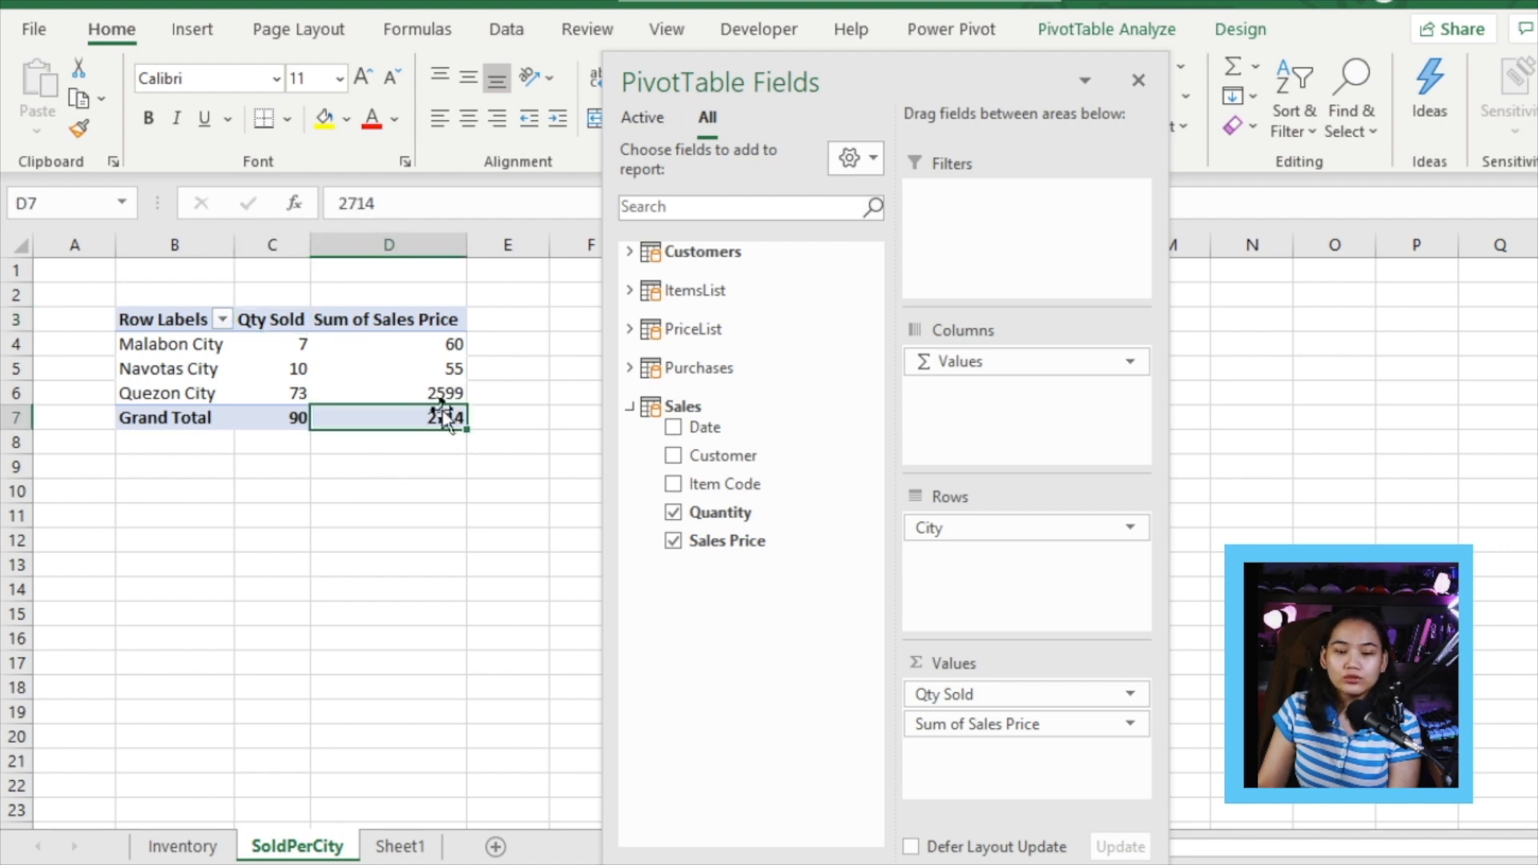
{"action": "mouse_move", "coordinate": [937, 740]}
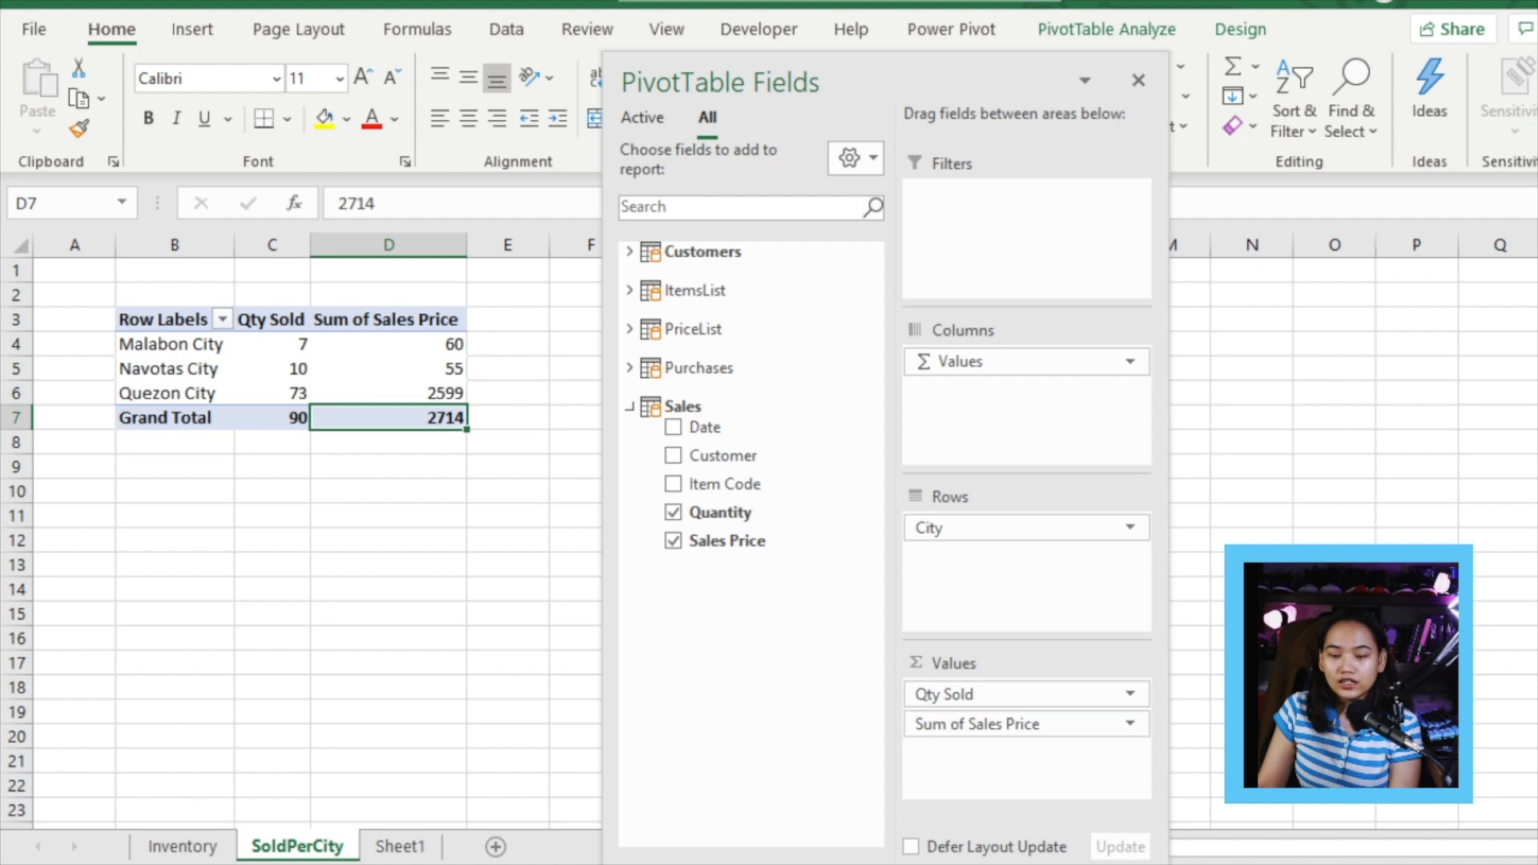
Add a calculated column =Sales[Sales Price]*Sales[Quantity] and name it Total Sales.
{"action": "left_click", "coordinate": [1138, 80]}
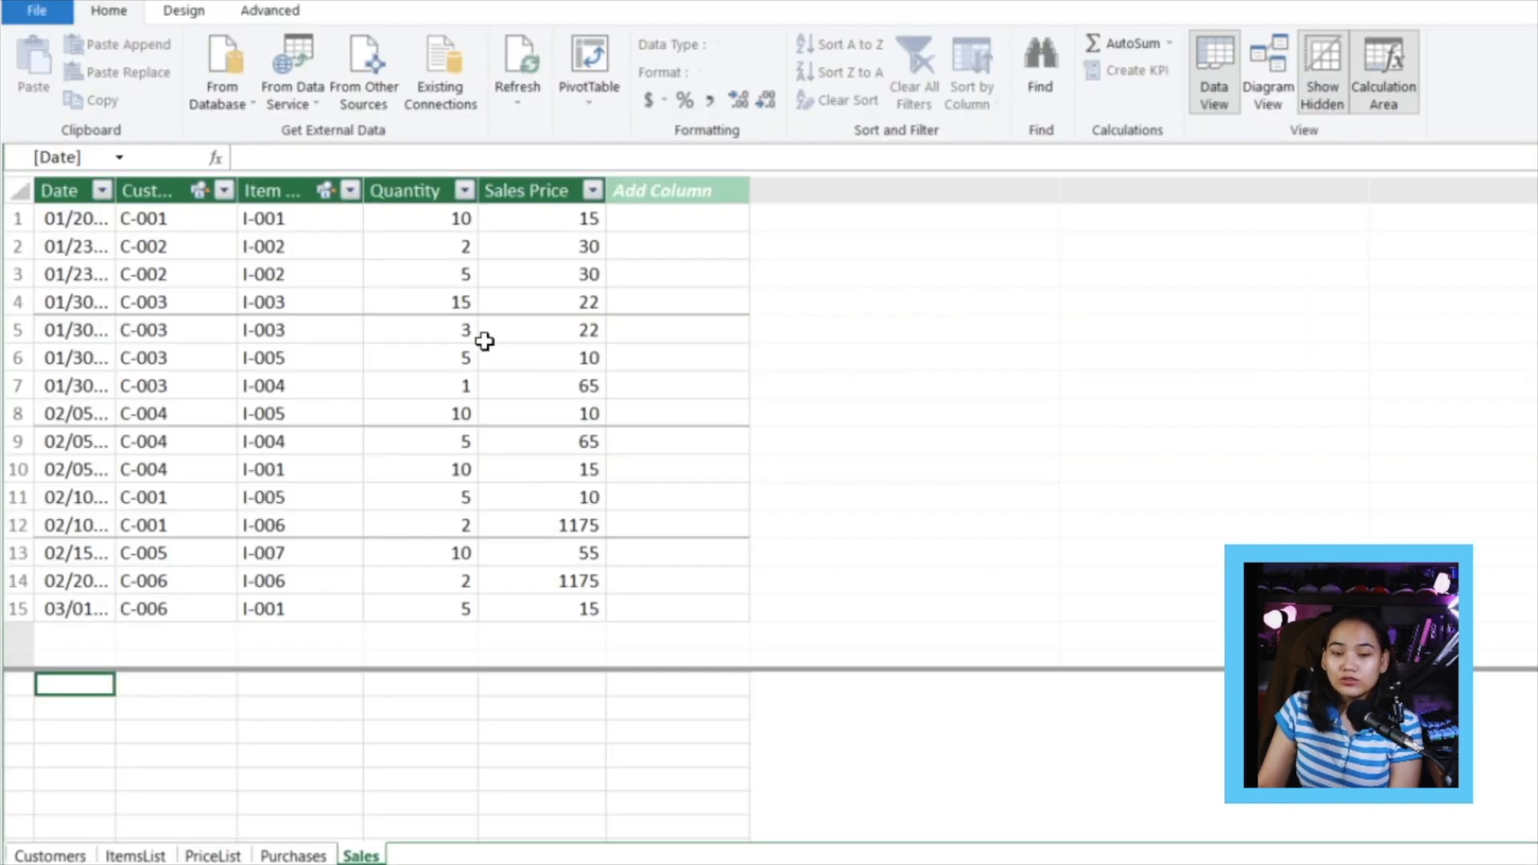
{"action": "left_click", "coordinate": [542, 218]}
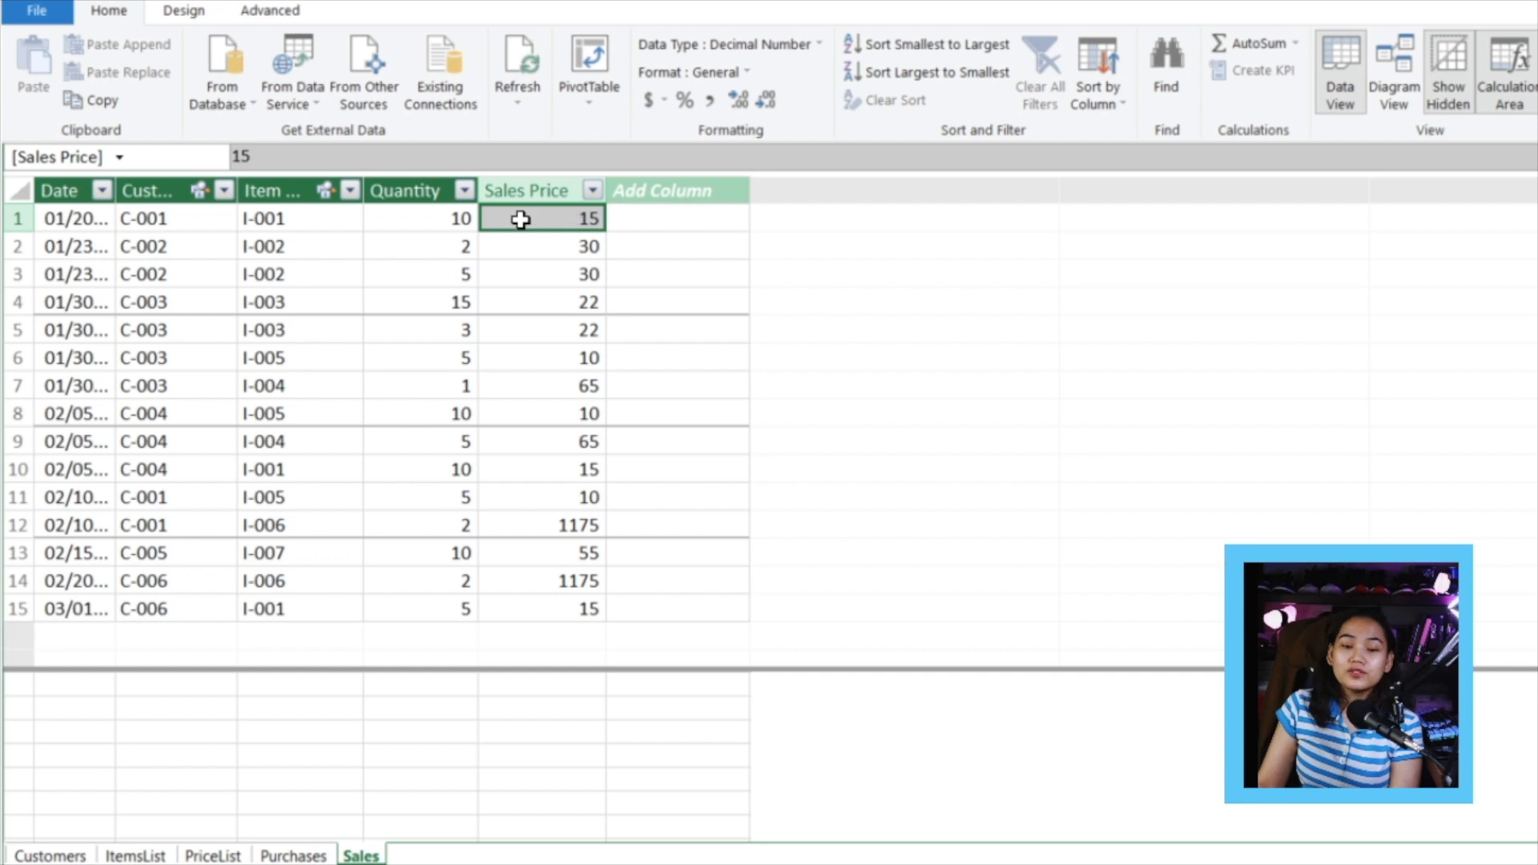
{"action": "mouse_move", "coordinate": [481, 225]}
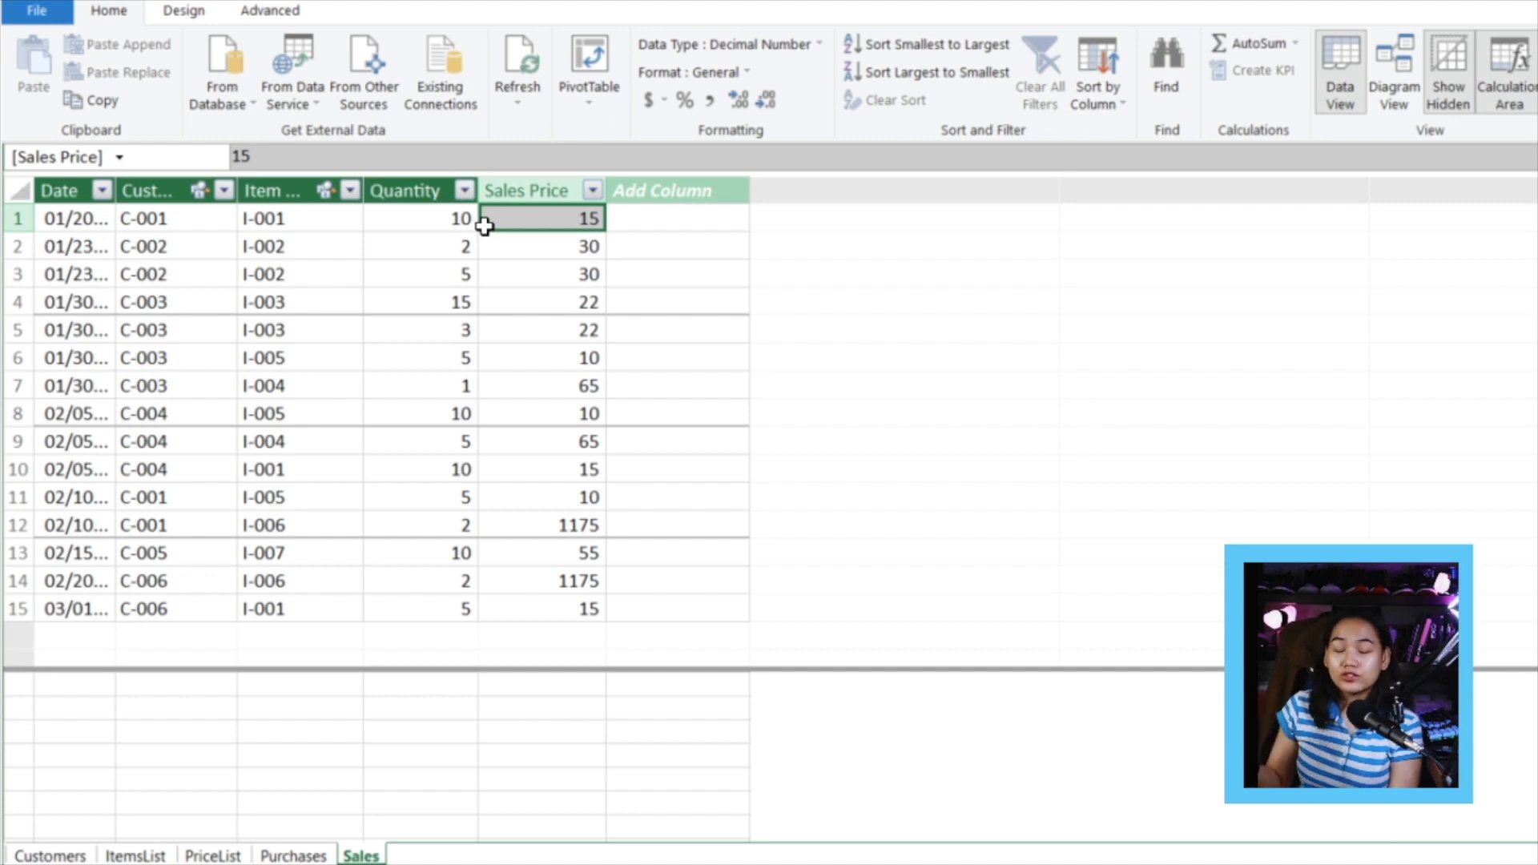
{"action": "mouse_move", "coordinate": [628, 234]}
{"action": "type", "text": "=Sales[Sales Price]"}
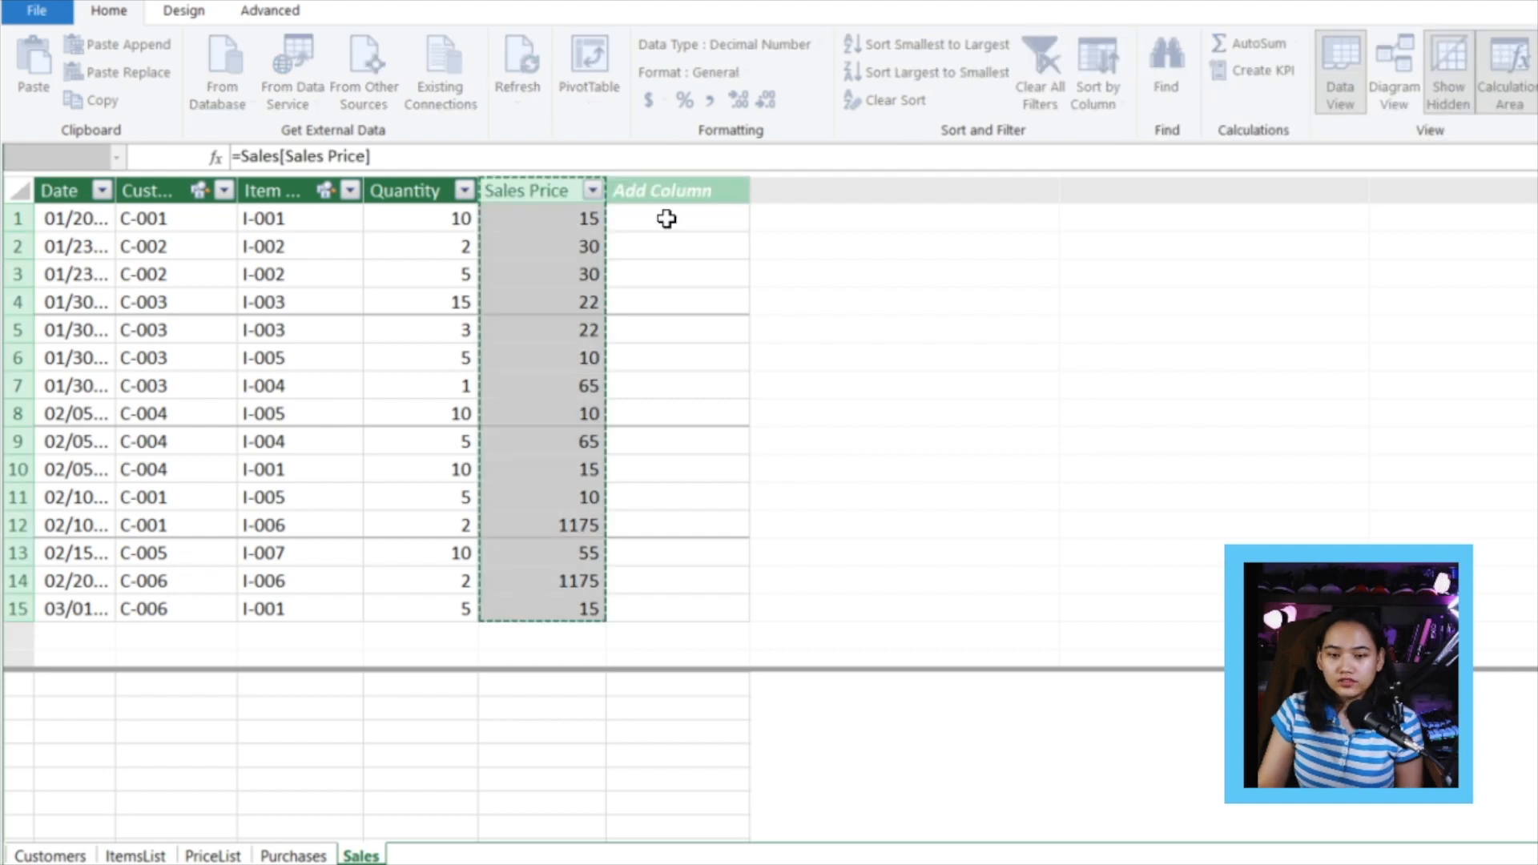
{"action": "left_click", "coordinate": [676, 218]}
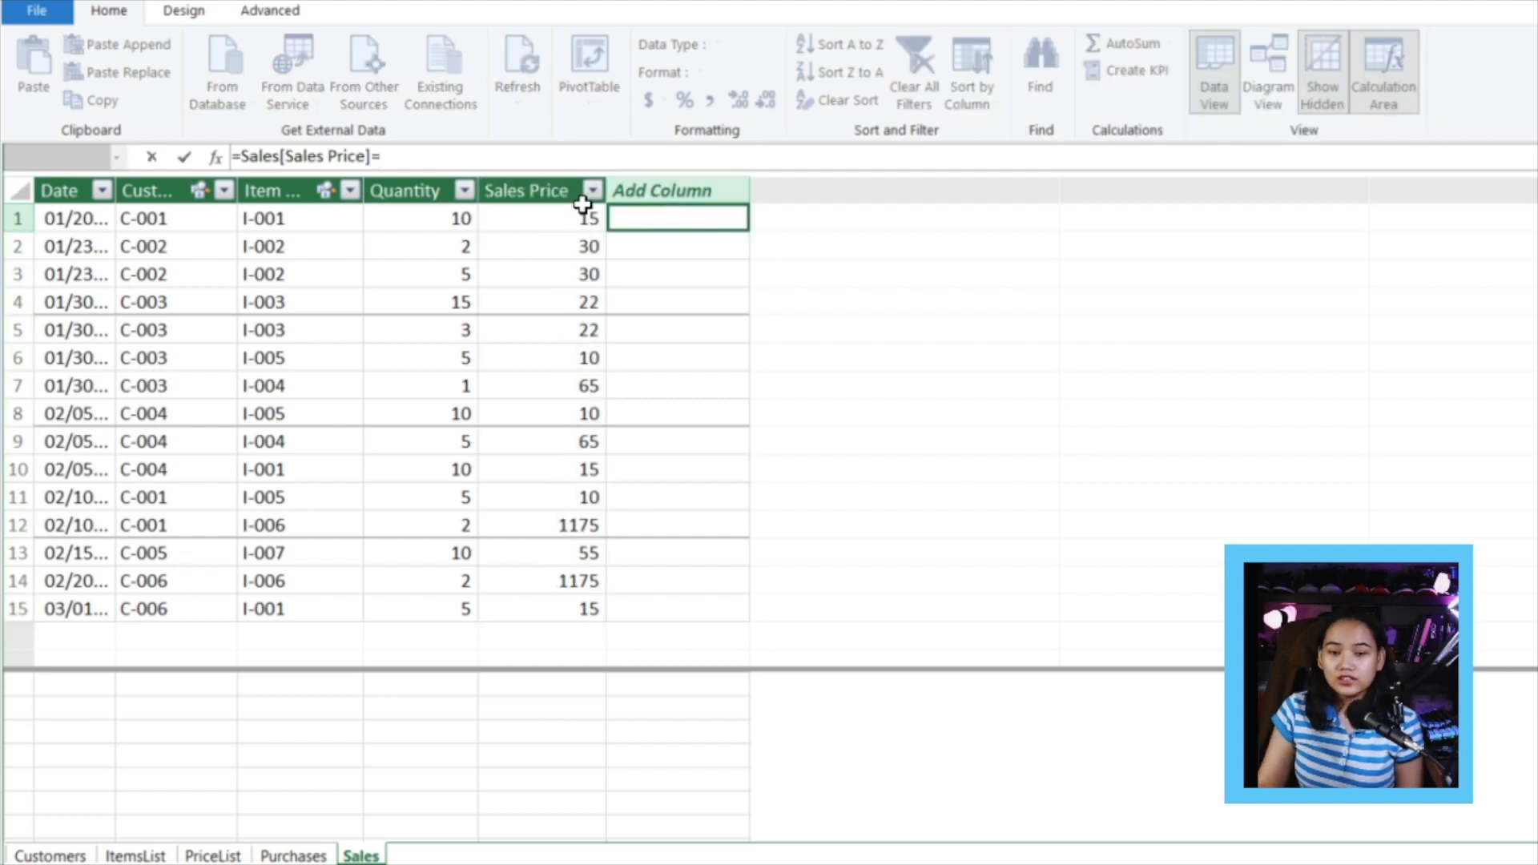
{"action": "type", "text": "*"}
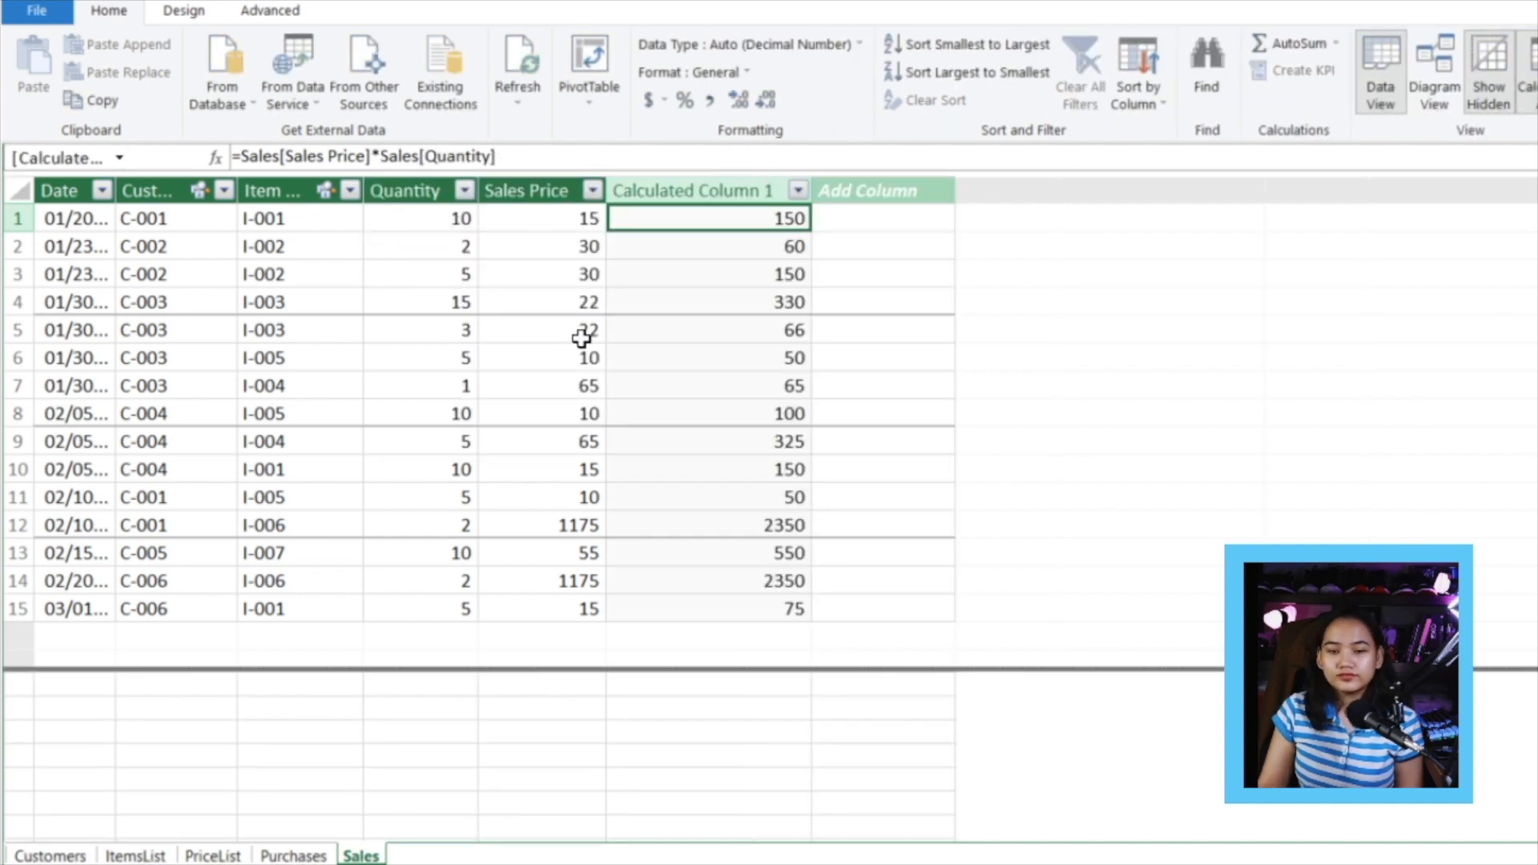
{"action": "left_click", "coordinate": [707, 190]}
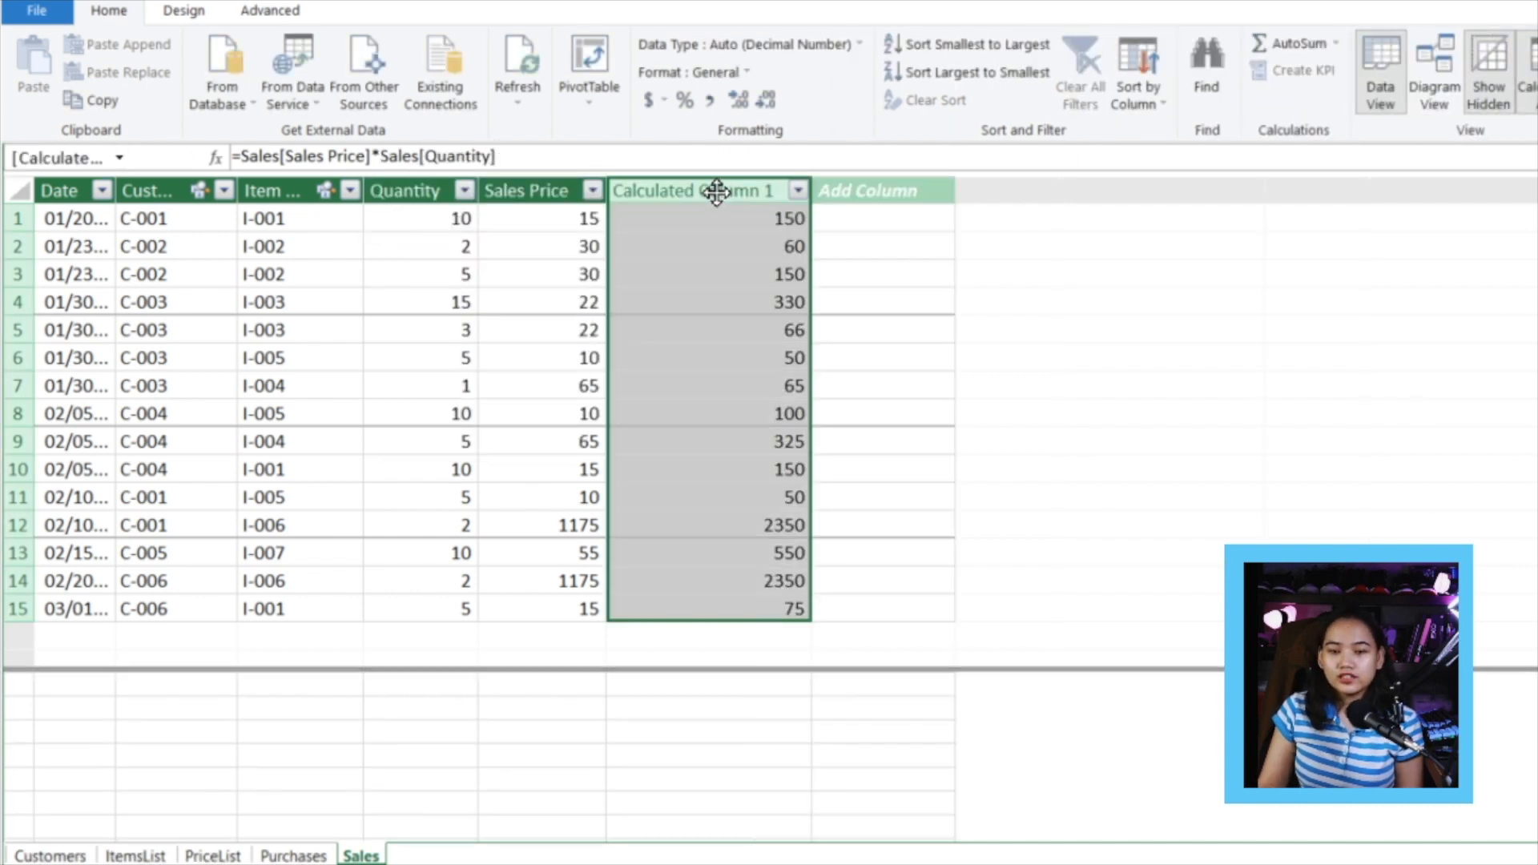
{"action": "type", "text": "Total"}
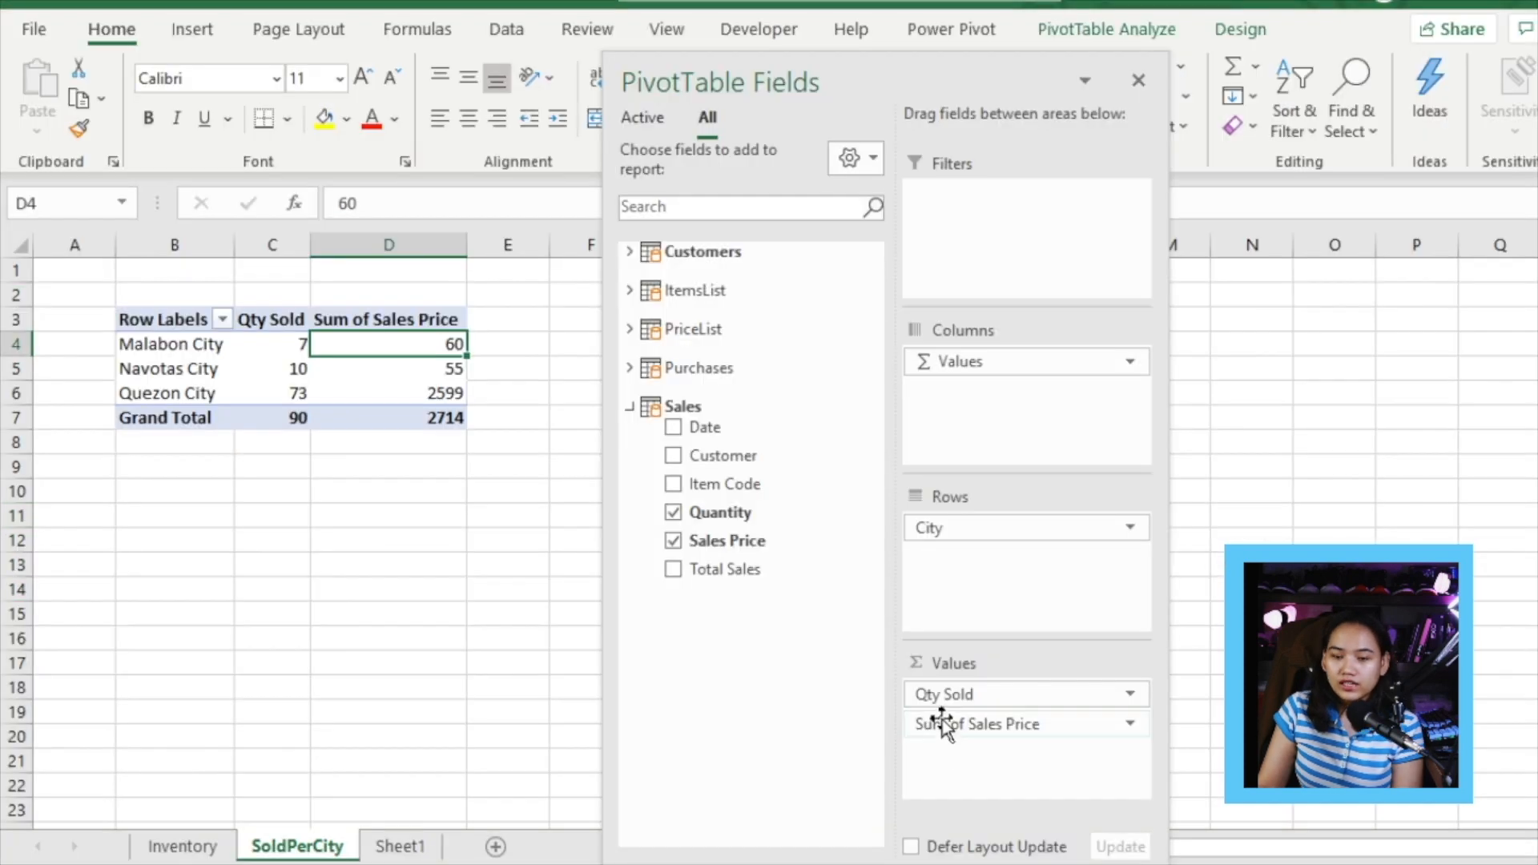
Swap Sales Price for Sum of Total Sales (6821) in the pivot values and bring up its field settings.
{"action": "left_click", "coordinate": [675, 539]}
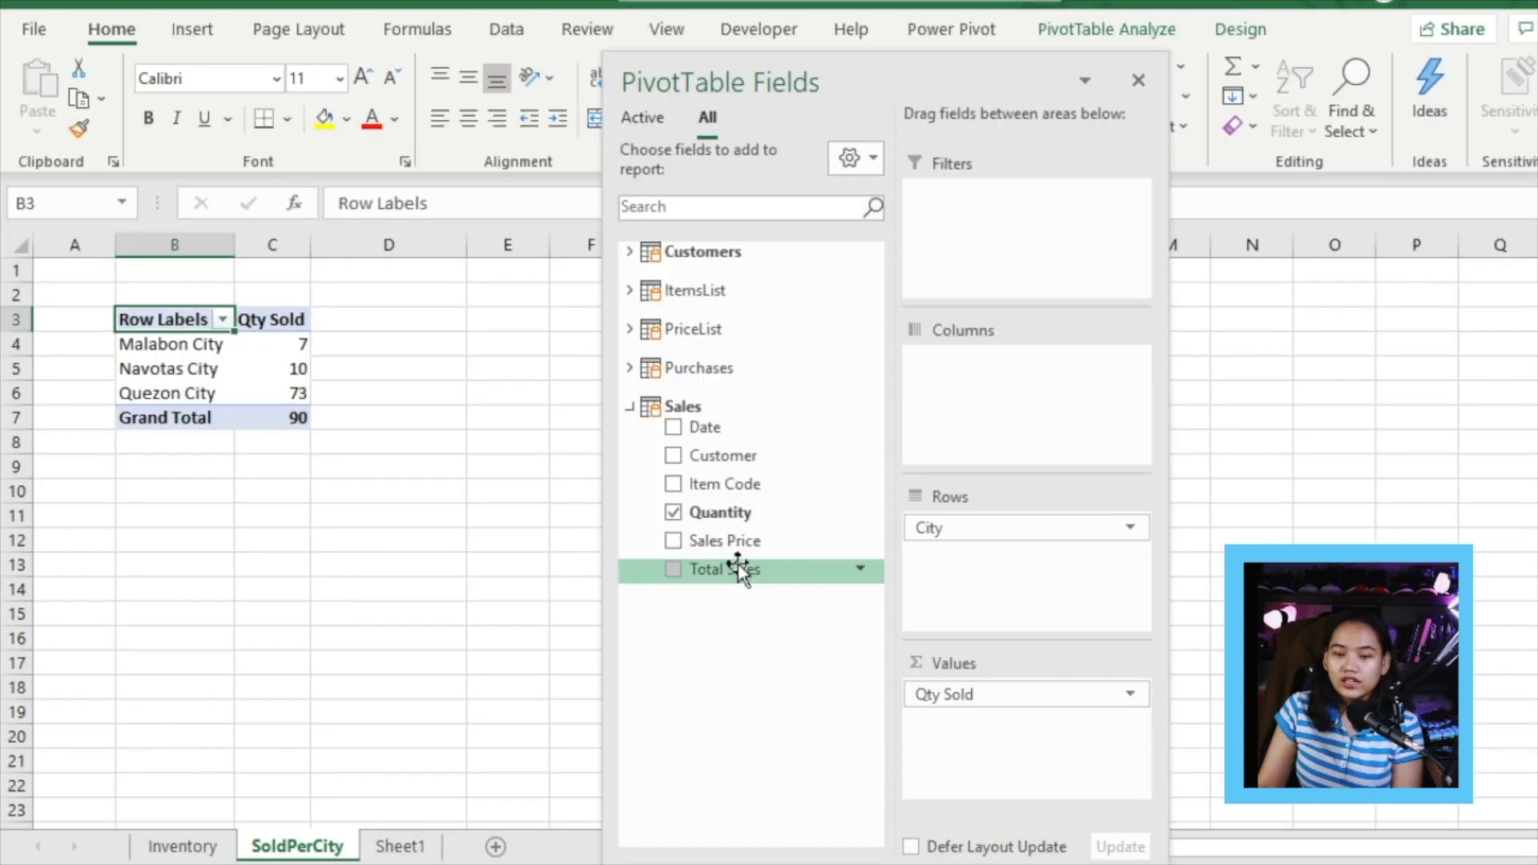
{"action": "left_click", "coordinate": [673, 568]}
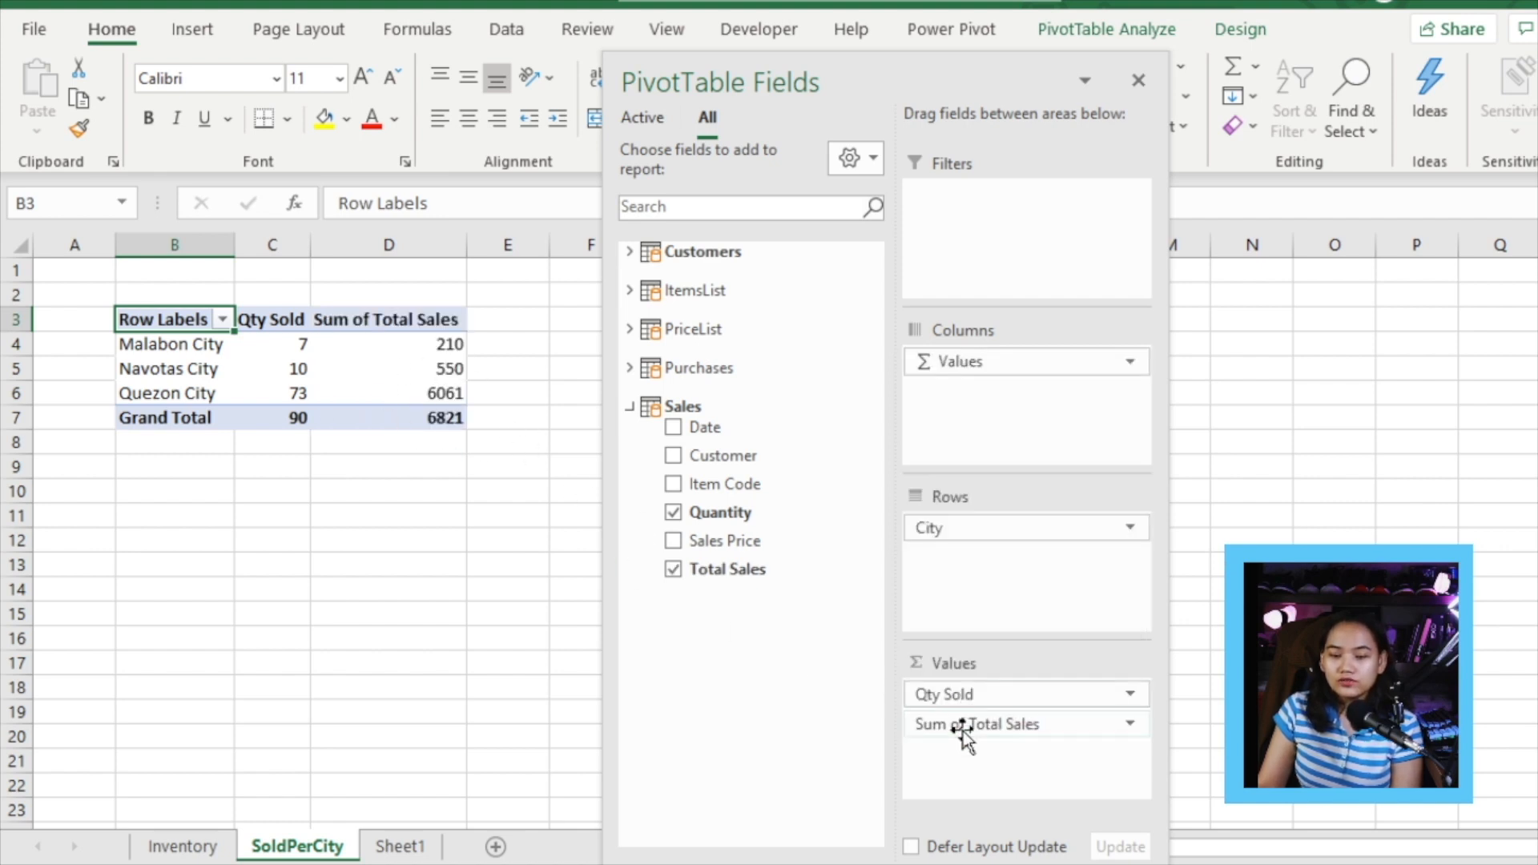
{"action": "left_click", "coordinate": [980, 724]}
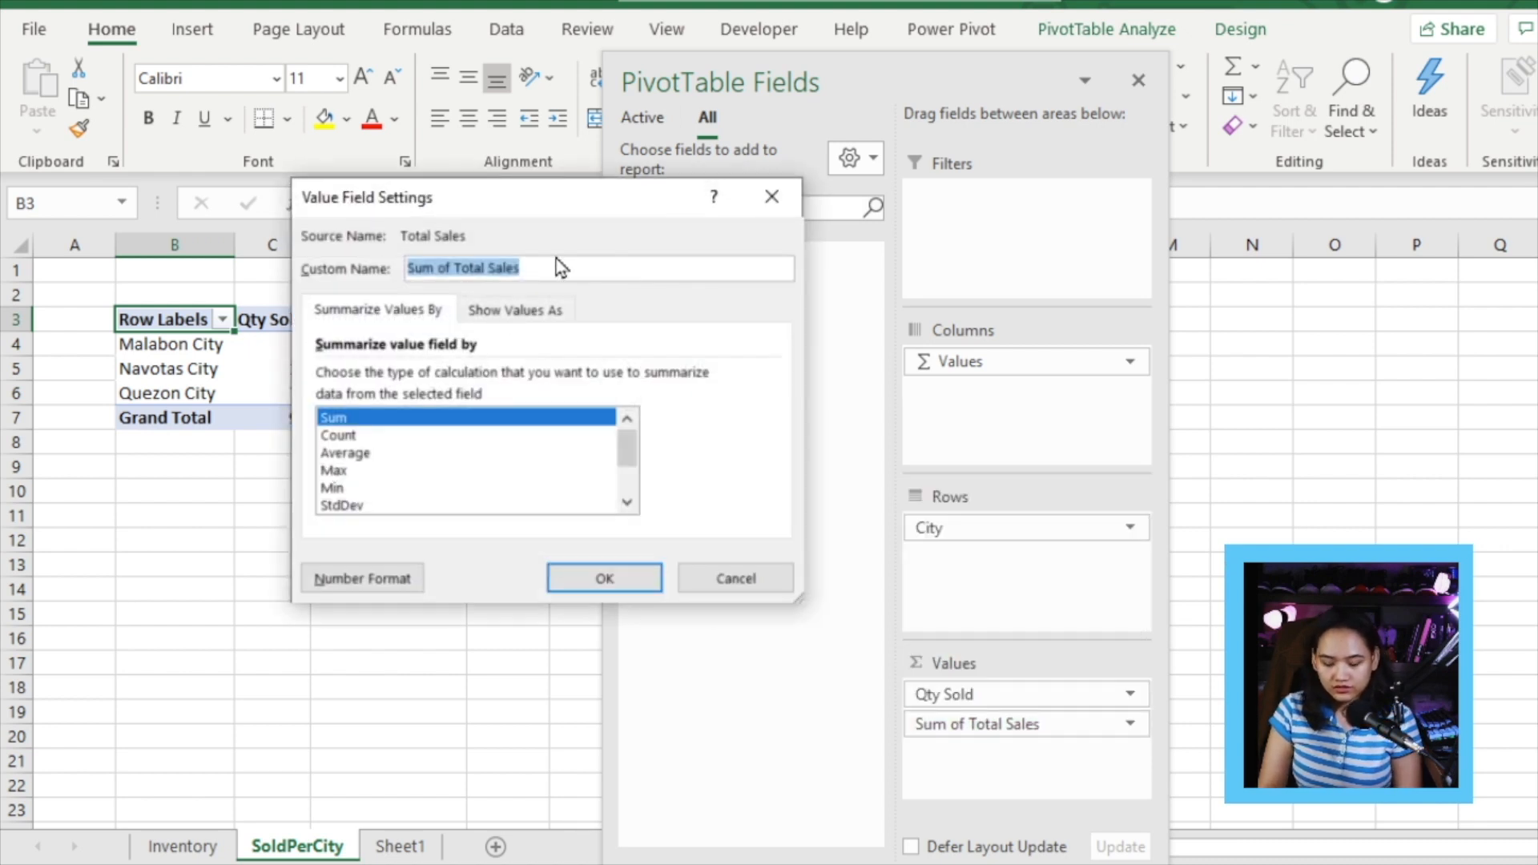
Name the value Amt Sold and format it as peso currency, totaling ₱6,821.00.
{"action": "type", "text": "Amt Sold"}
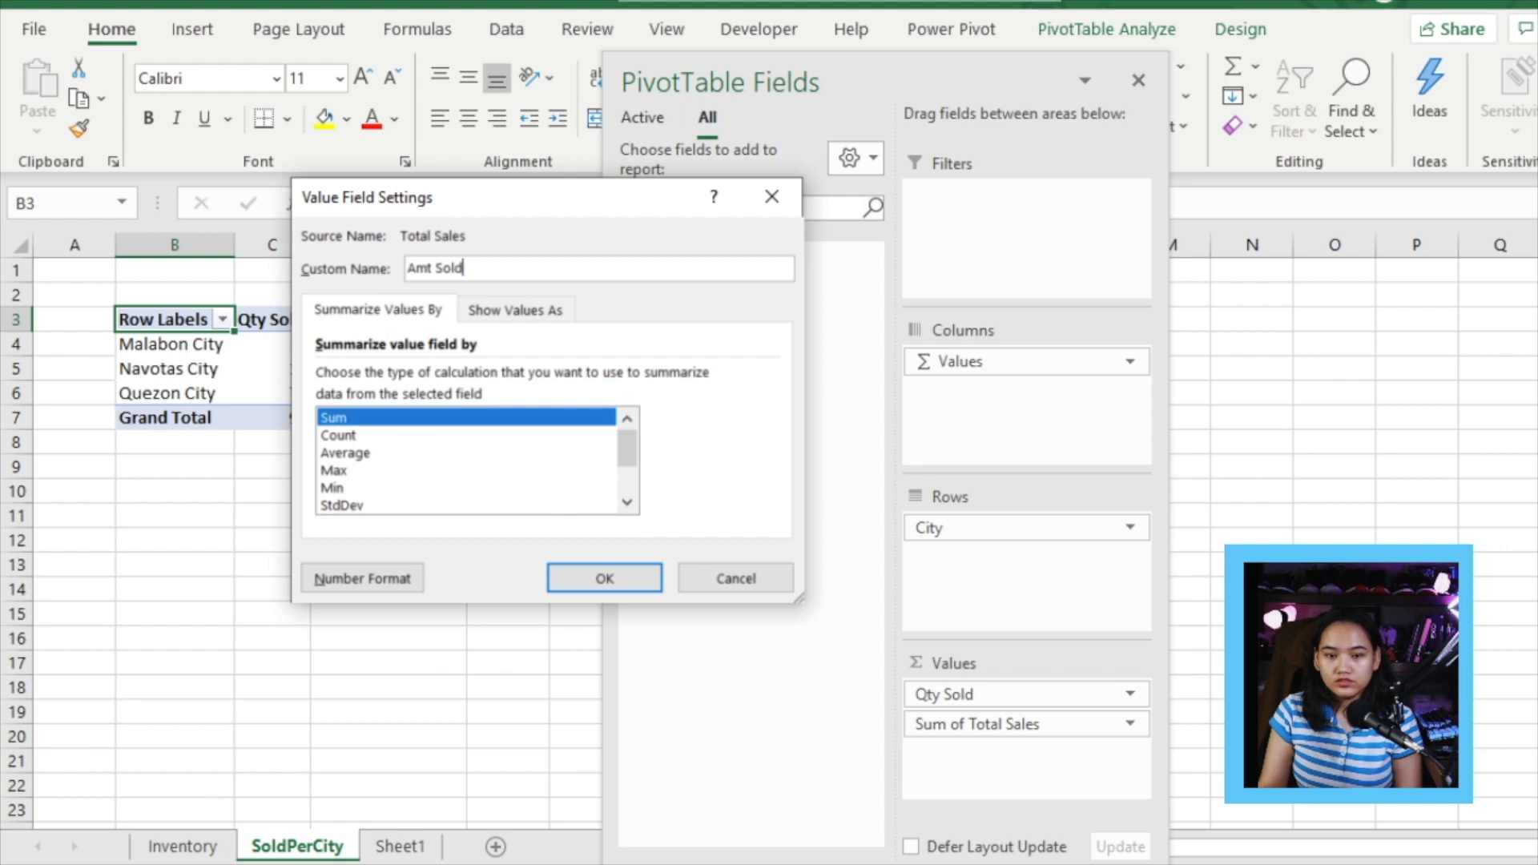
{"action": "left_click", "coordinate": [360, 578]}
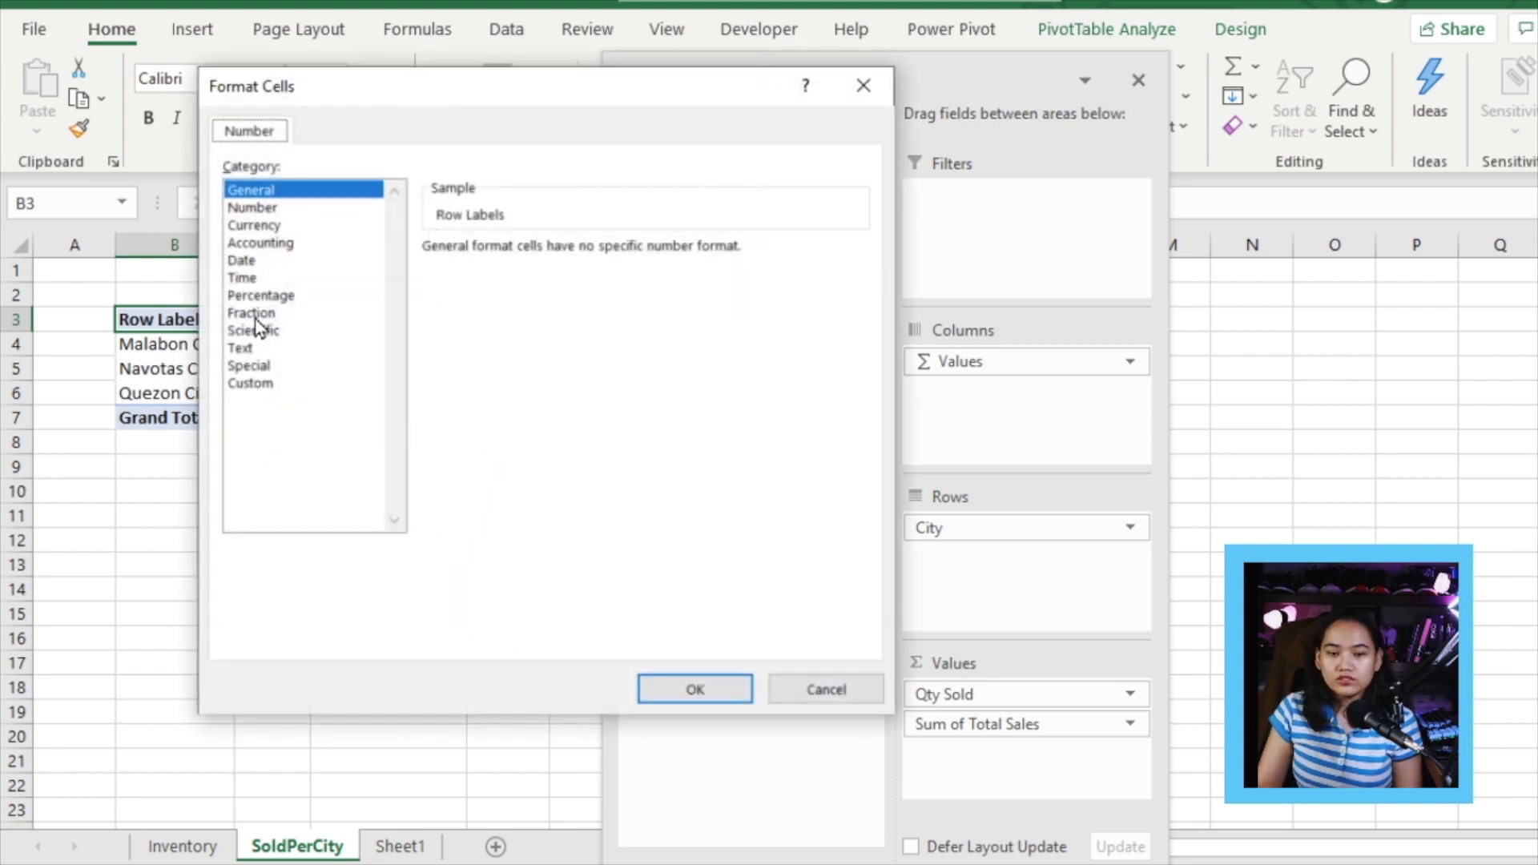
{"action": "left_click", "coordinate": [253, 224]}
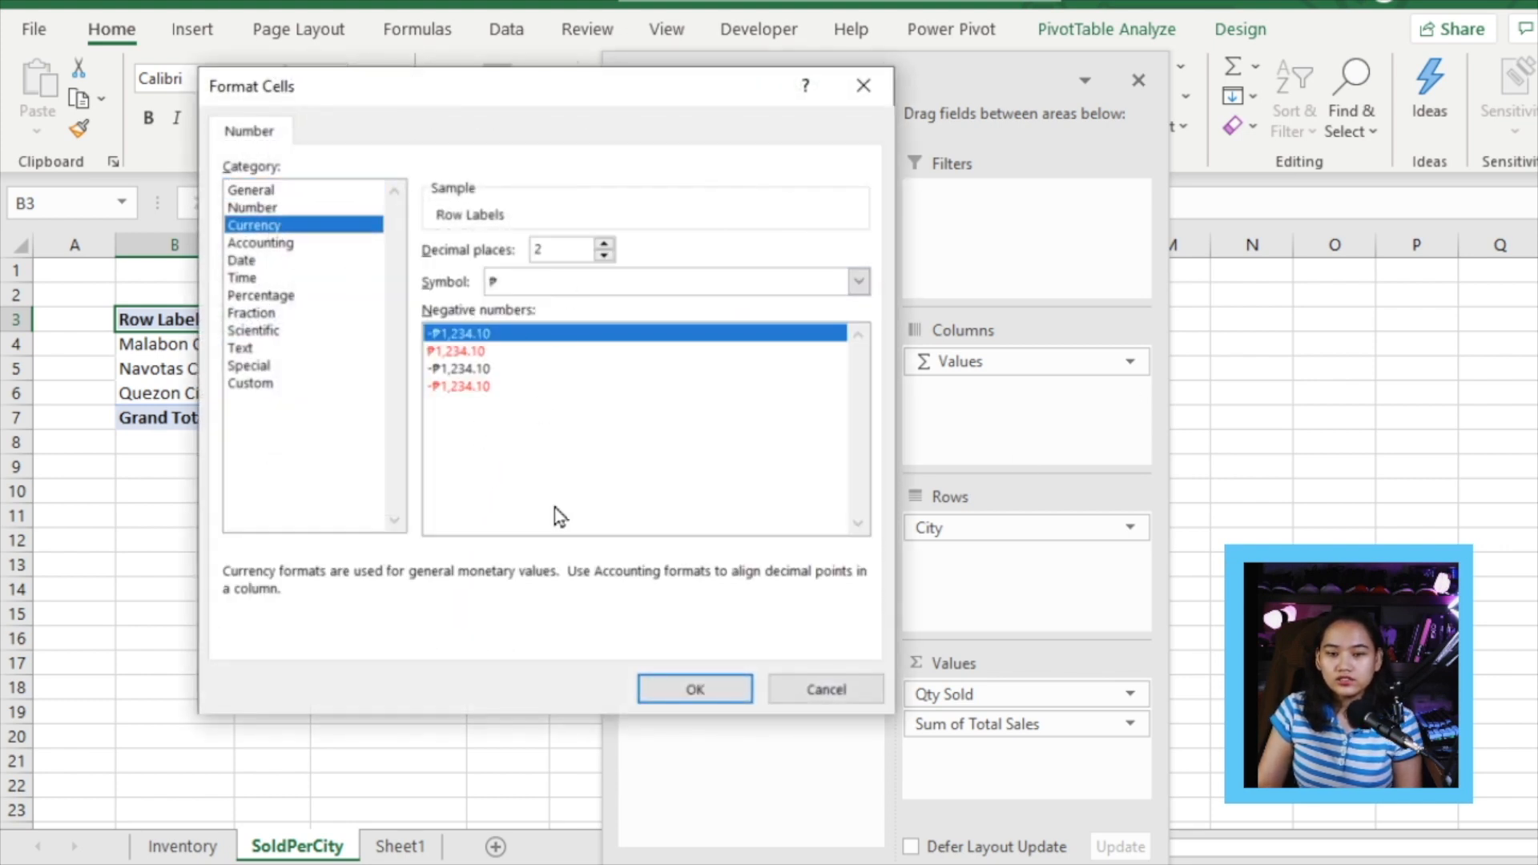
{"action": "left_click", "coordinate": [694, 688]}
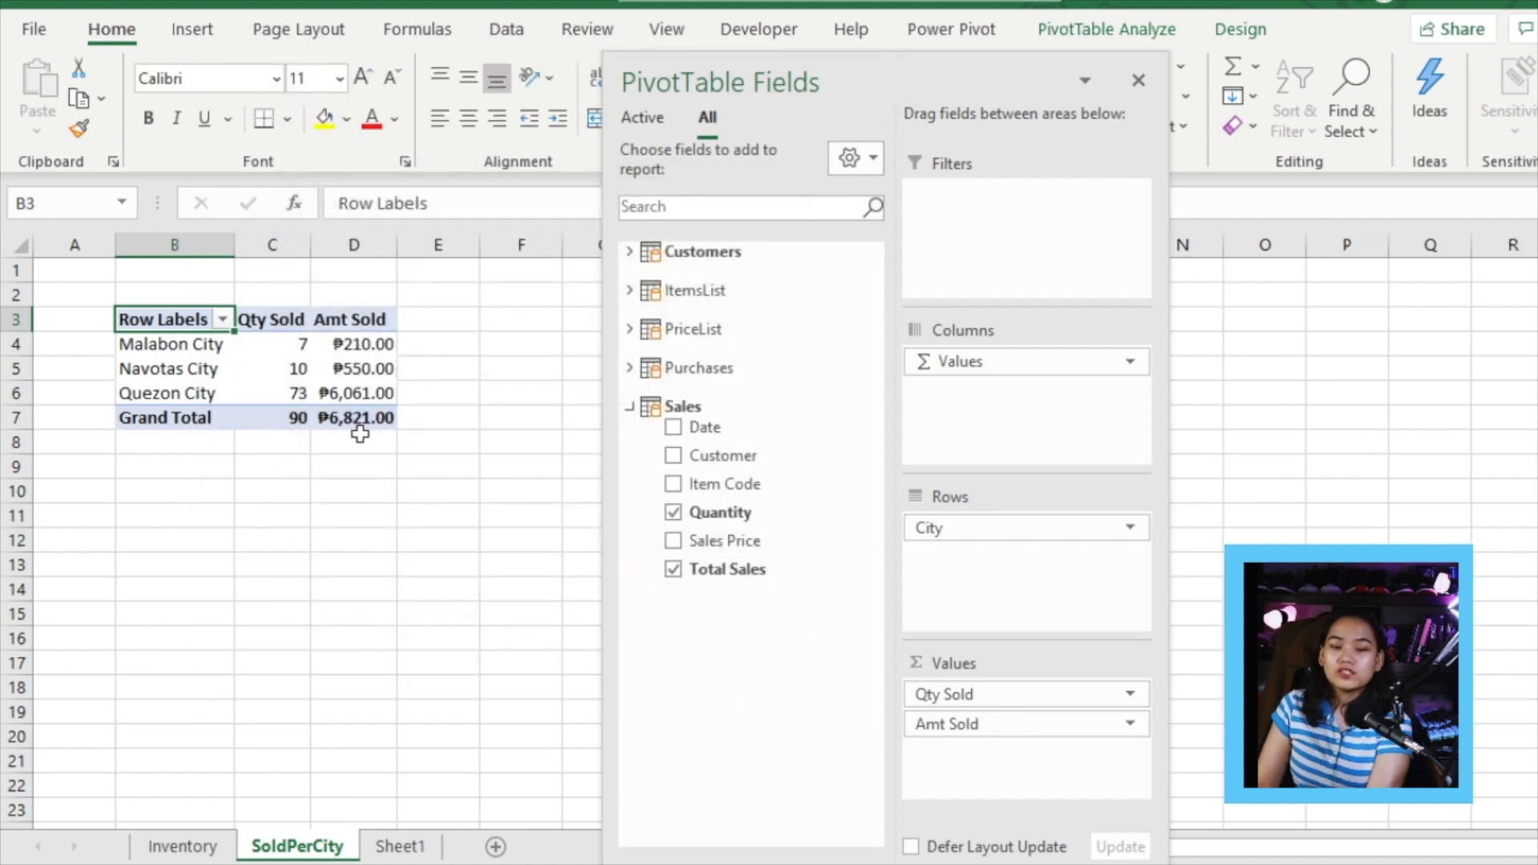
{"action": "left_click", "coordinate": [950, 29]}
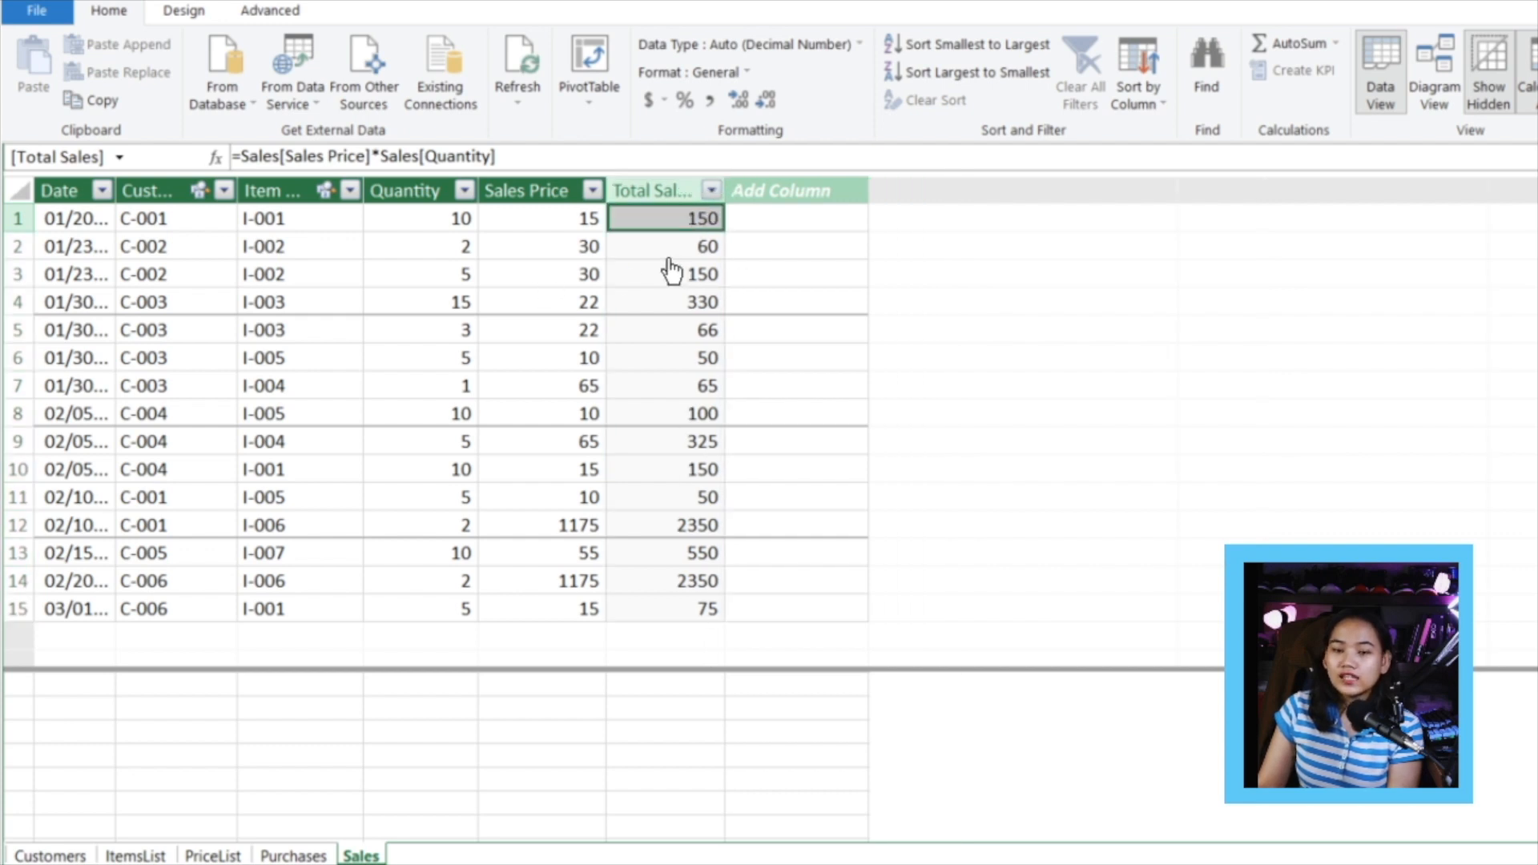
Add a column =Sales[Quantity]*RELATED(PriceList[Purchase Price]) and name it Cost of Sale.
{"action": "left_click", "coordinate": [507, 218]}
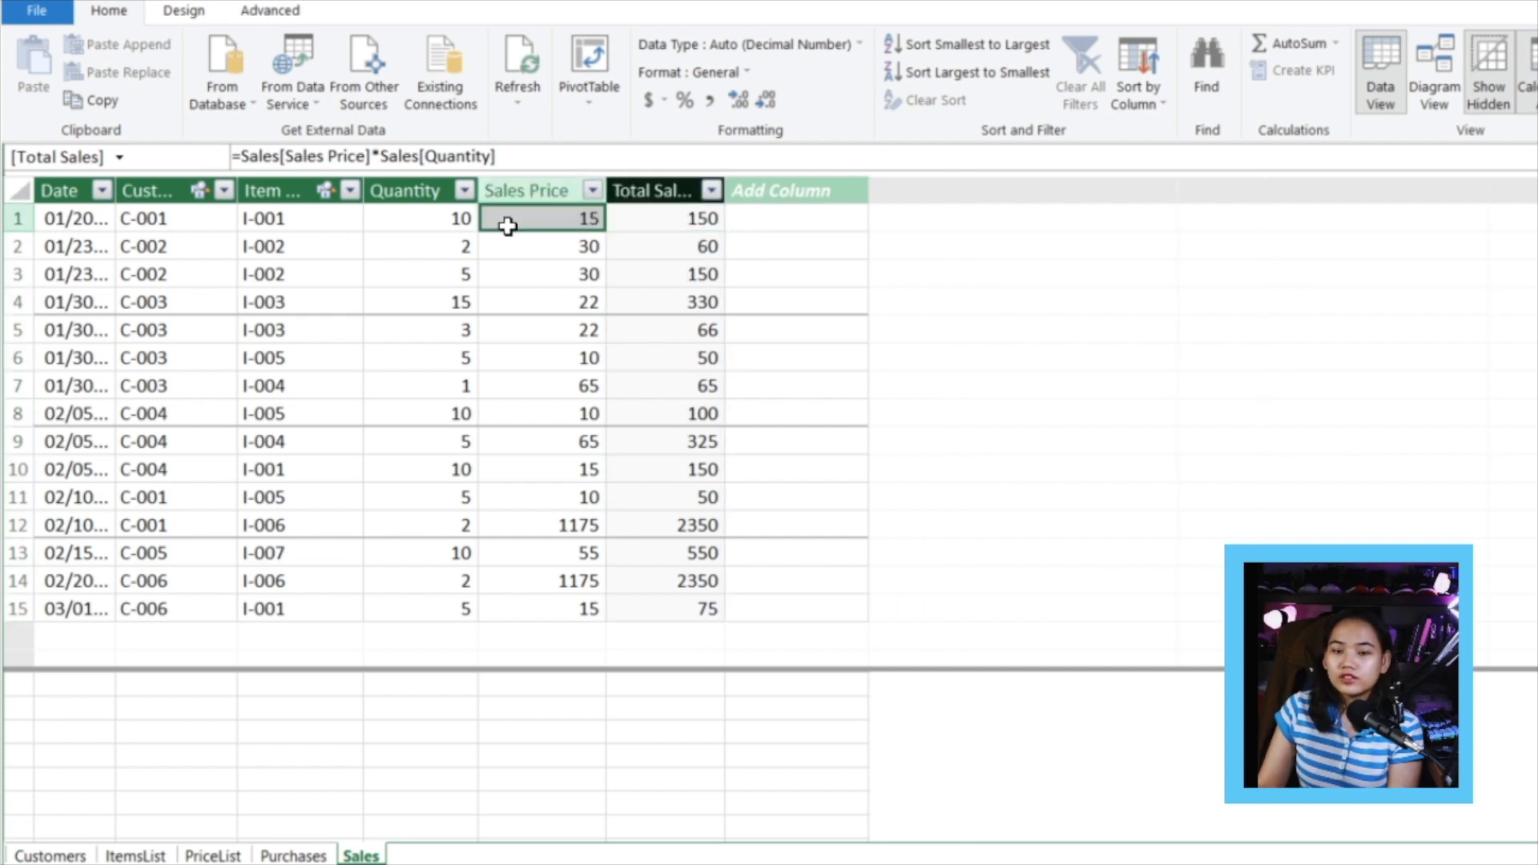
{"action": "left_click", "coordinate": [796, 218]}
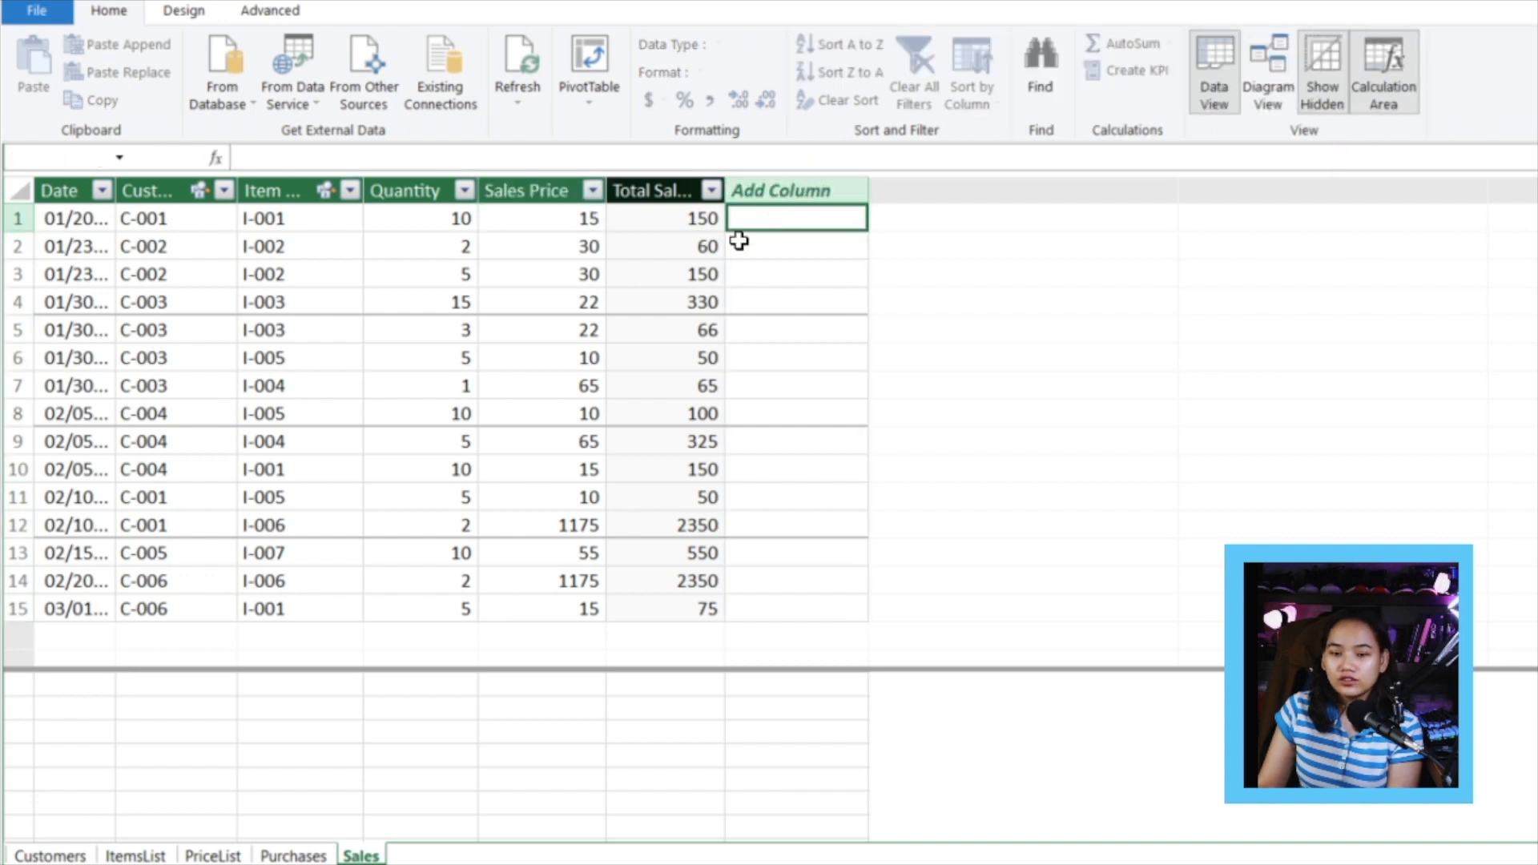
{"action": "mouse_move", "coordinate": [401, 235]}
{"action": "type", "text": "="}
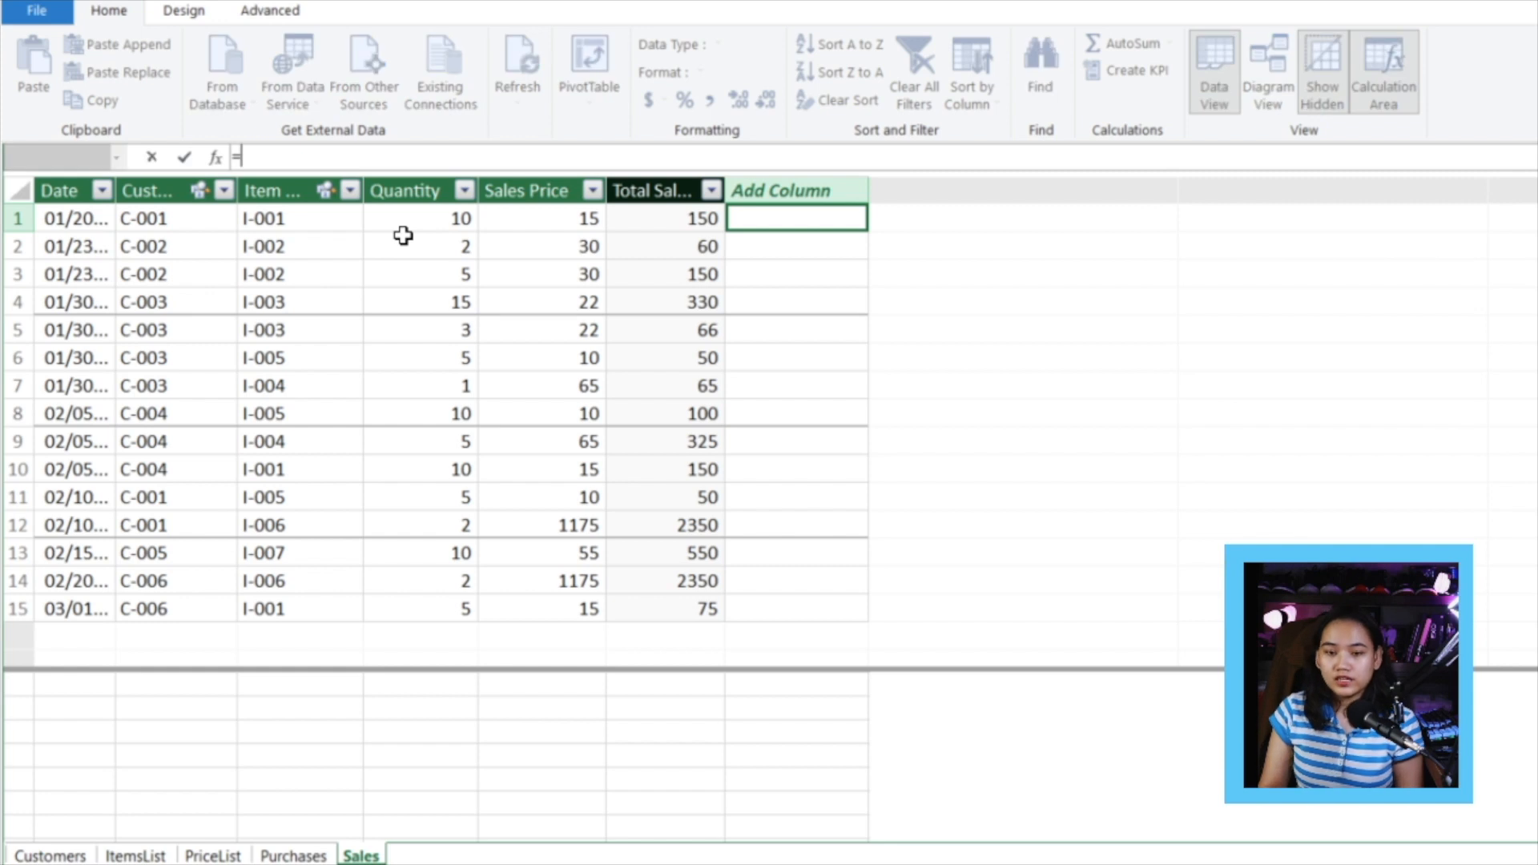
{"action": "mouse_move", "coordinate": [425, 211]}
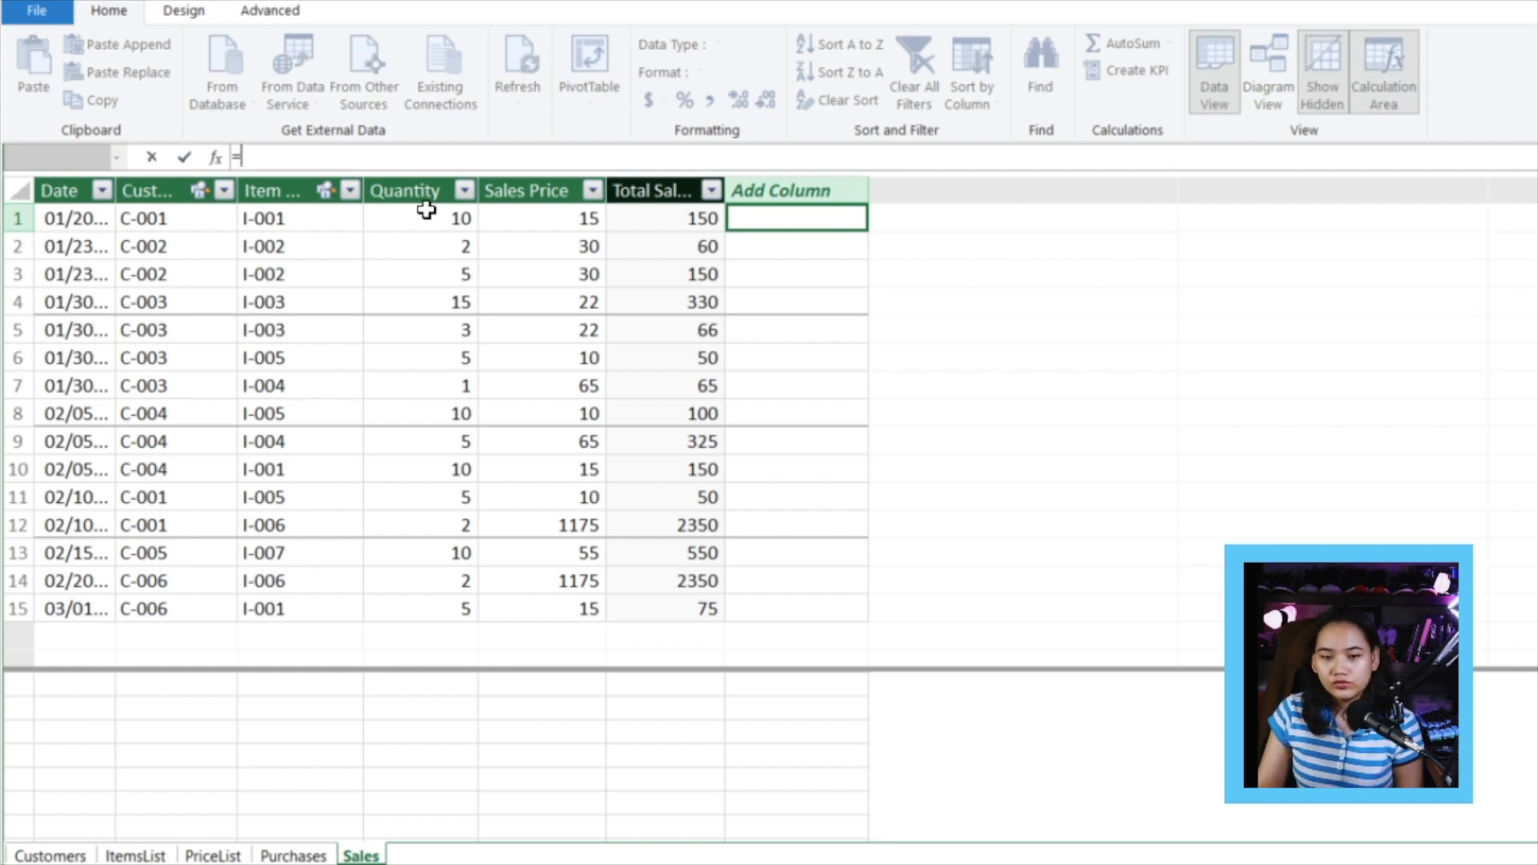
{"action": "left_click", "coordinate": [419, 218]}
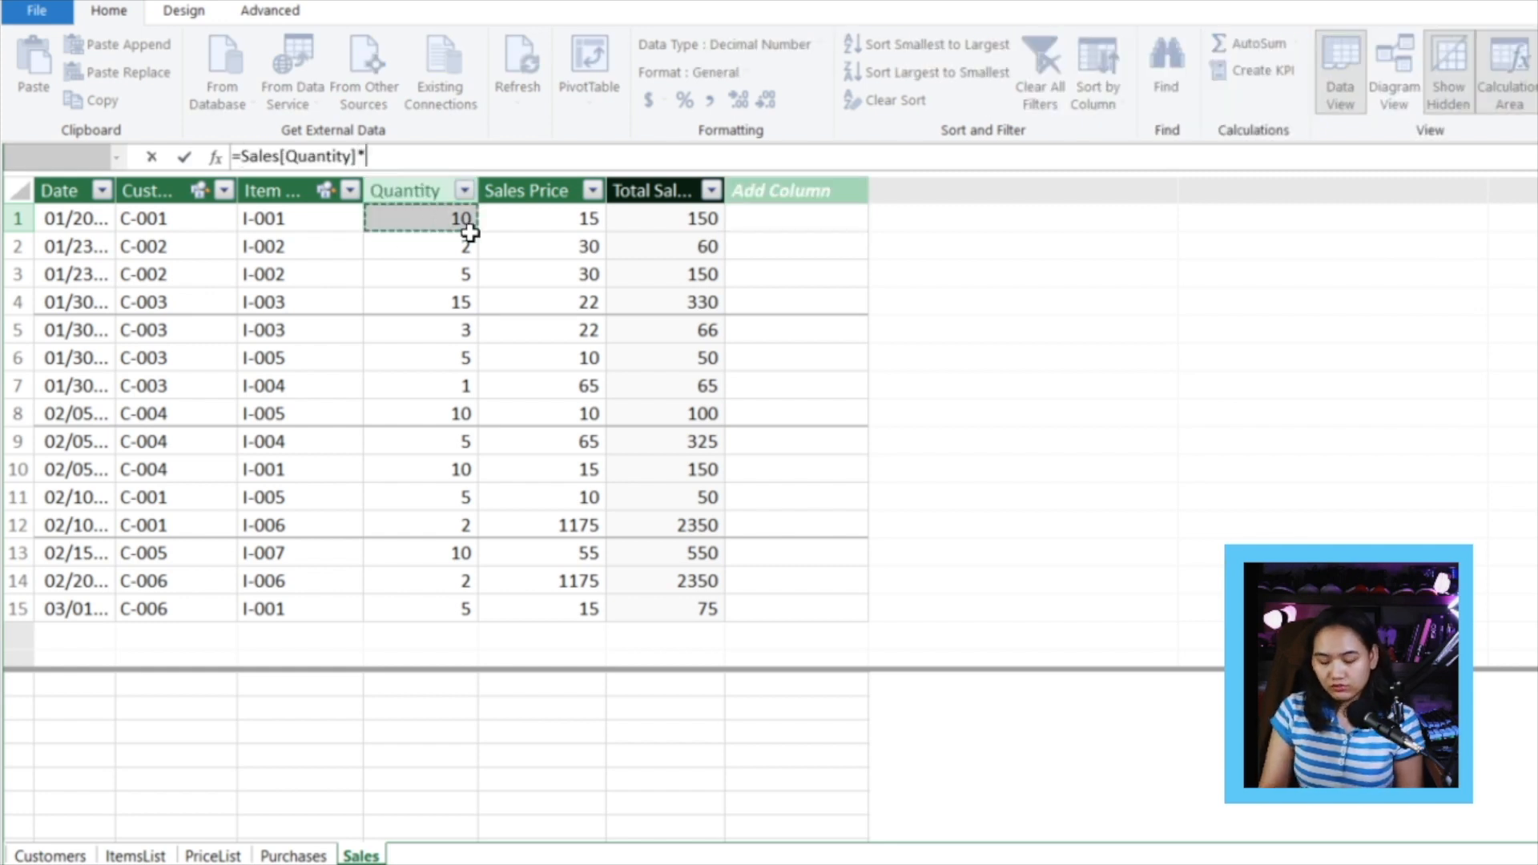
{"action": "type", "text": "related(PriceList[Purchase Price"}
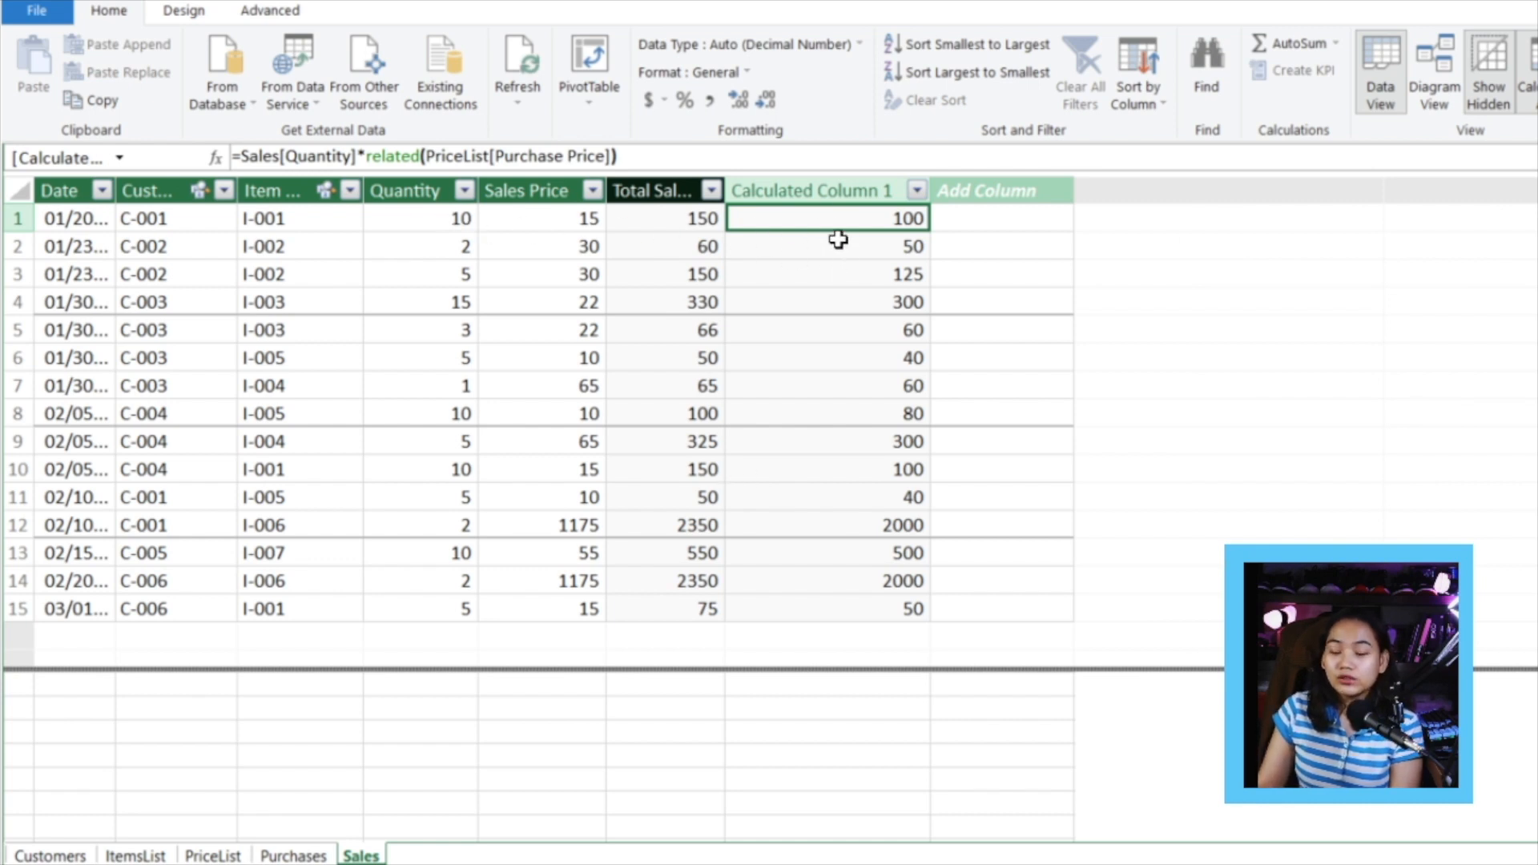
{"action": "left_click", "coordinate": [827, 191]}
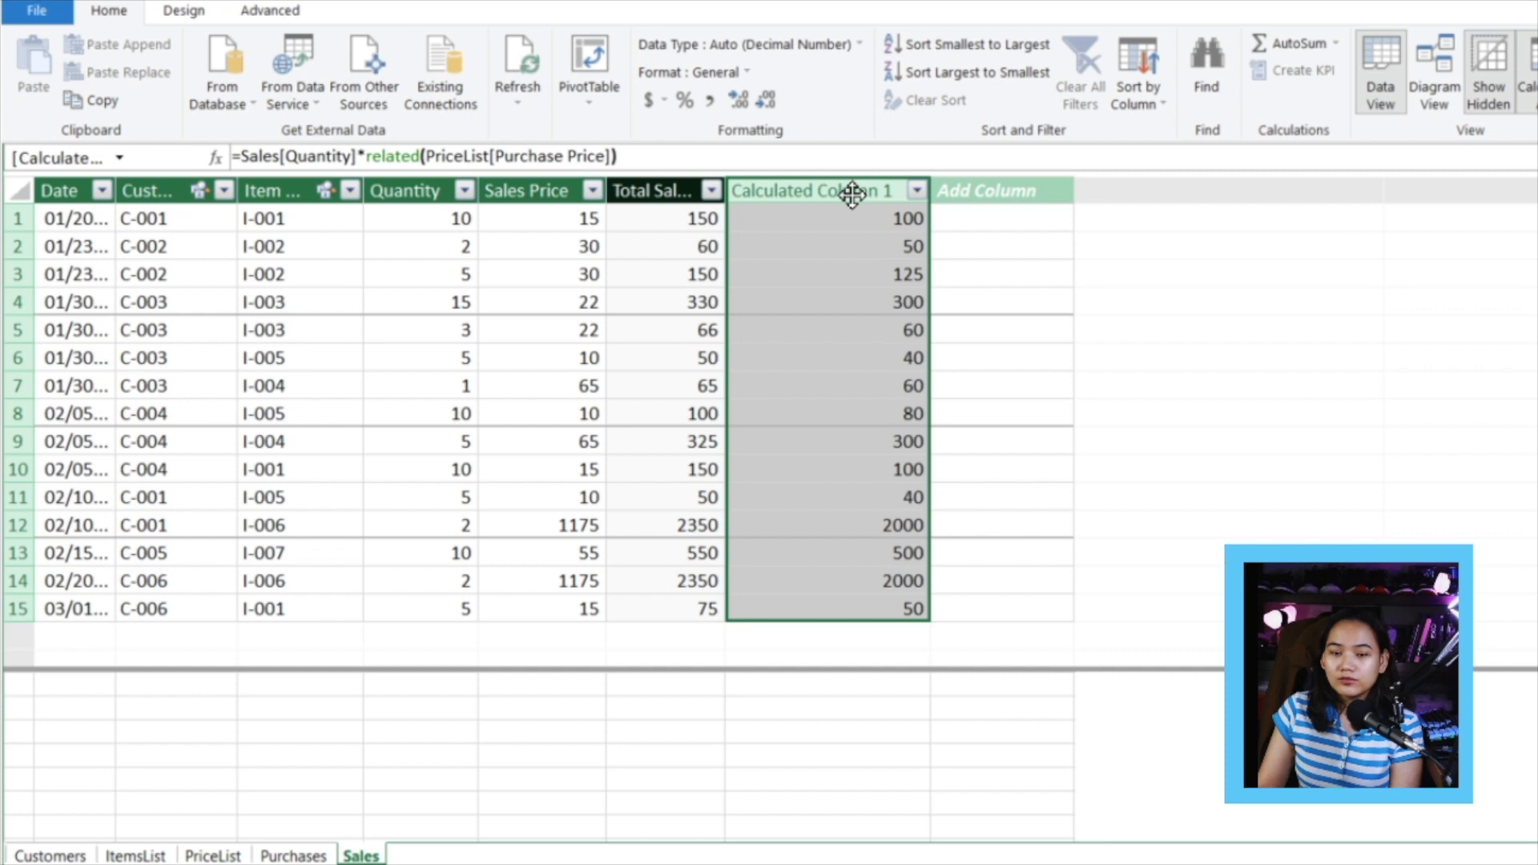
{"action": "double_click", "coordinate": [826, 189]}
{"action": "type", "text": "C"}
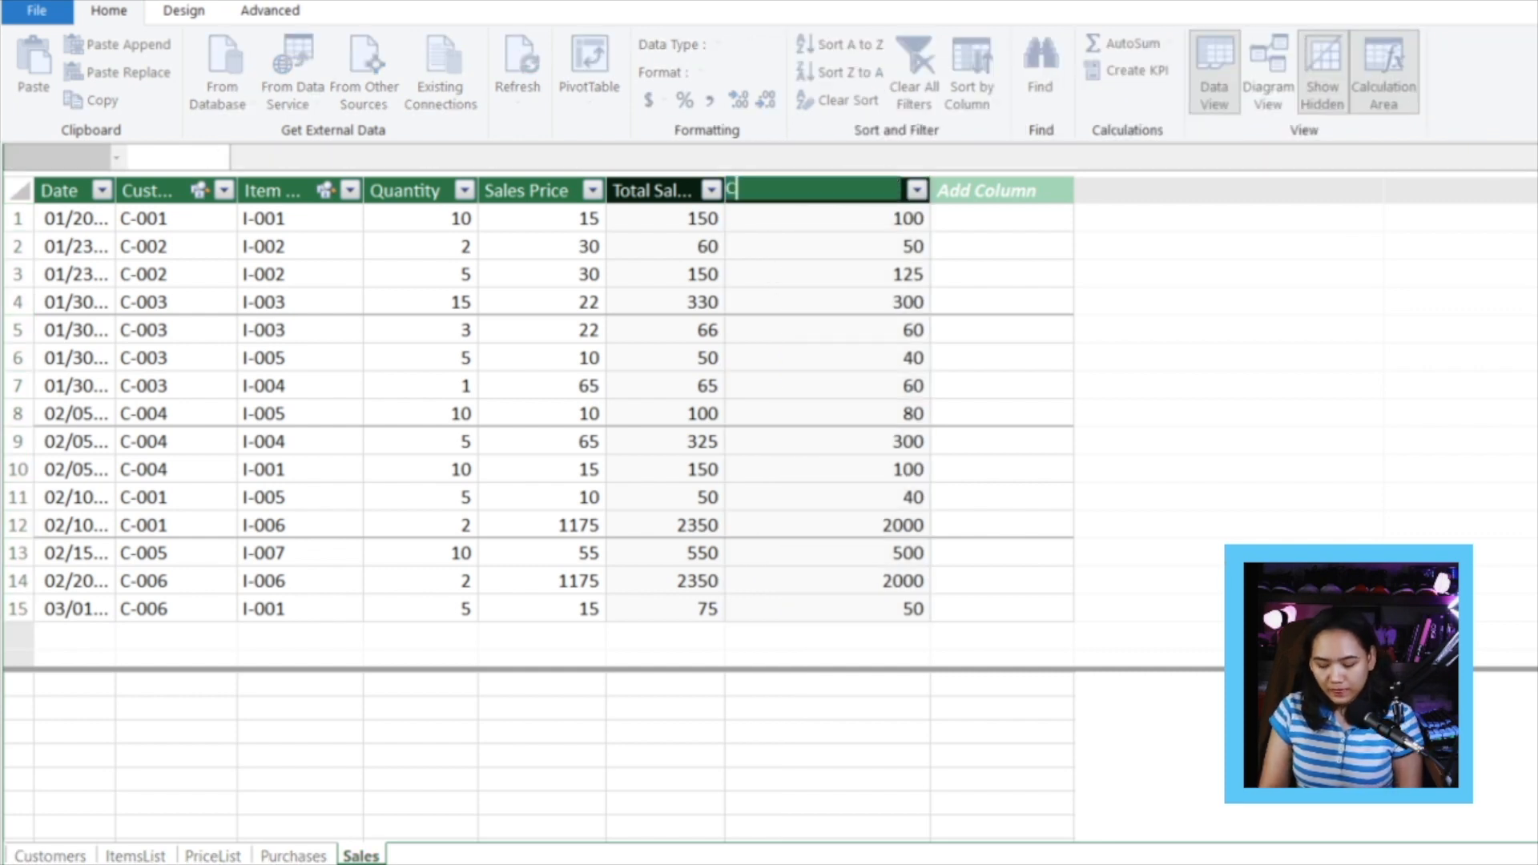
{"action": "type", "text": "ost of Sale"}
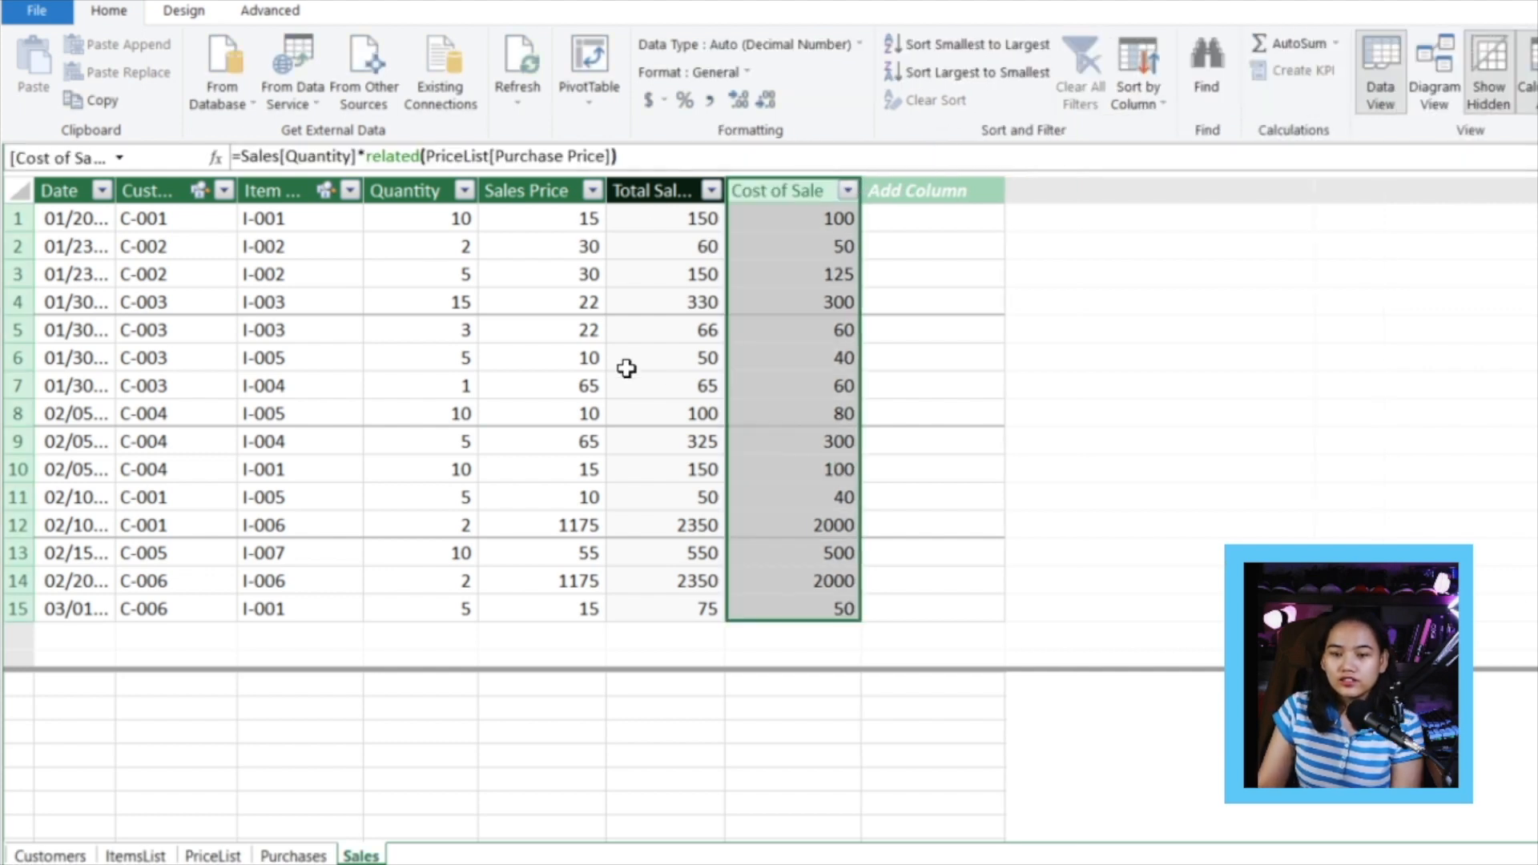
{"action": "mouse_move", "coordinate": [750, 390]}
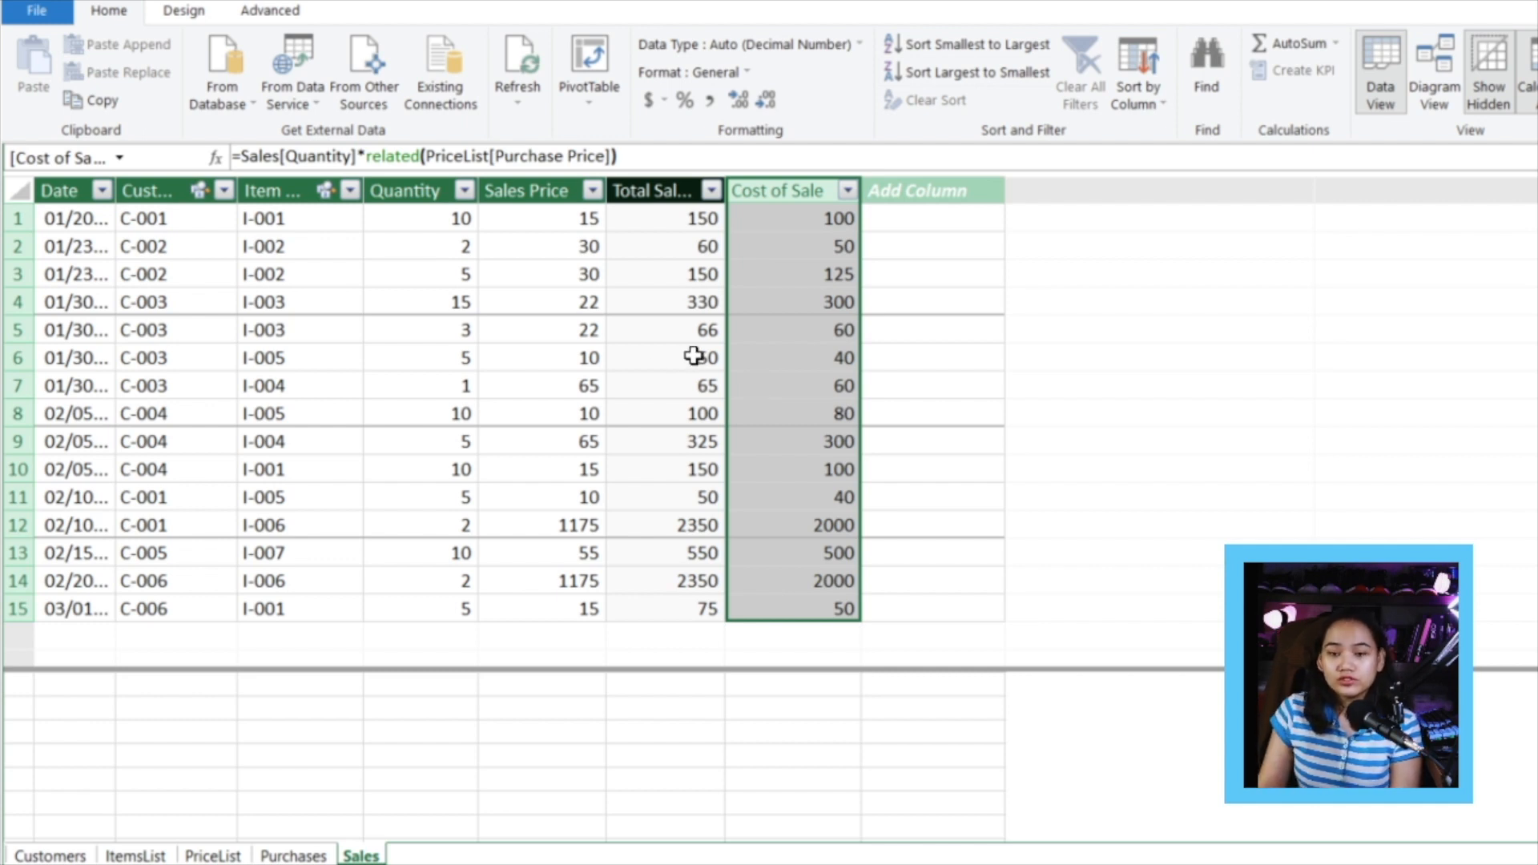
Back on SoldPerCity, define a measure =Sales[Sum of Total Sales]-[Sum of Cost of Sale].
{"action": "left_click", "coordinate": [665, 357]}
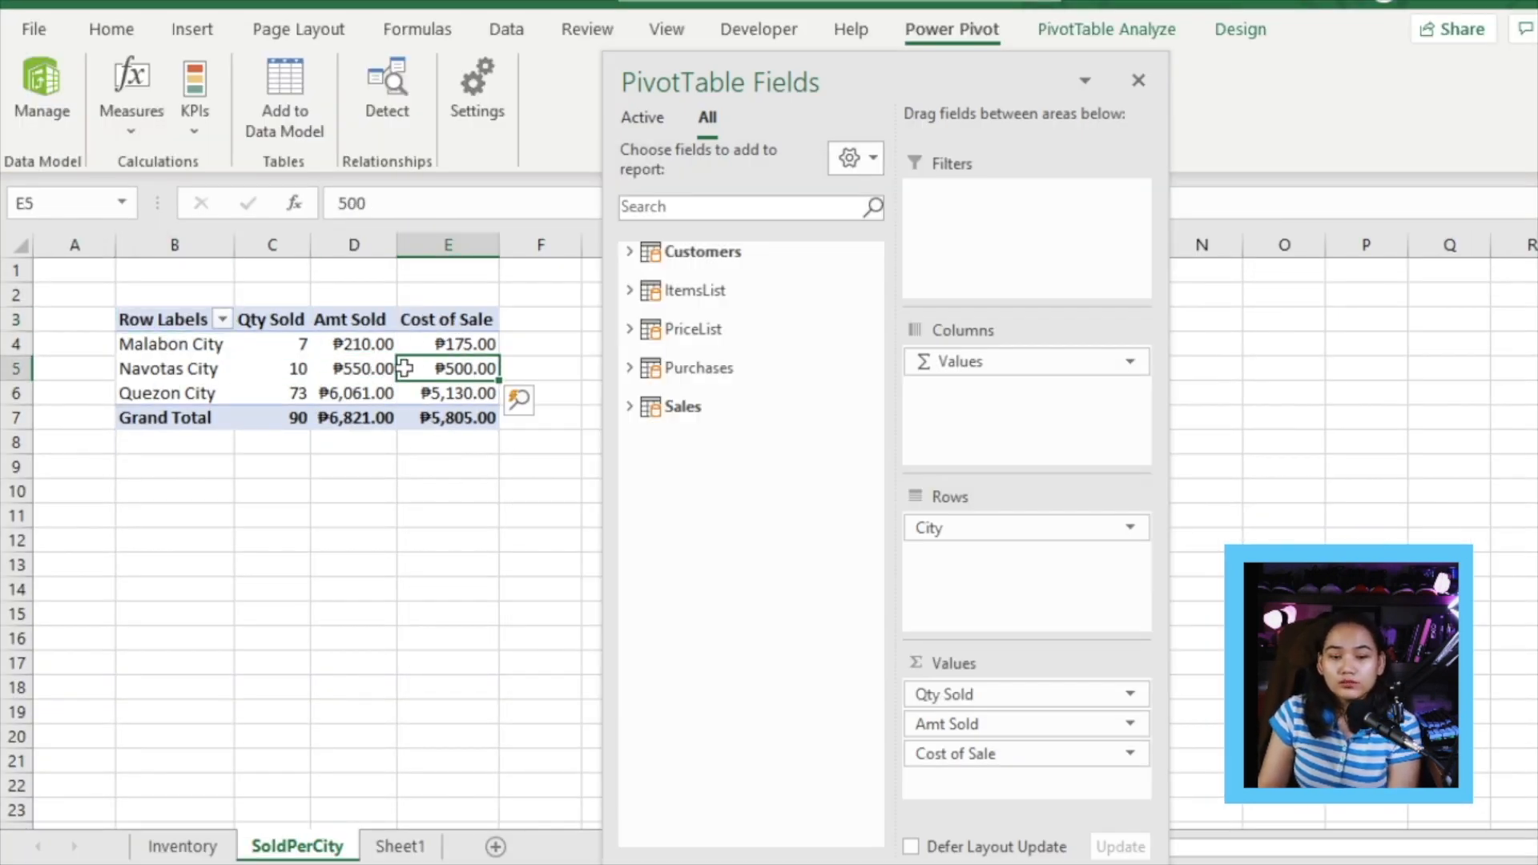
{"action": "left_click", "coordinate": [182, 846]}
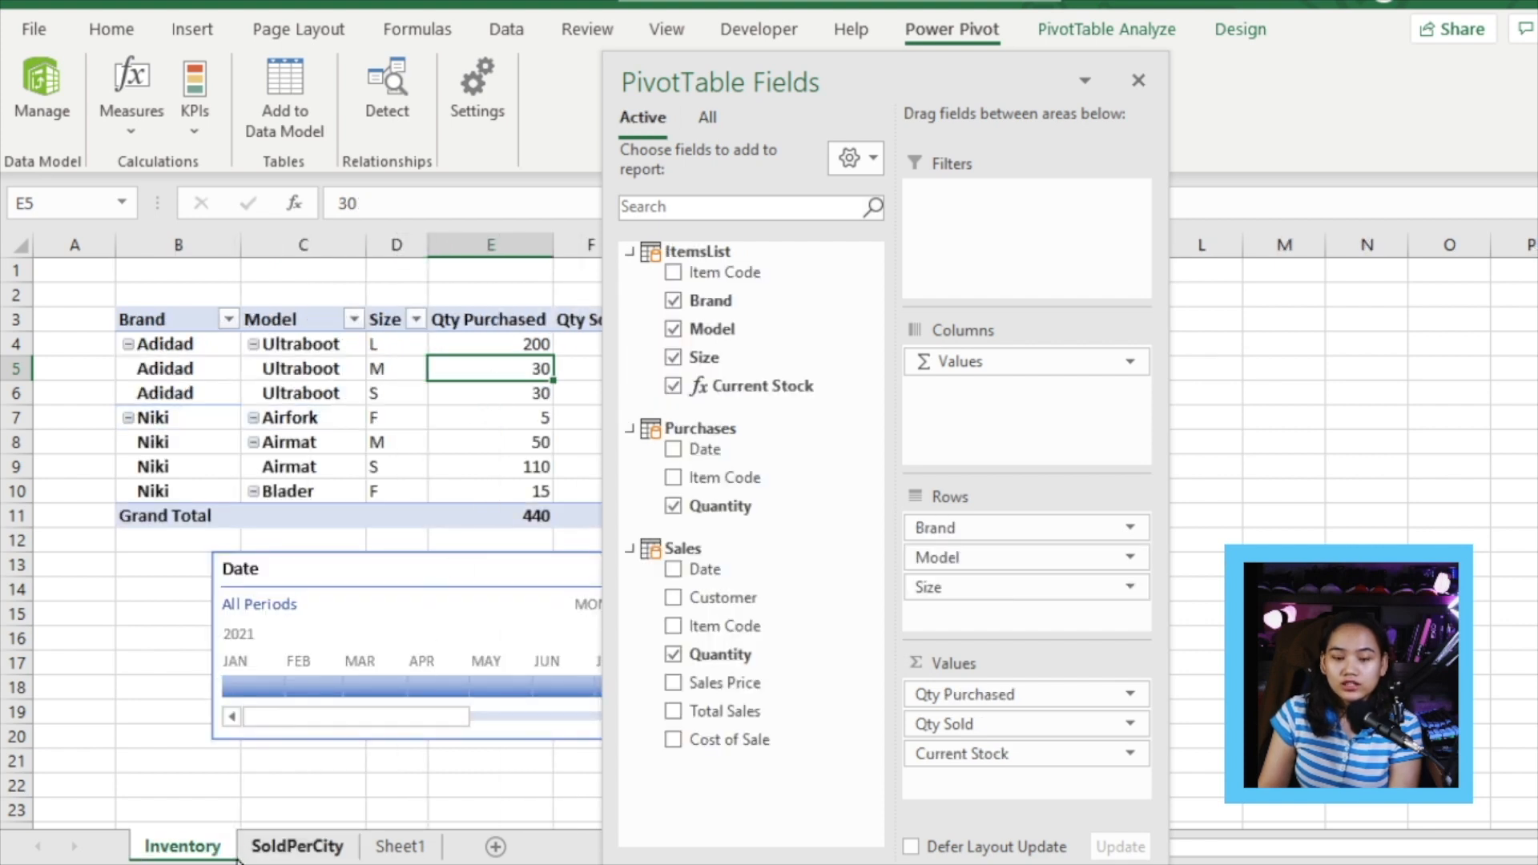
{"action": "left_click", "coordinate": [296, 845]}
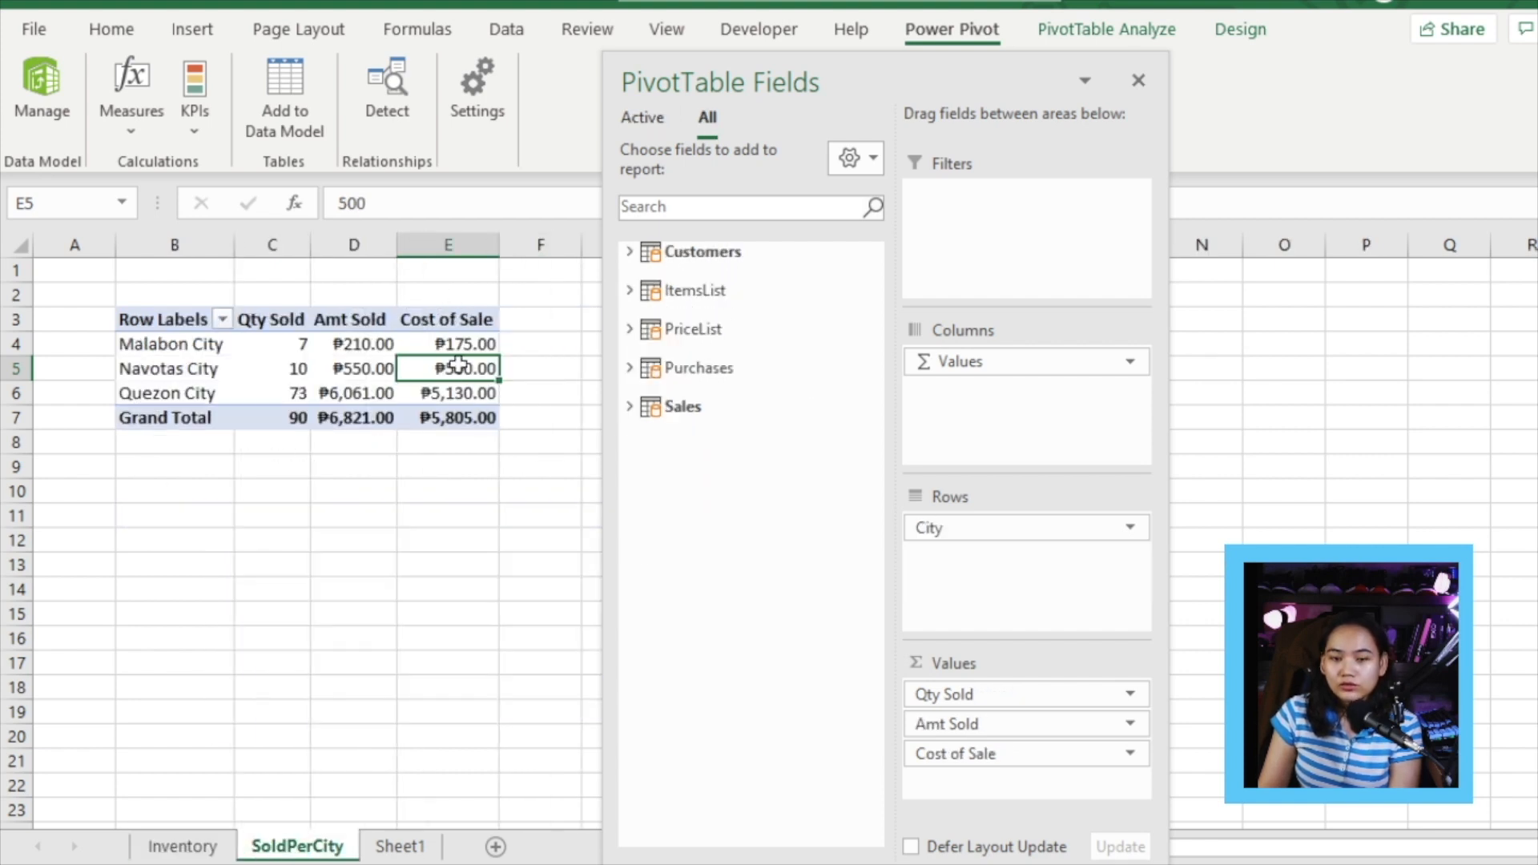
{"action": "mouse_move", "coordinate": [876, 658]}
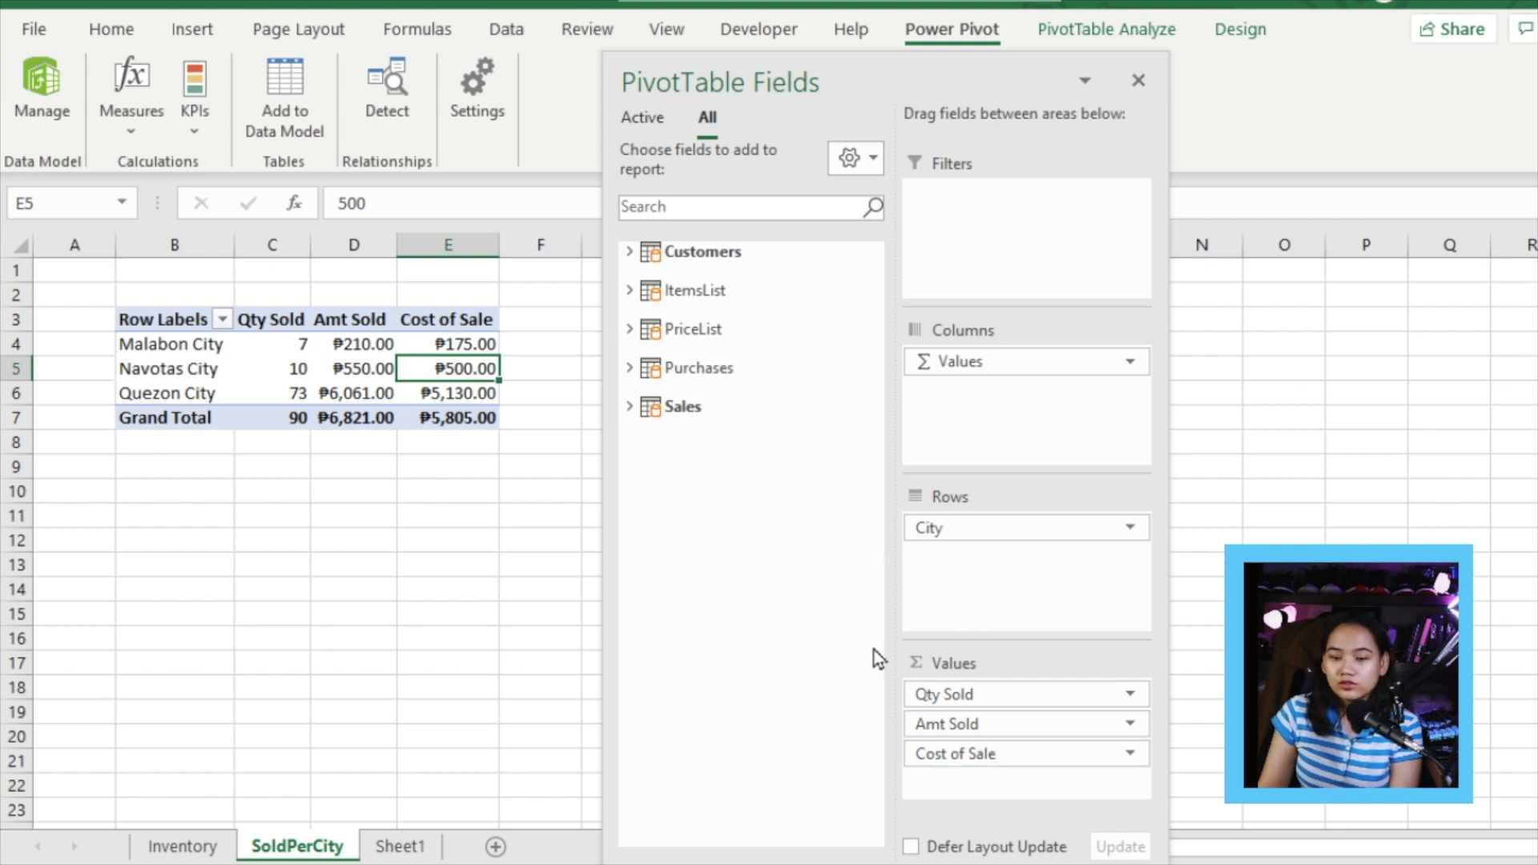
{"action": "left_click", "coordinate": [129, 93]}
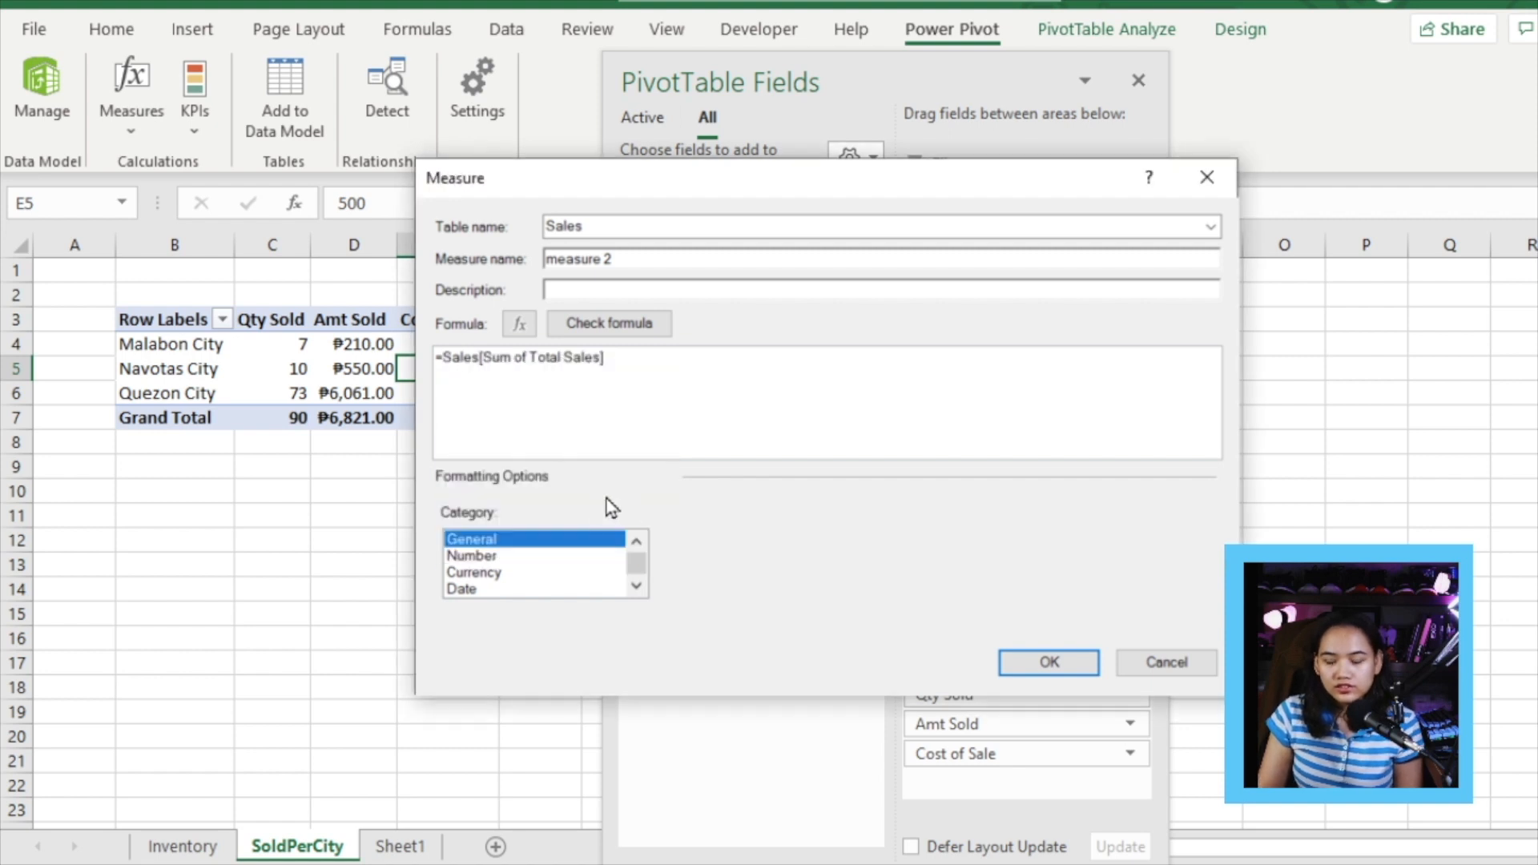
{"action": "type", "text": "cos"}
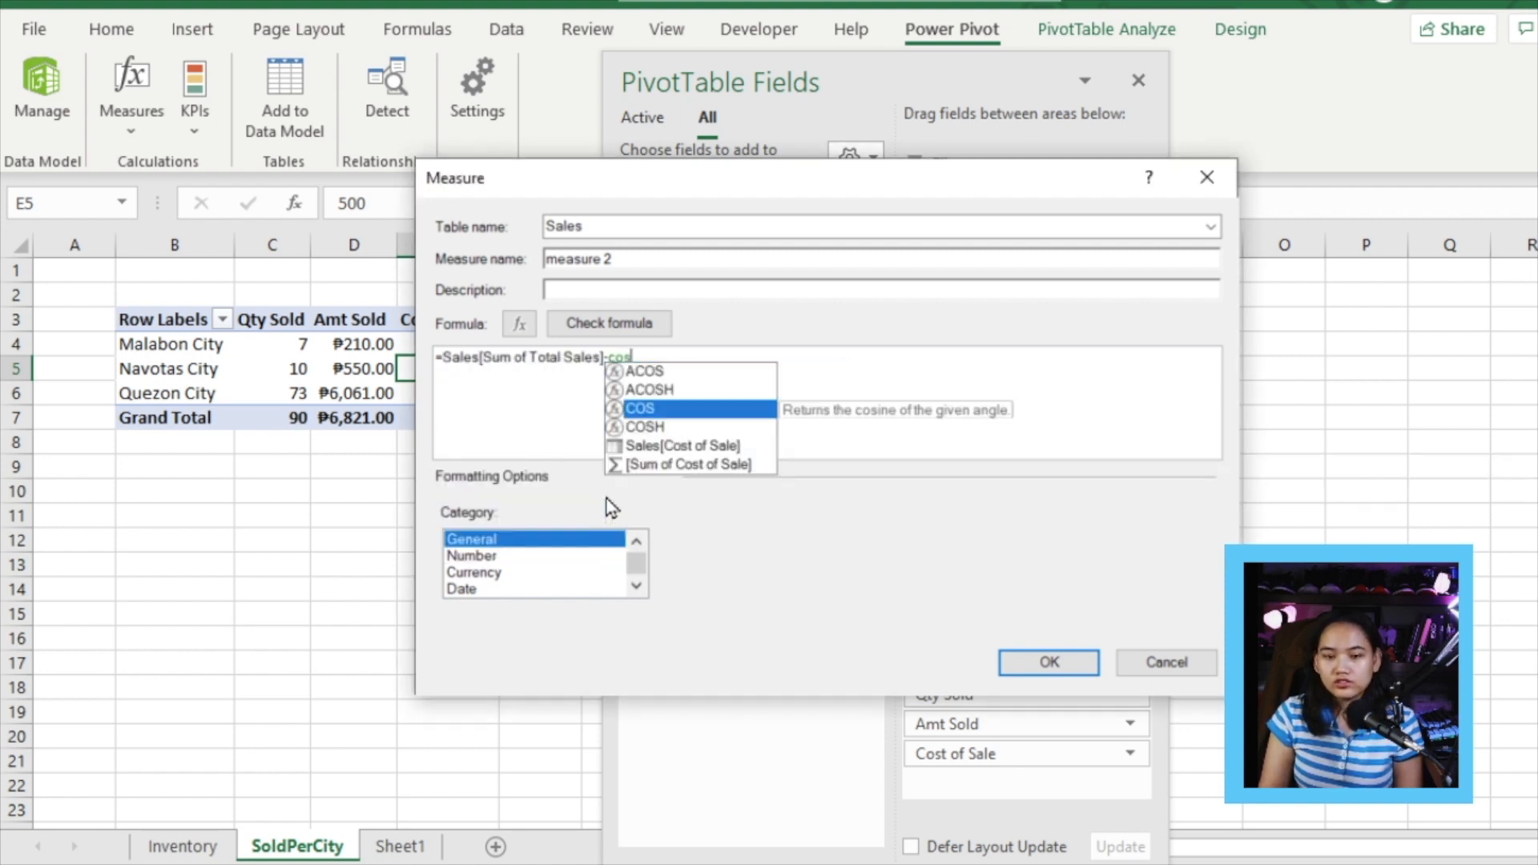
{"action": "type", "text": "Cost of Sale]"}
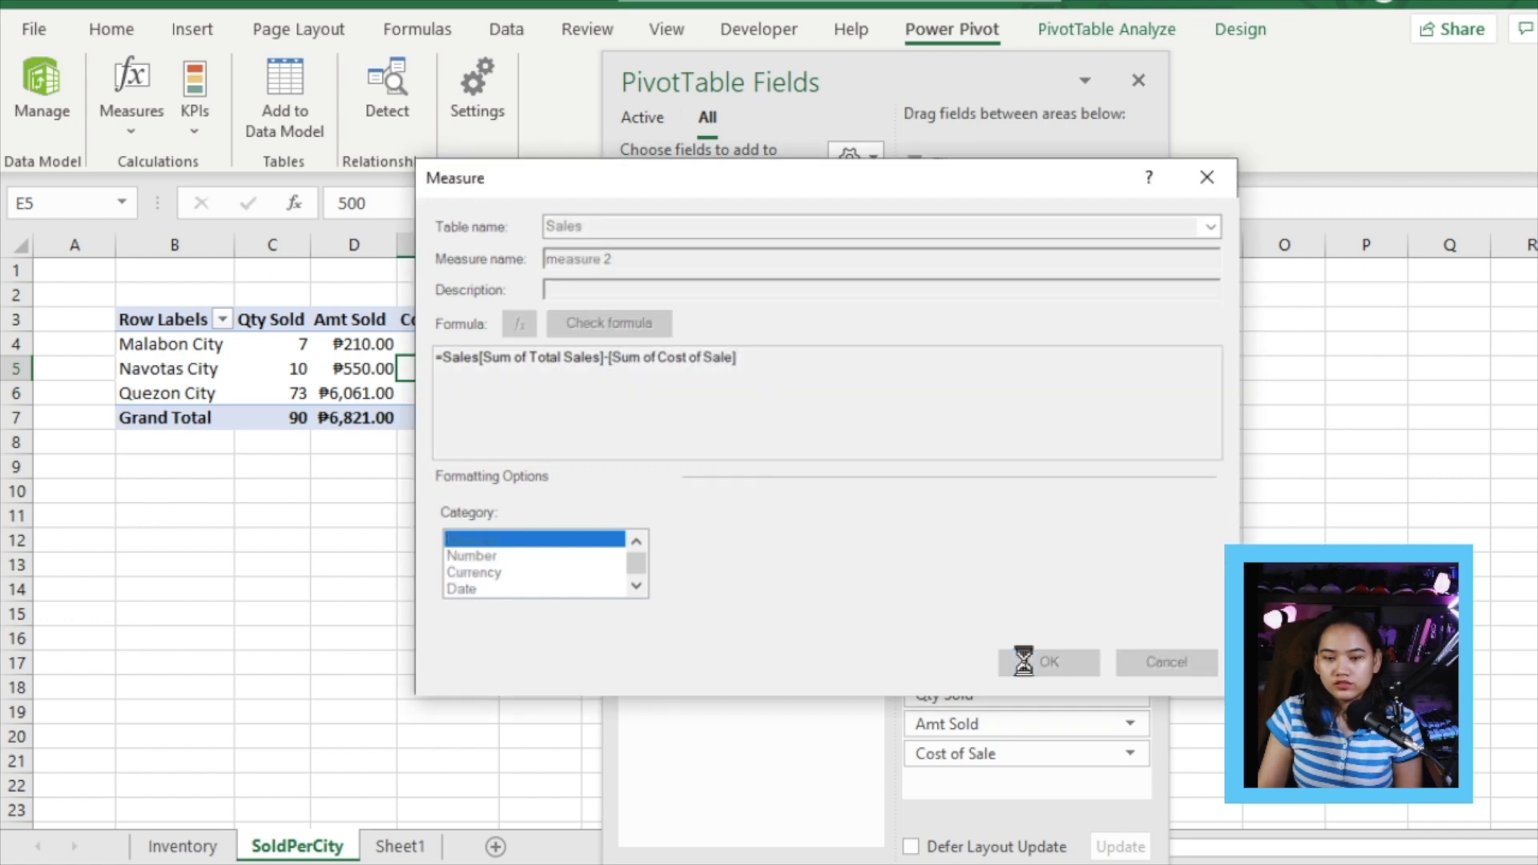
{"action": "left_click", "coordinate": [1048, 662]}
{"action": "type", "text": "M"}
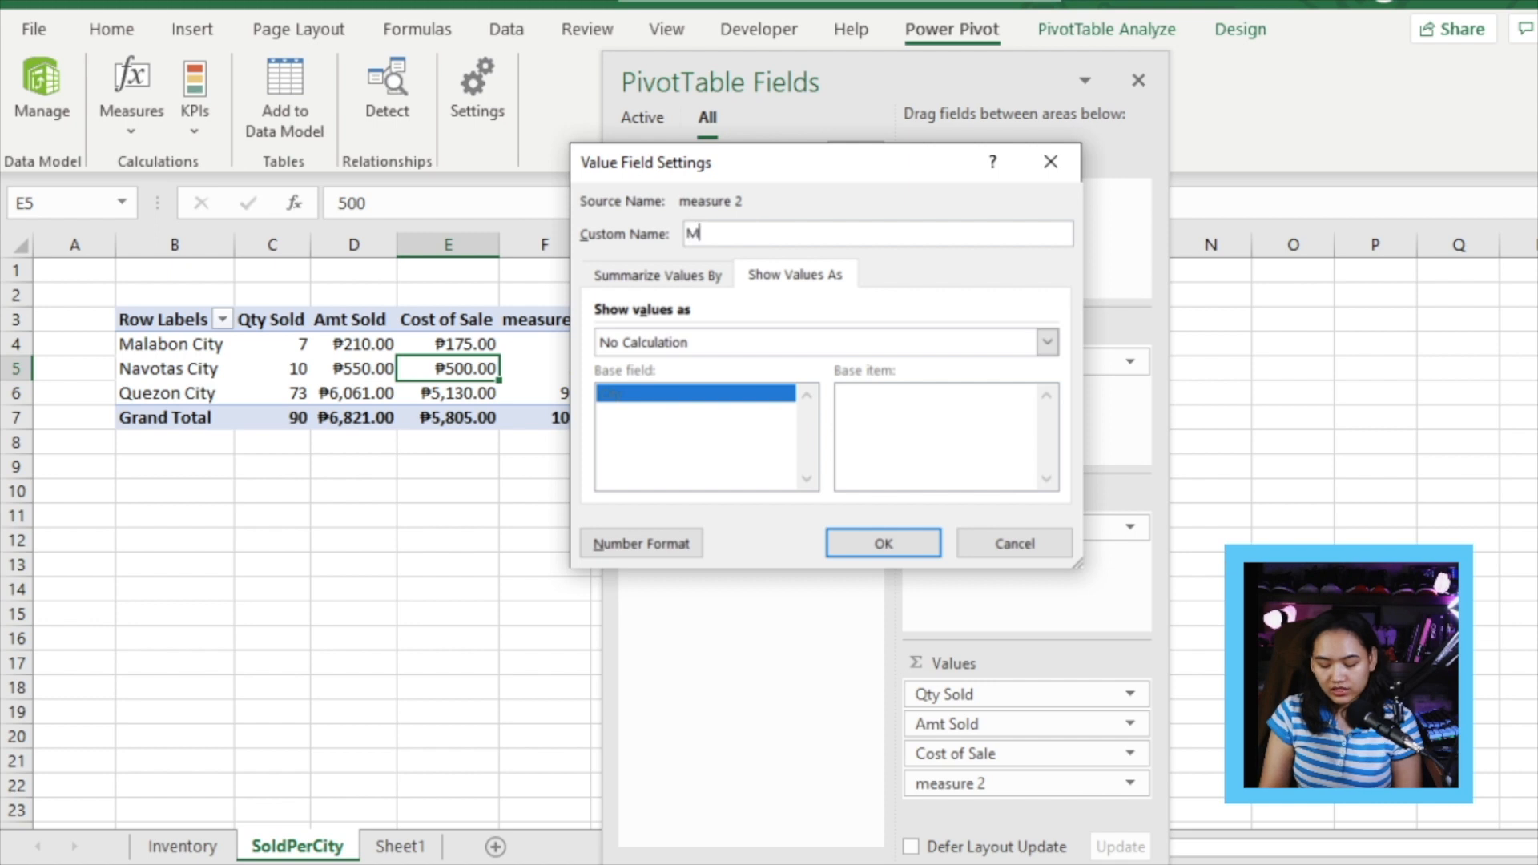
Name the new measure column Markup, totaling ₱1,016.00.
{"action": "type", "text": "arkup"}
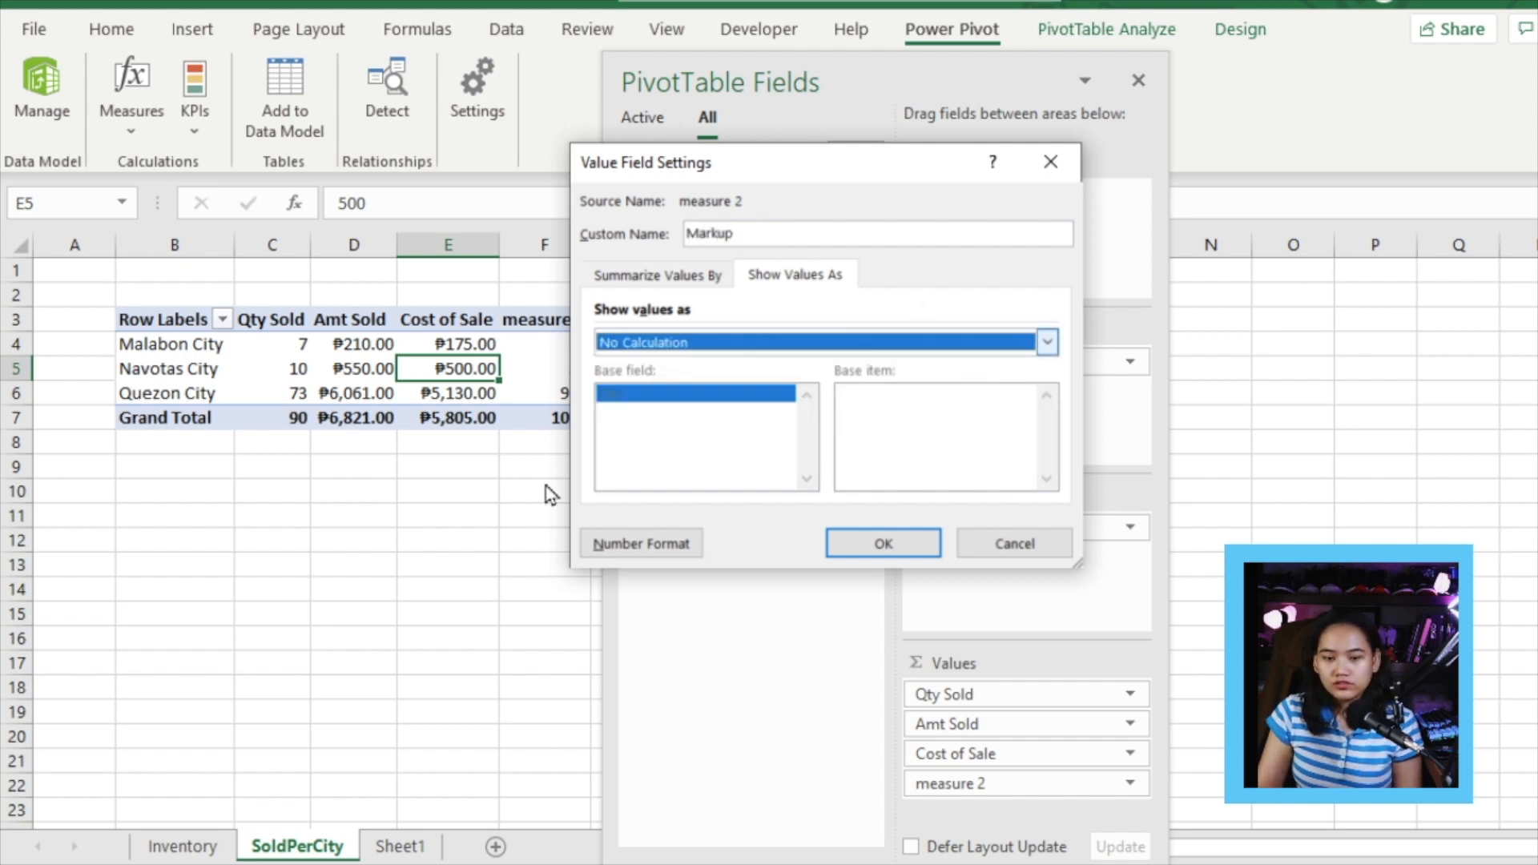
{"action": "left_click", "coordinate": [881, 543]}
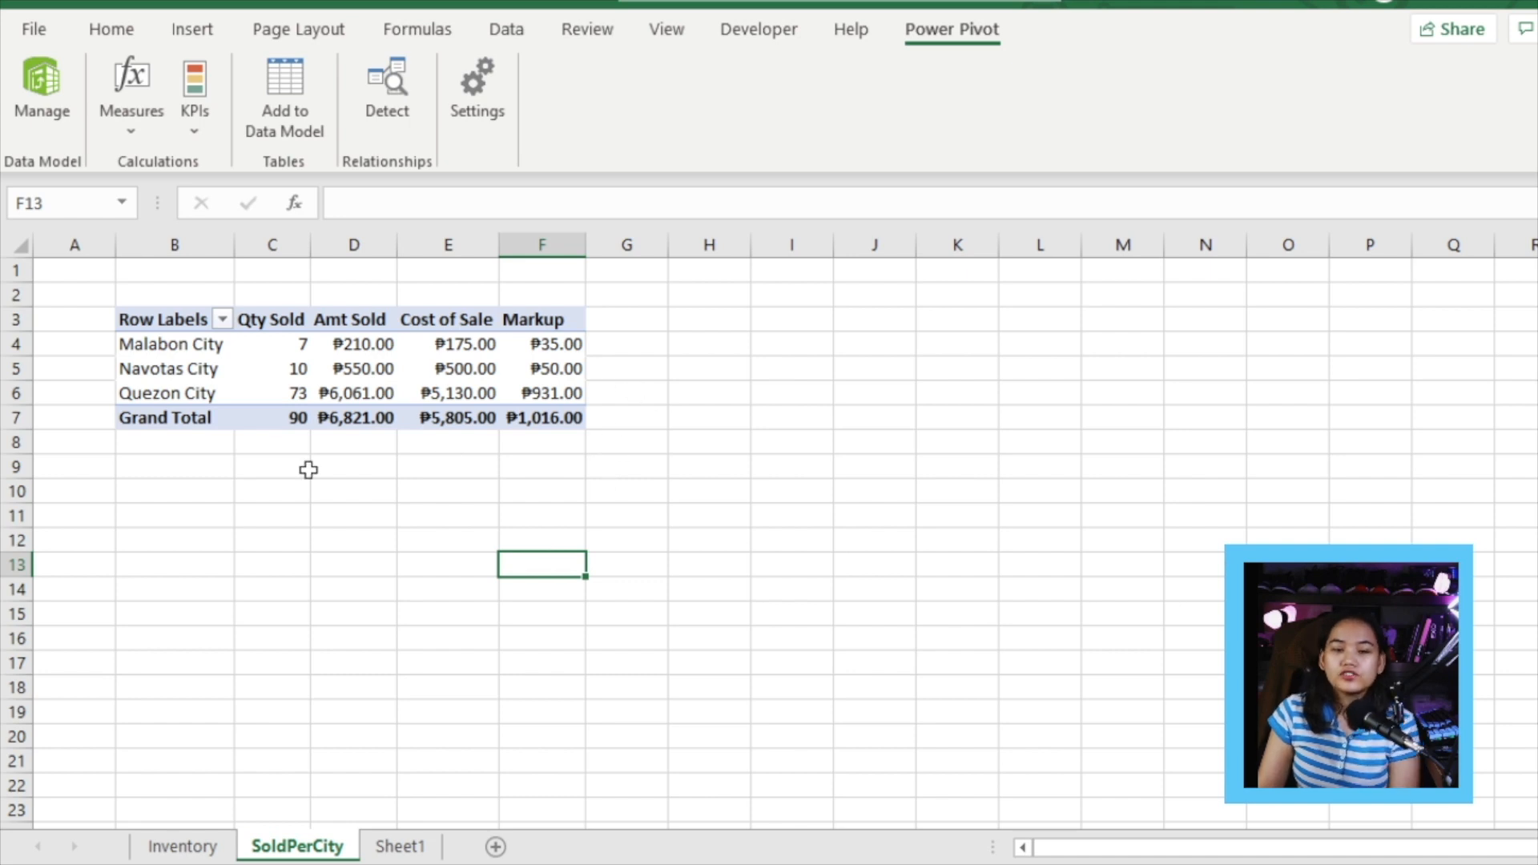
{"action": "mouse_move", "coordinate": [252, 356]}
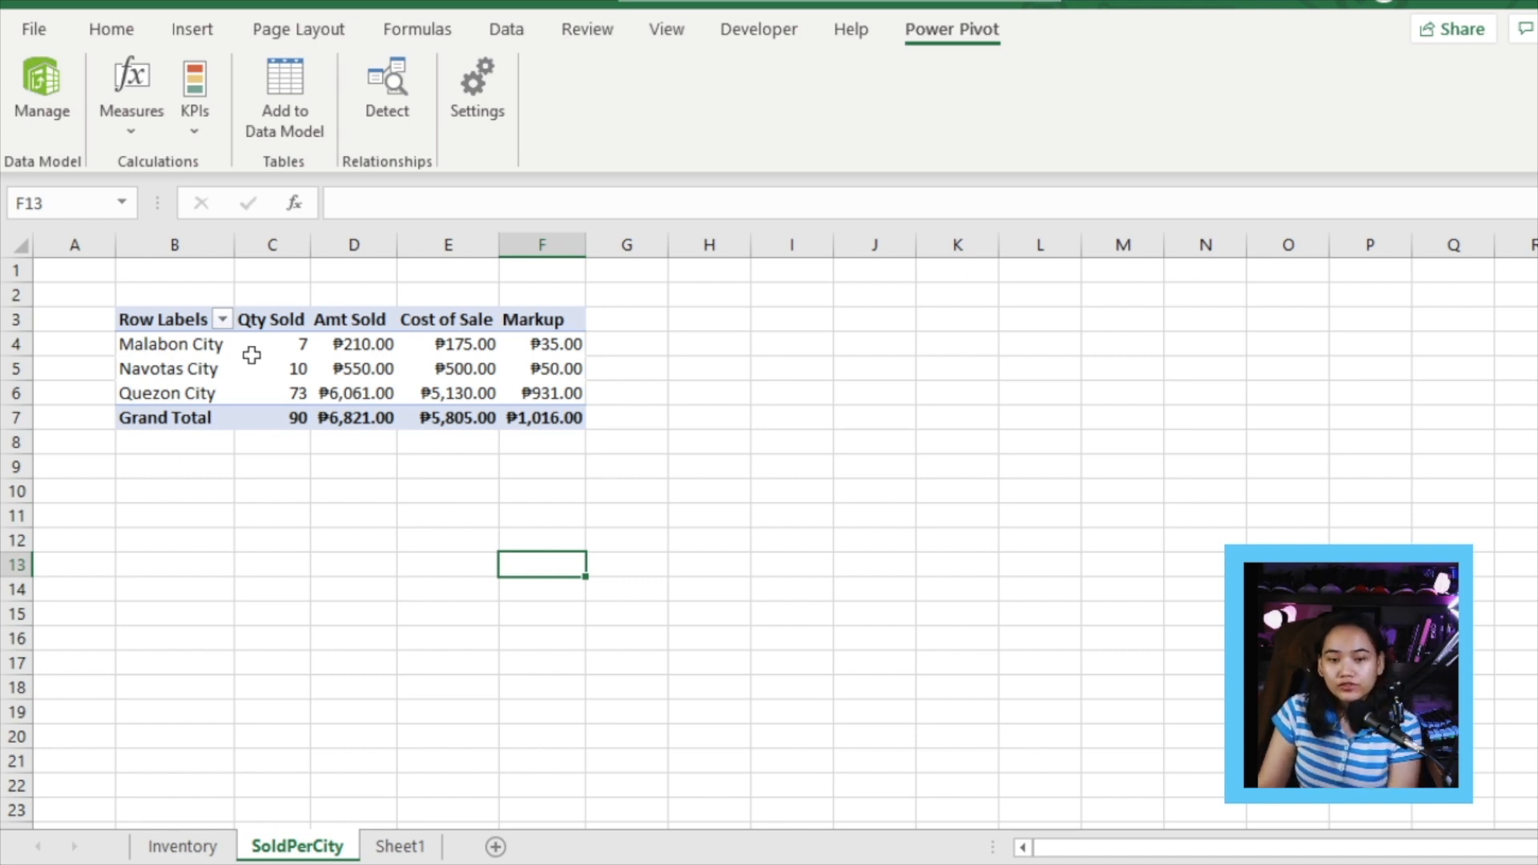
Leave the pivot and show the Sales Report folder with the Sales List workbook selected.
{"action": "left_click", "coordinate": [172, 343]}
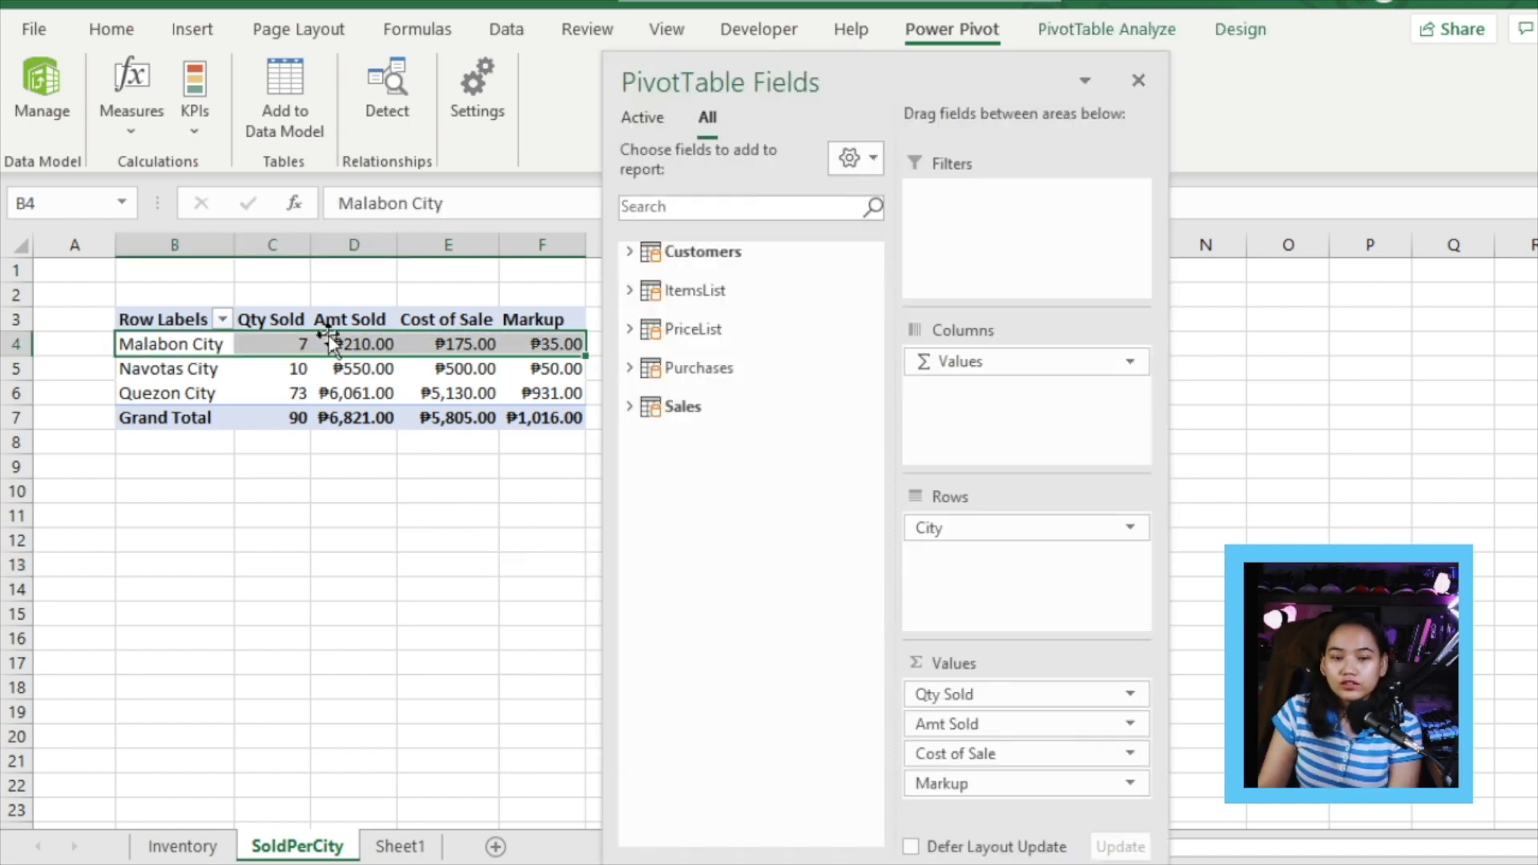
{"action": "left_click", "coordinate": [1137, 80]}
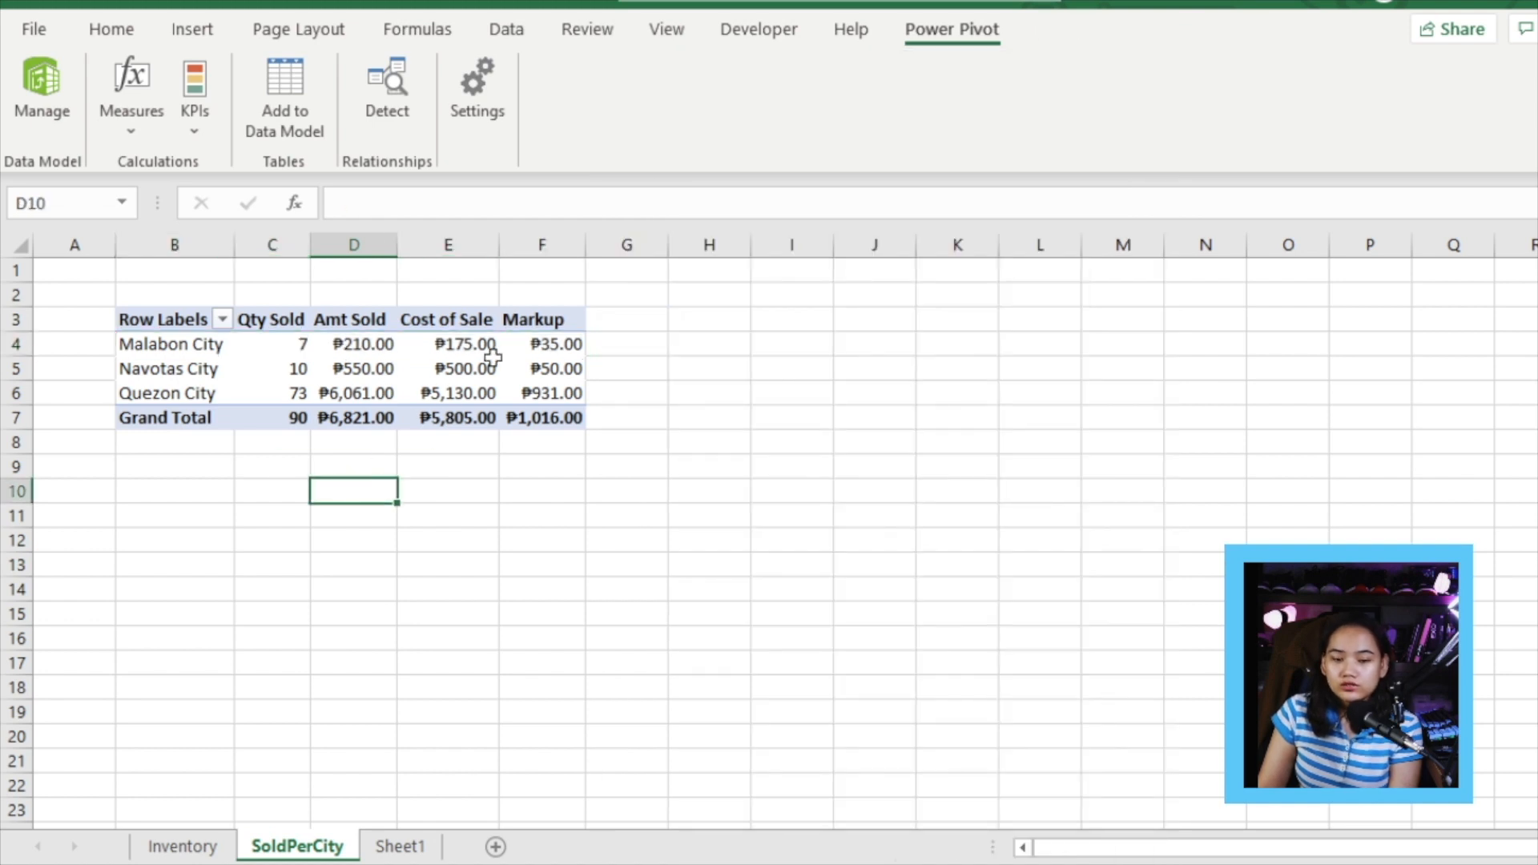
{"action": "left_click", "coordinate": [541, 369]}
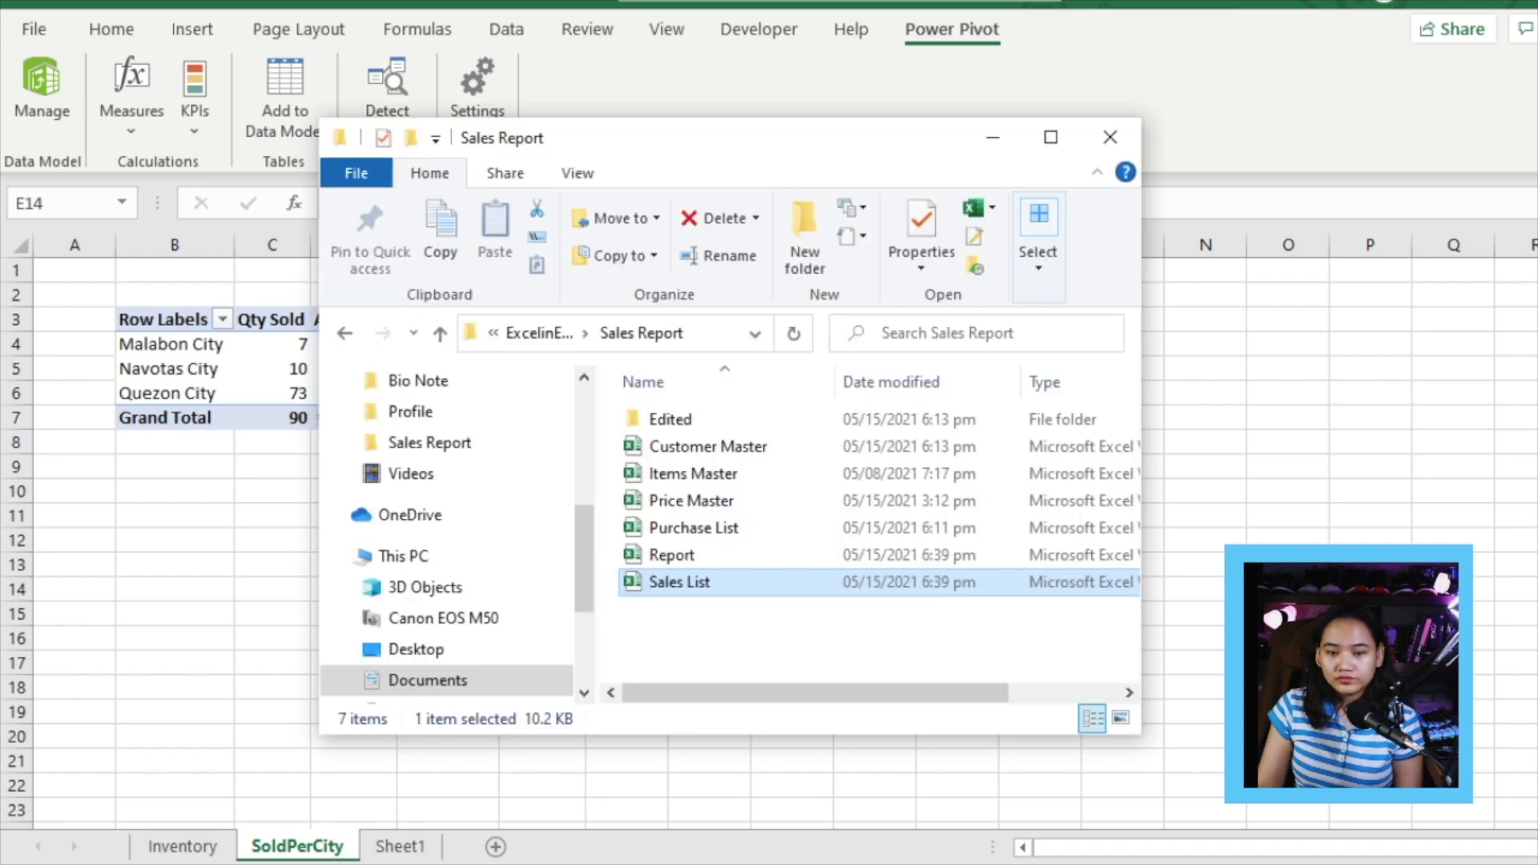
In Customer Master, set C-001's city to Pasig City, then return to the SoldPerCity workbook.
{"action": "left_click", "coordinate": [707, 447]}
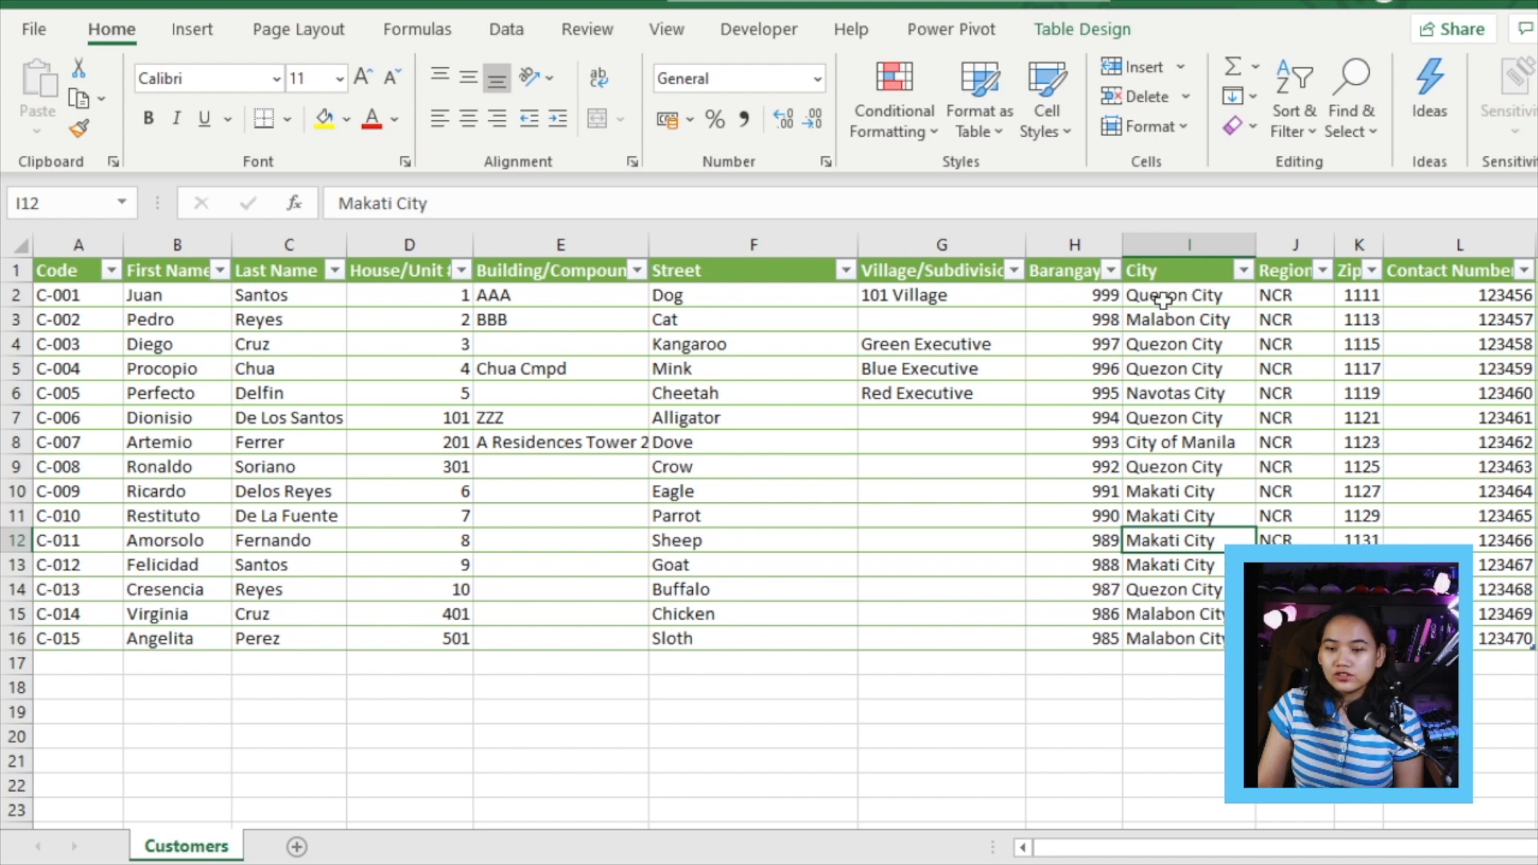
{"action": "left_click", "coordinate": [1178, 294]}
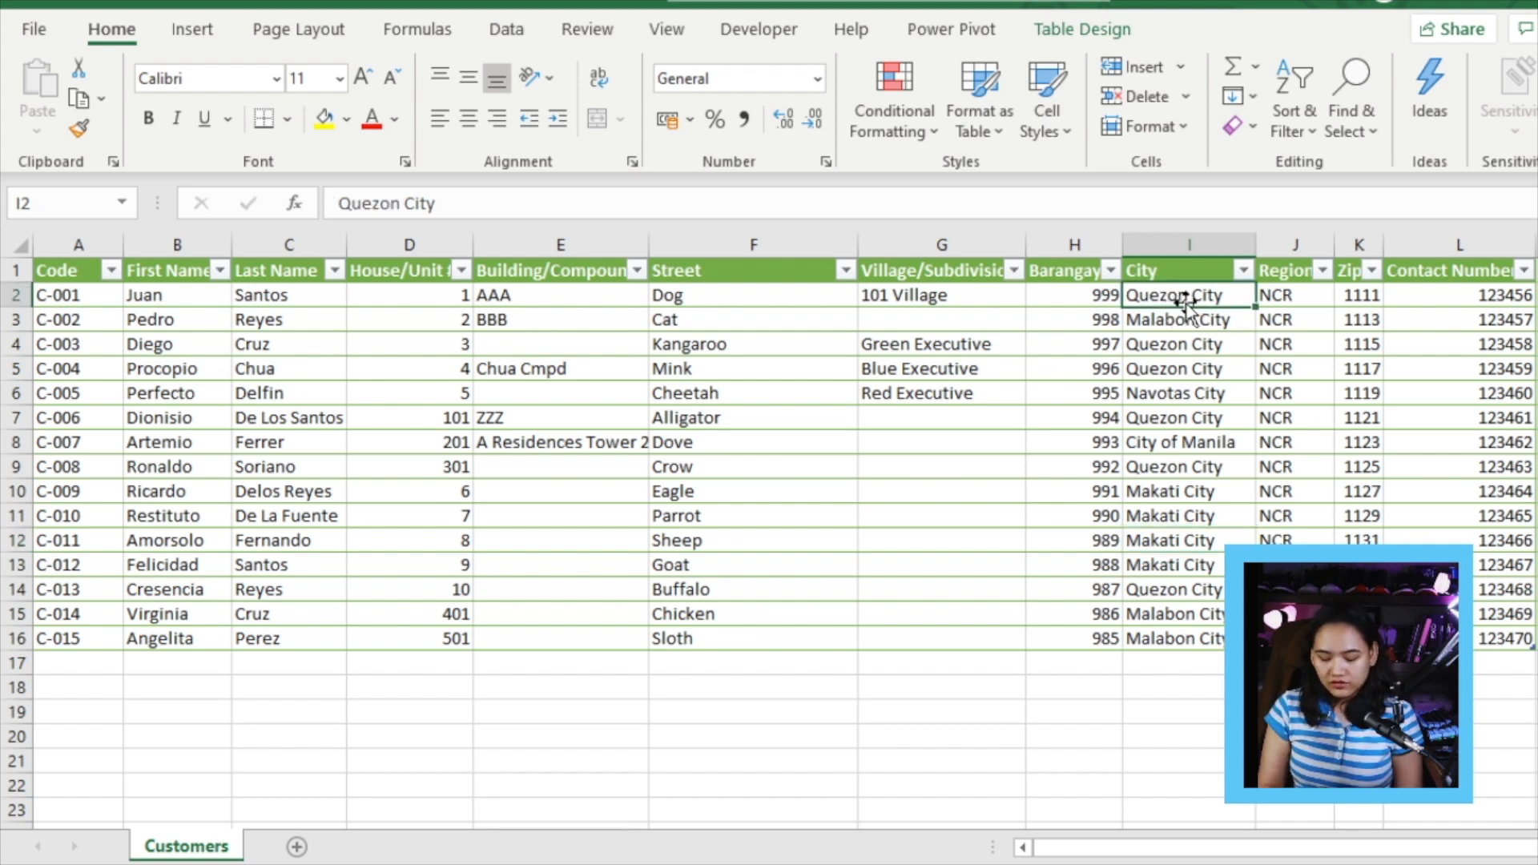
{"action": "type", "text": "Pasig City"}
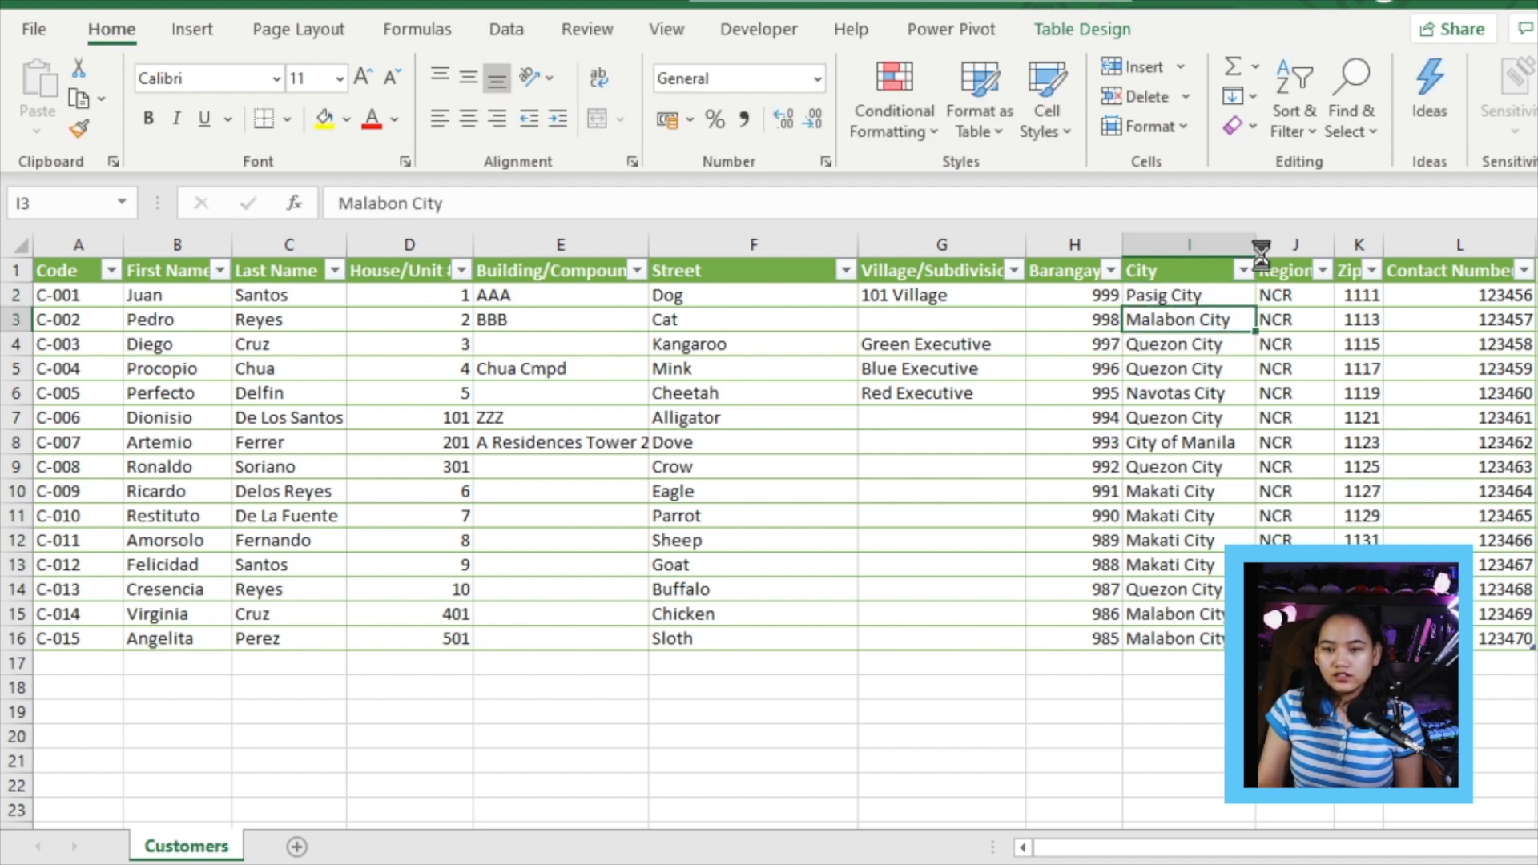
{"action": "left_click", "coordinate": [296, 845]}
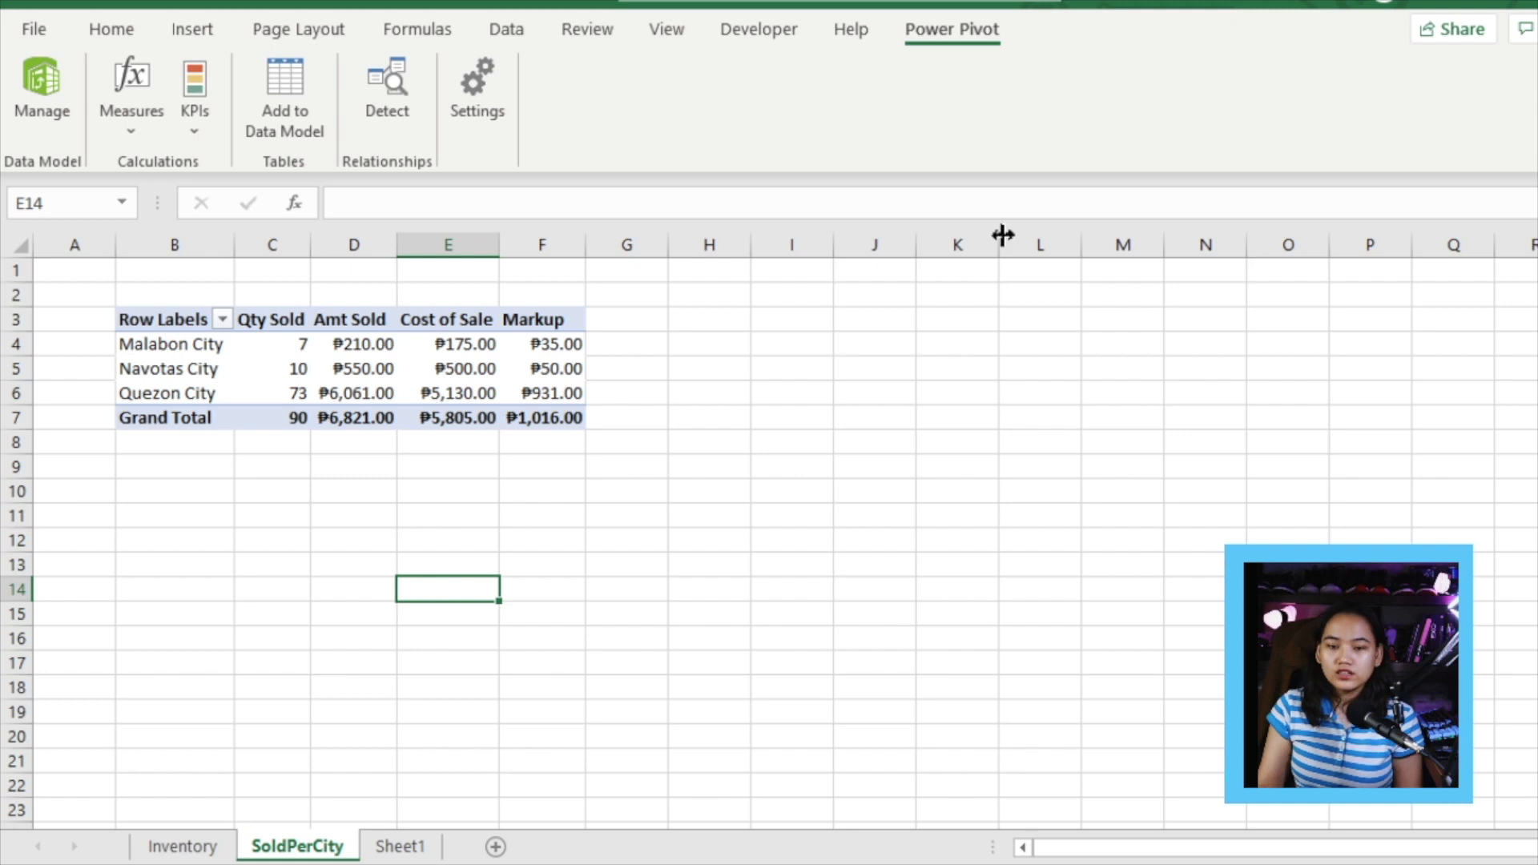
Refresh the pivot so Pasig City shows 17 sold, ₱2,550.00 sales and ₱410.00 markup.
{"action": "right_click", "coordinate": [449, 343]}
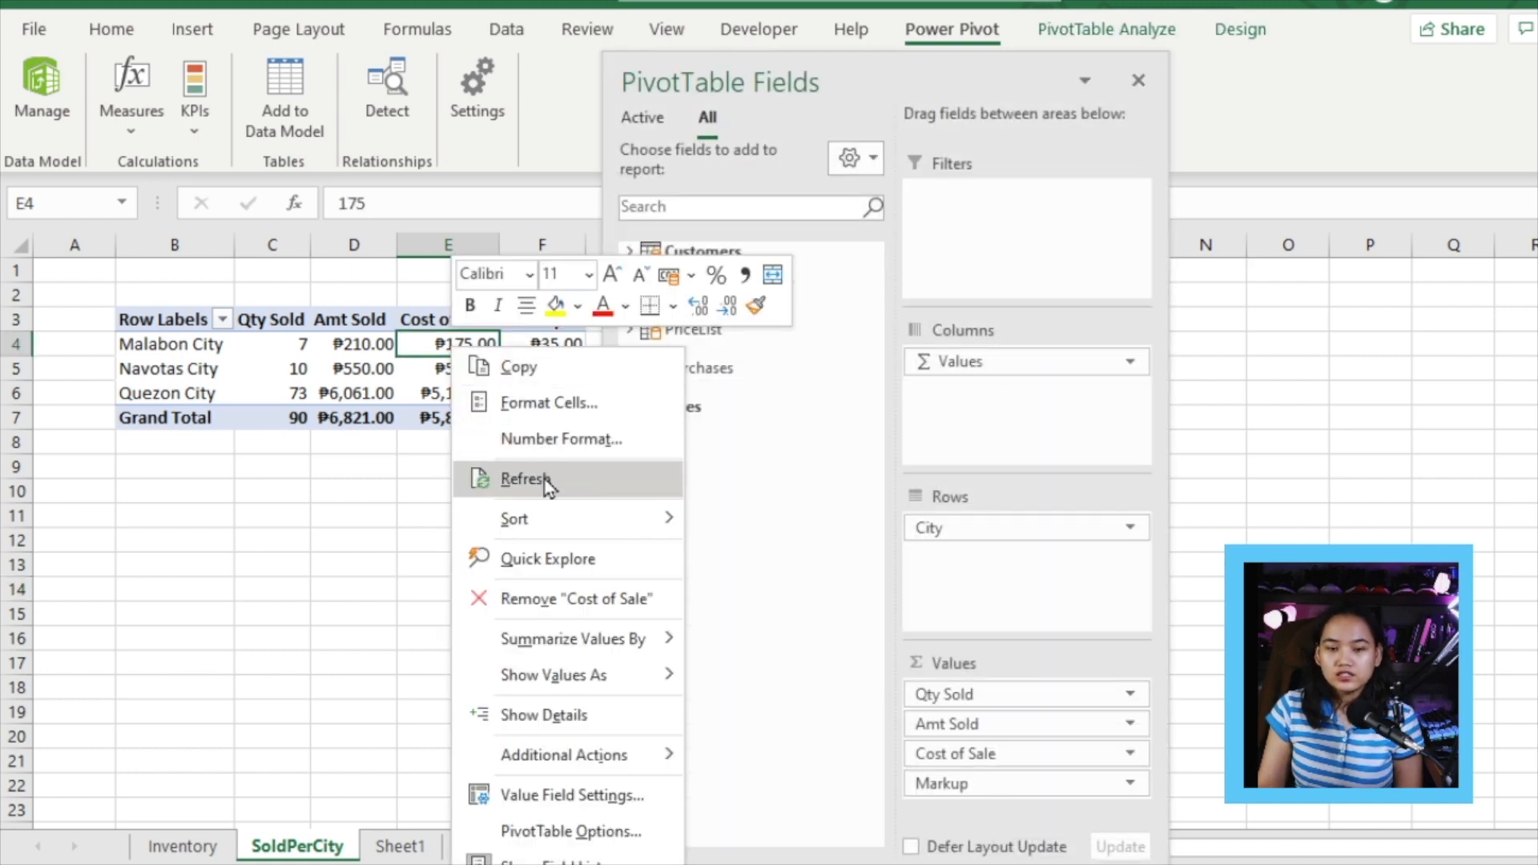
{"action": "left_click", "coordinate": [526, 478]}
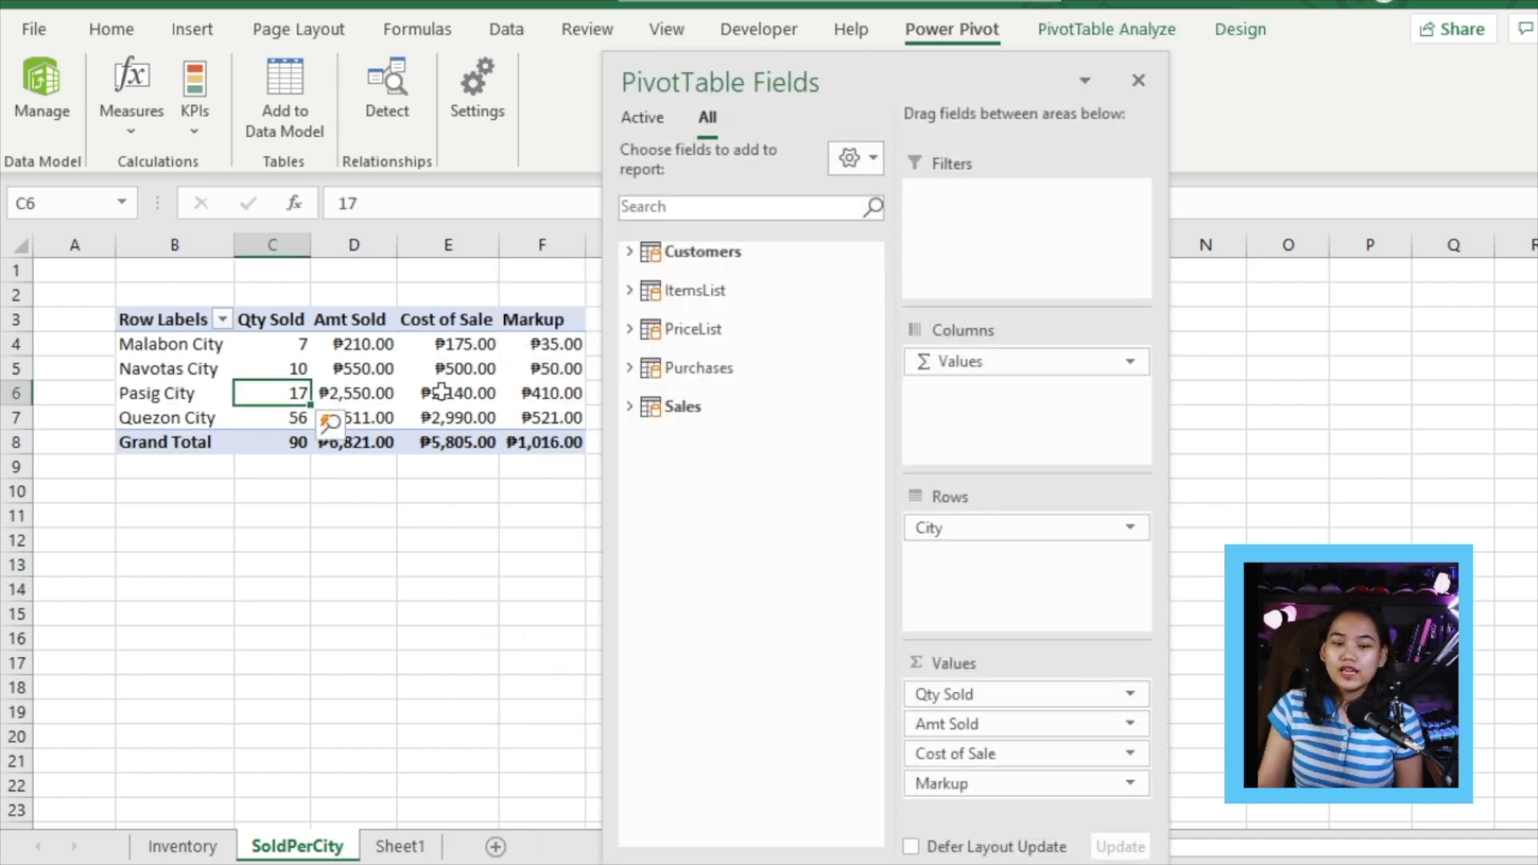
{"action": "left_click", "coordinate": [447, 392]}
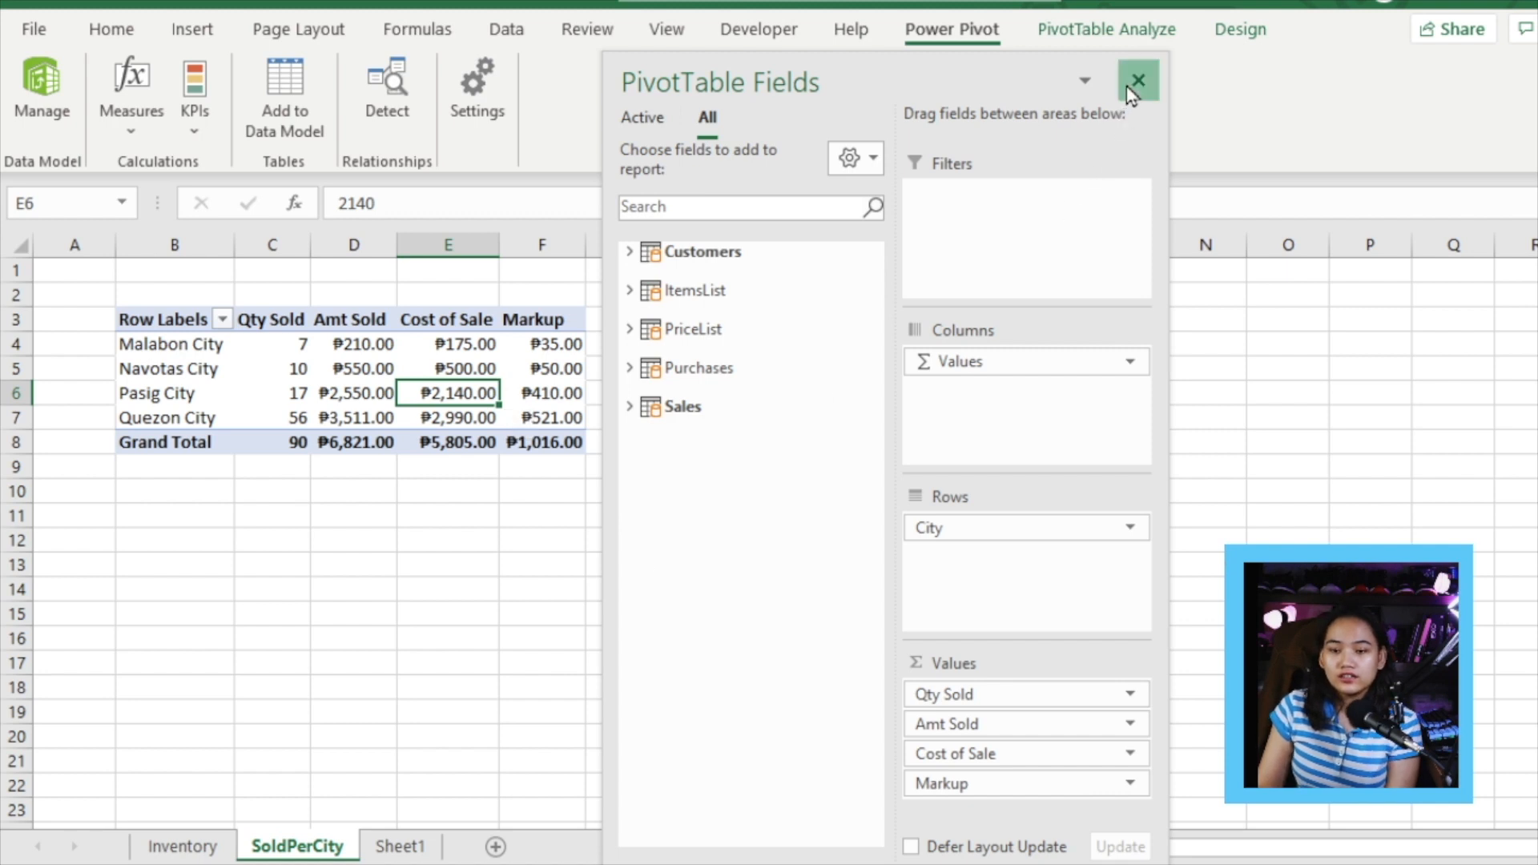
{"action": "left_click", "coordinate": [1138, 80]}
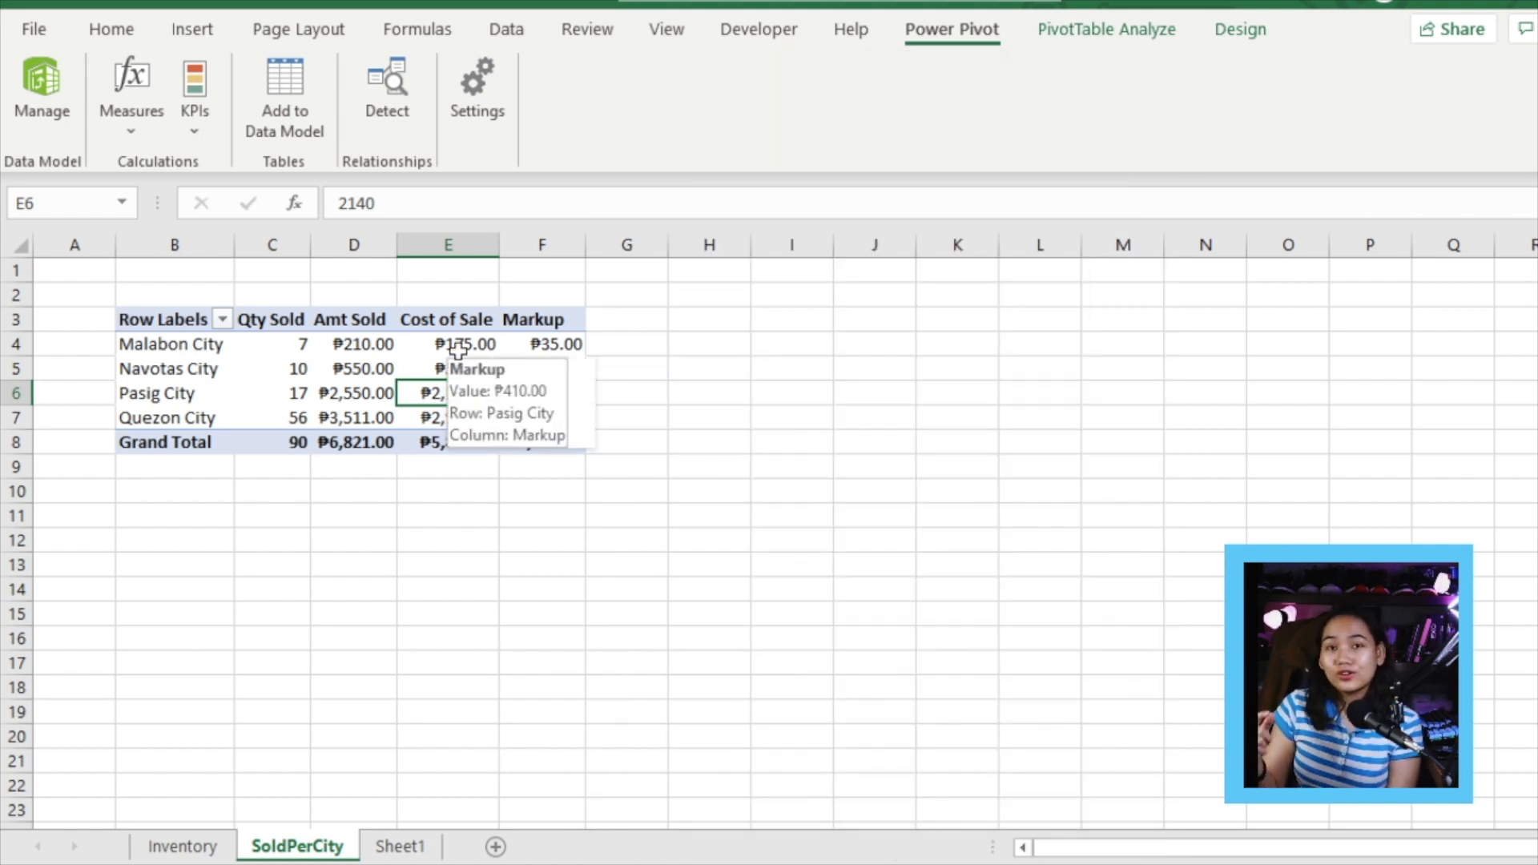
{"action": "mouse_move", "coordinate": [735, 186]}
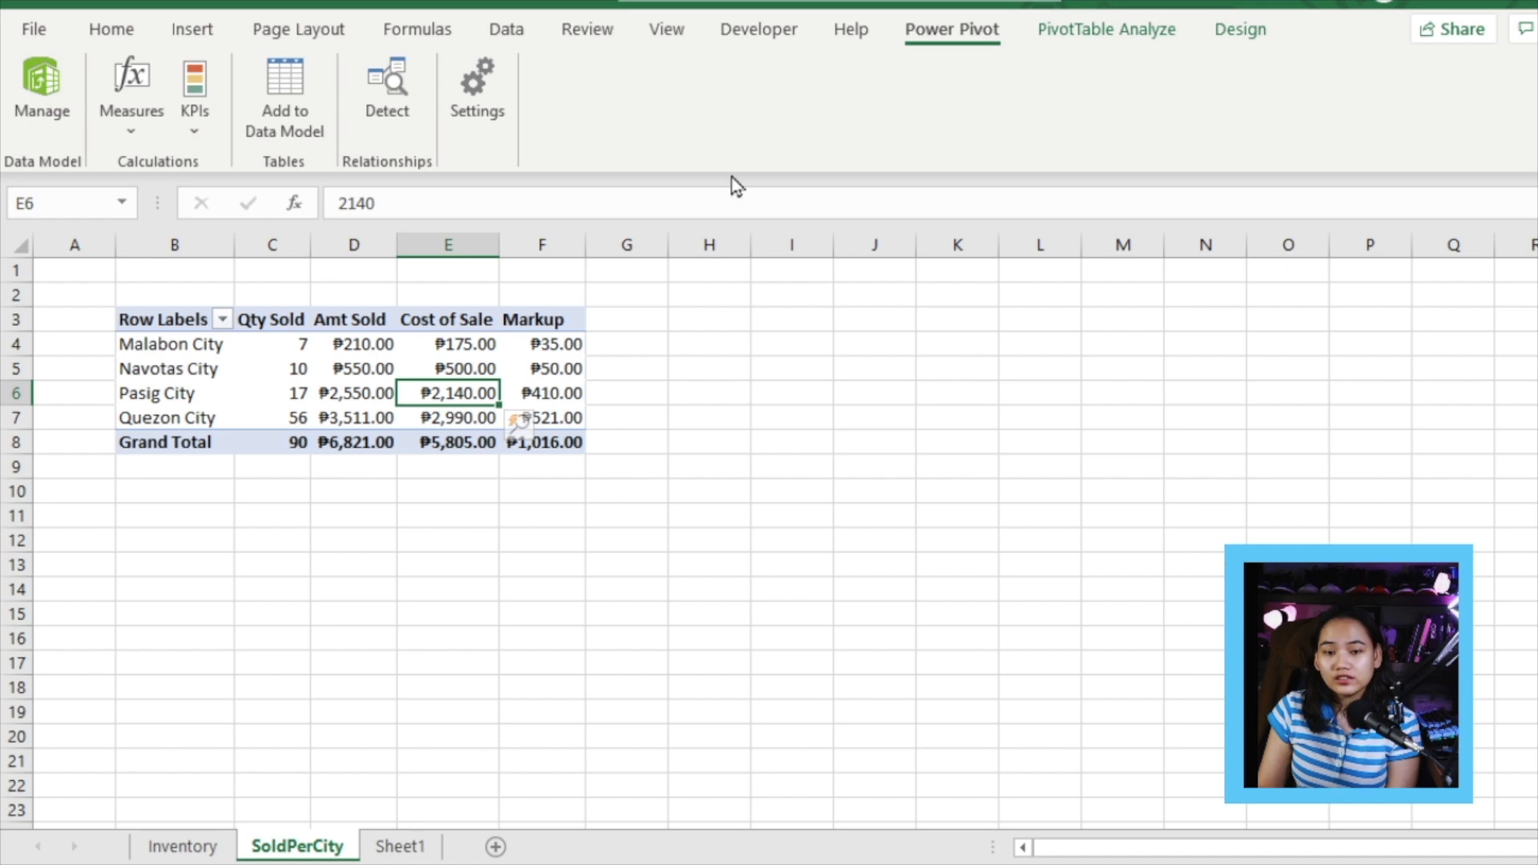
{"action": "left_click", "coordinate": [1105, 29]}
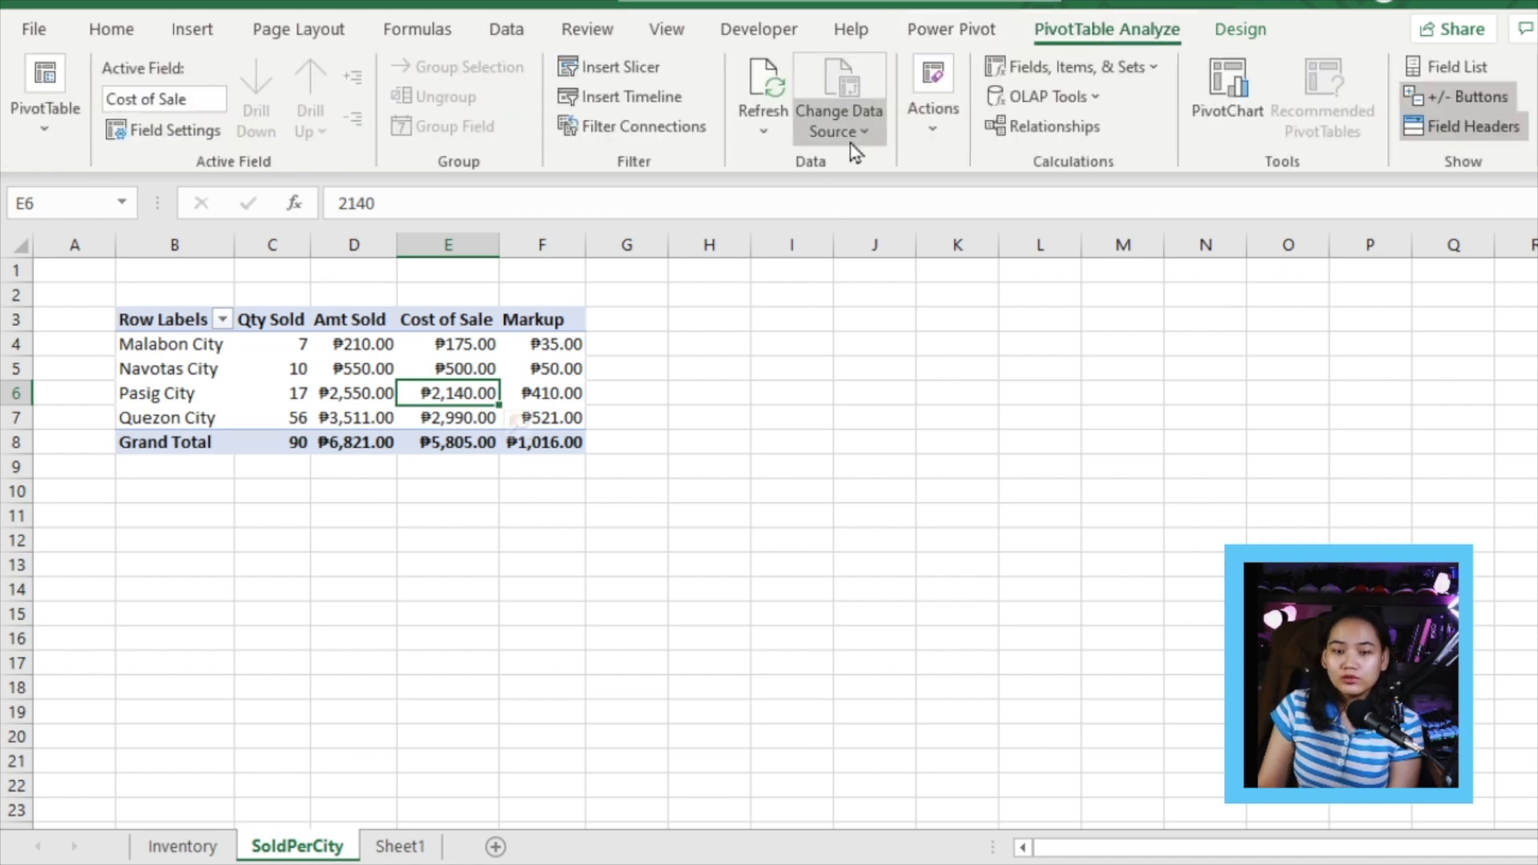
{"action": "mouse_move", "coordinate": [1225, 93]}
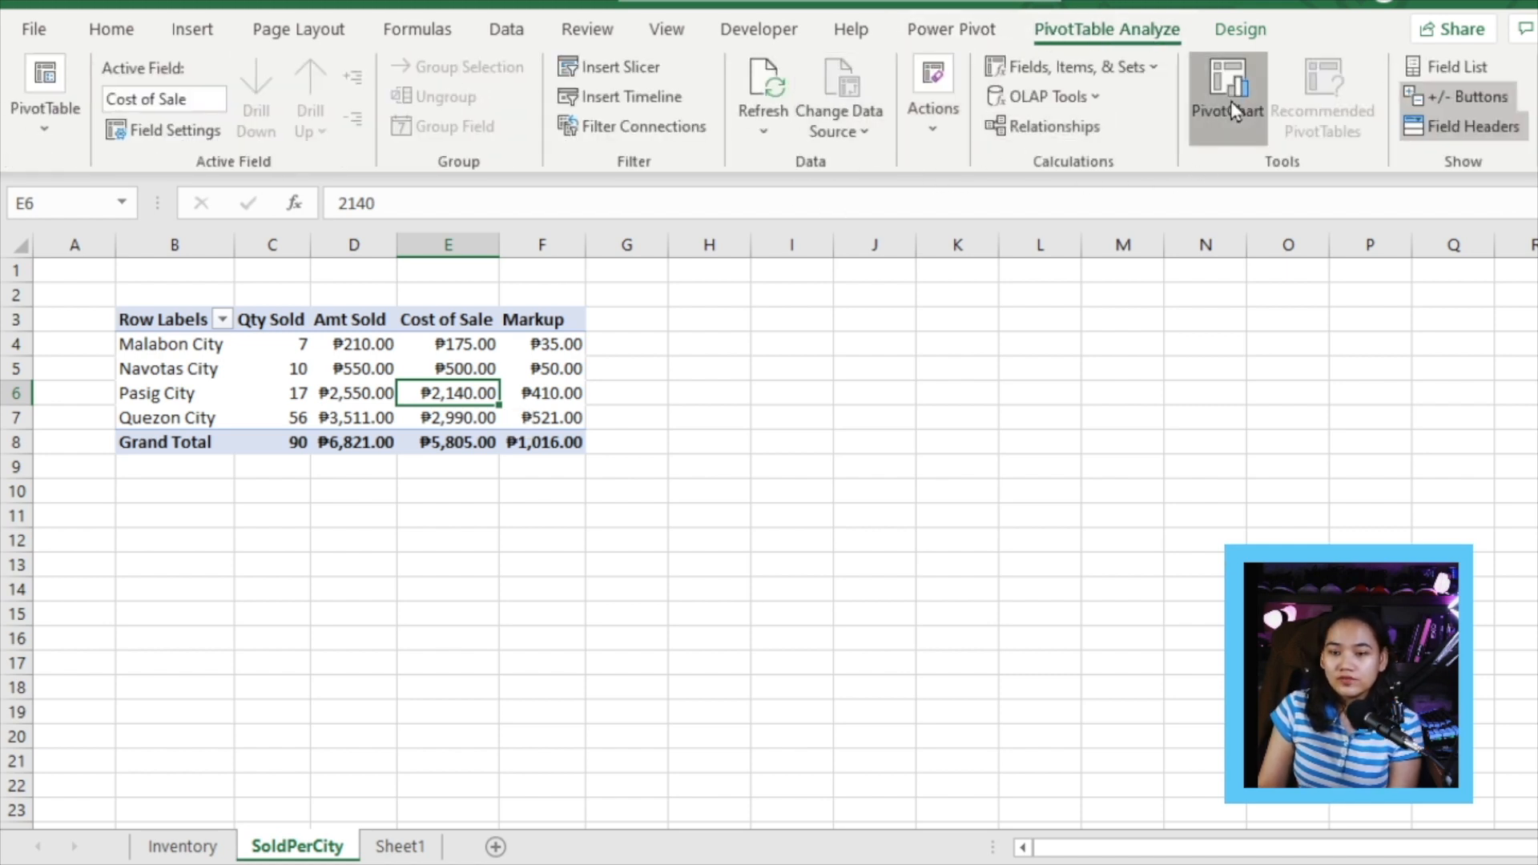
Insert a Pie PivotChart of Qty Sold per city beneath the pivot table.
{"action": "left_click", "coordinate": [1227, 88]}
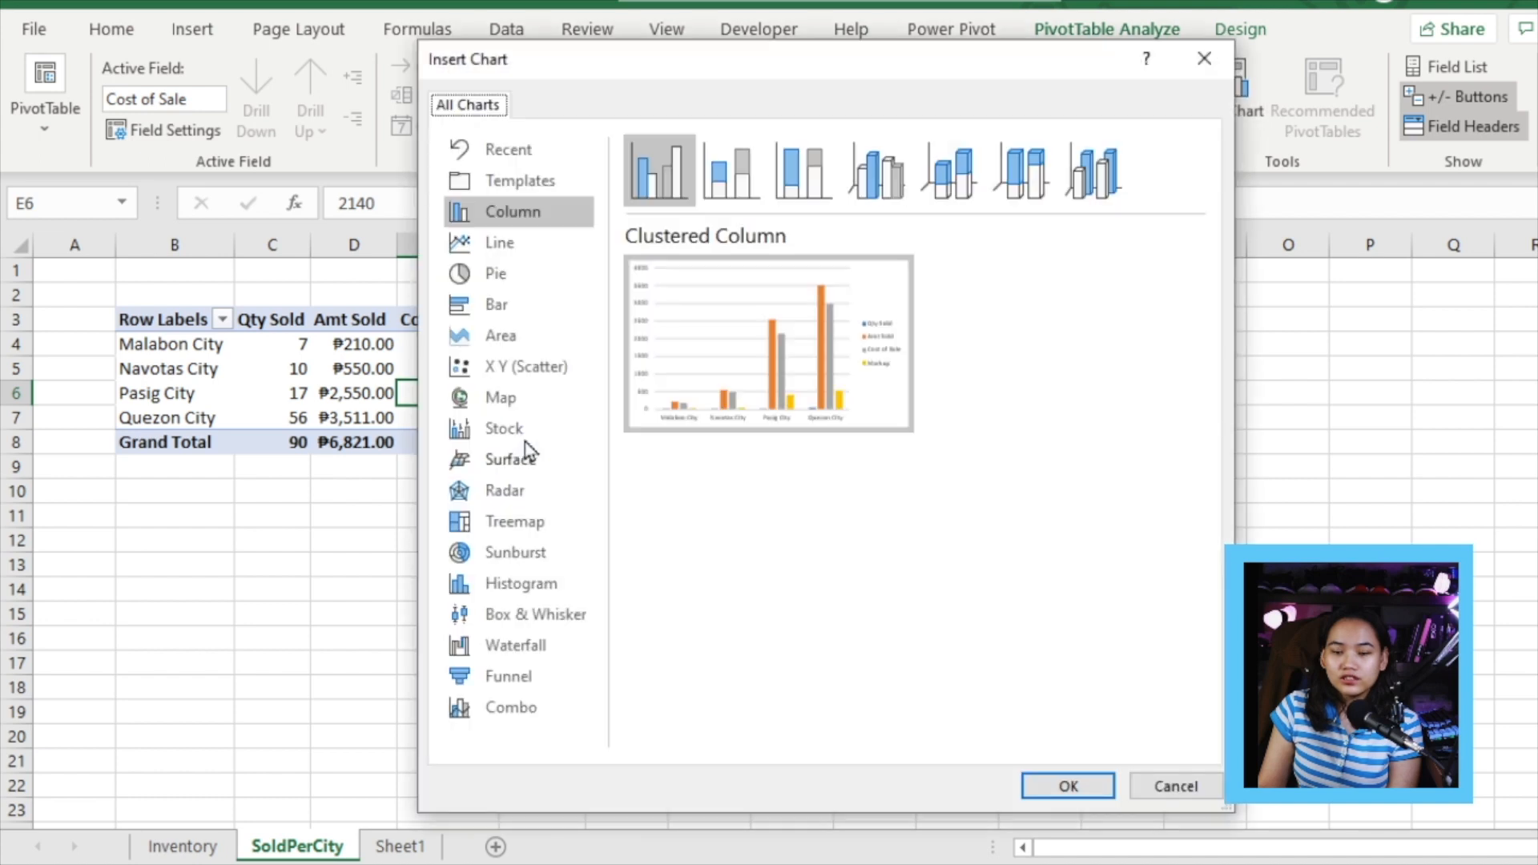
{"action": "left_click", "coordinate": [495, 272]}
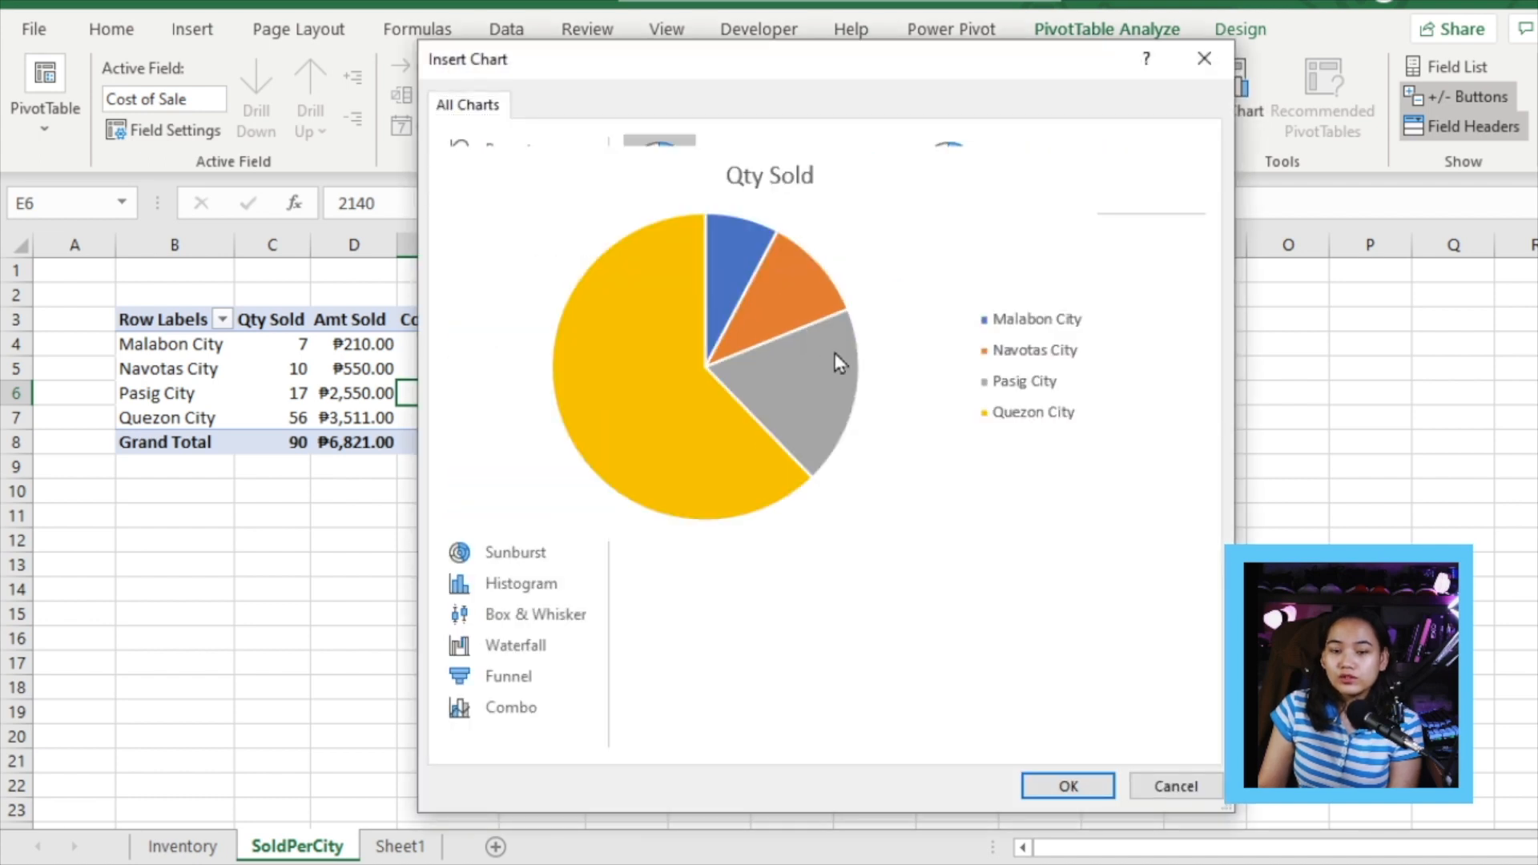
{"action": "left_click", "coordinate": [497, 272]}
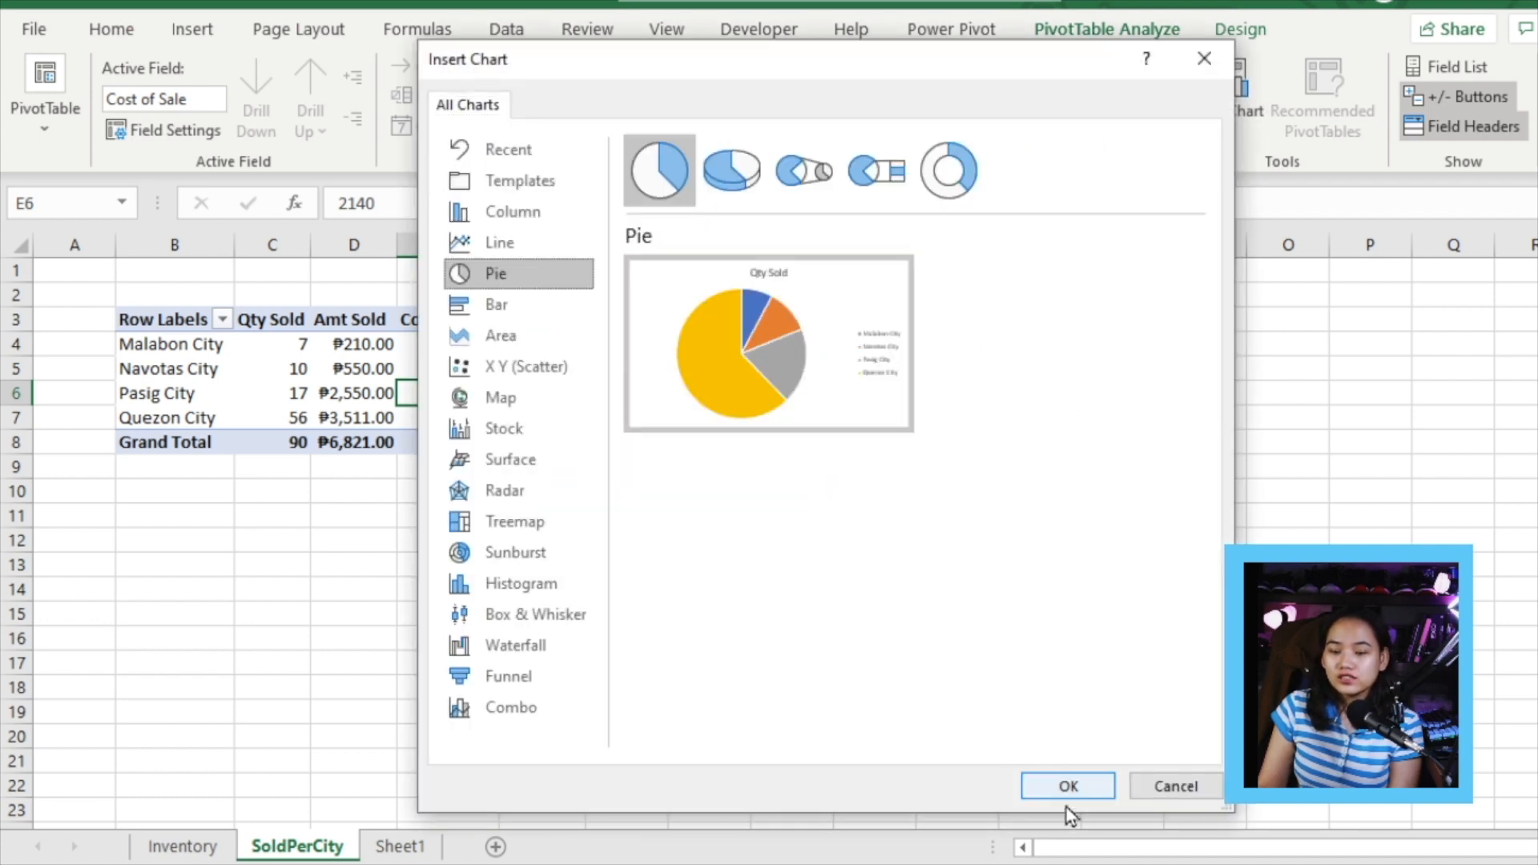
{"action": "left_click", "coordinate": [1067, 785]}
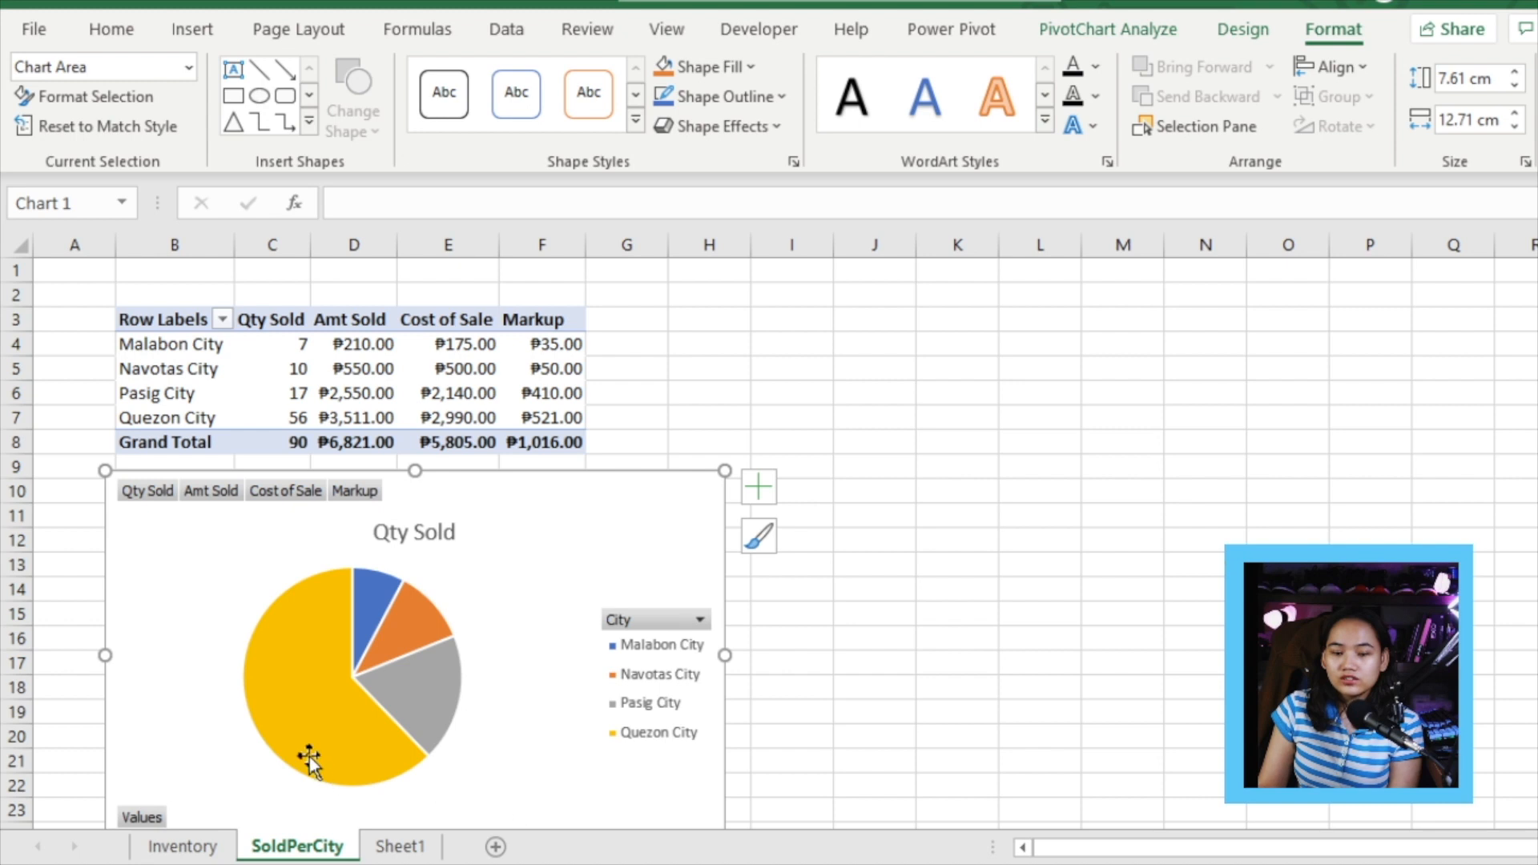
{"action": "mouse_move", "coordinate": [447, 725]}
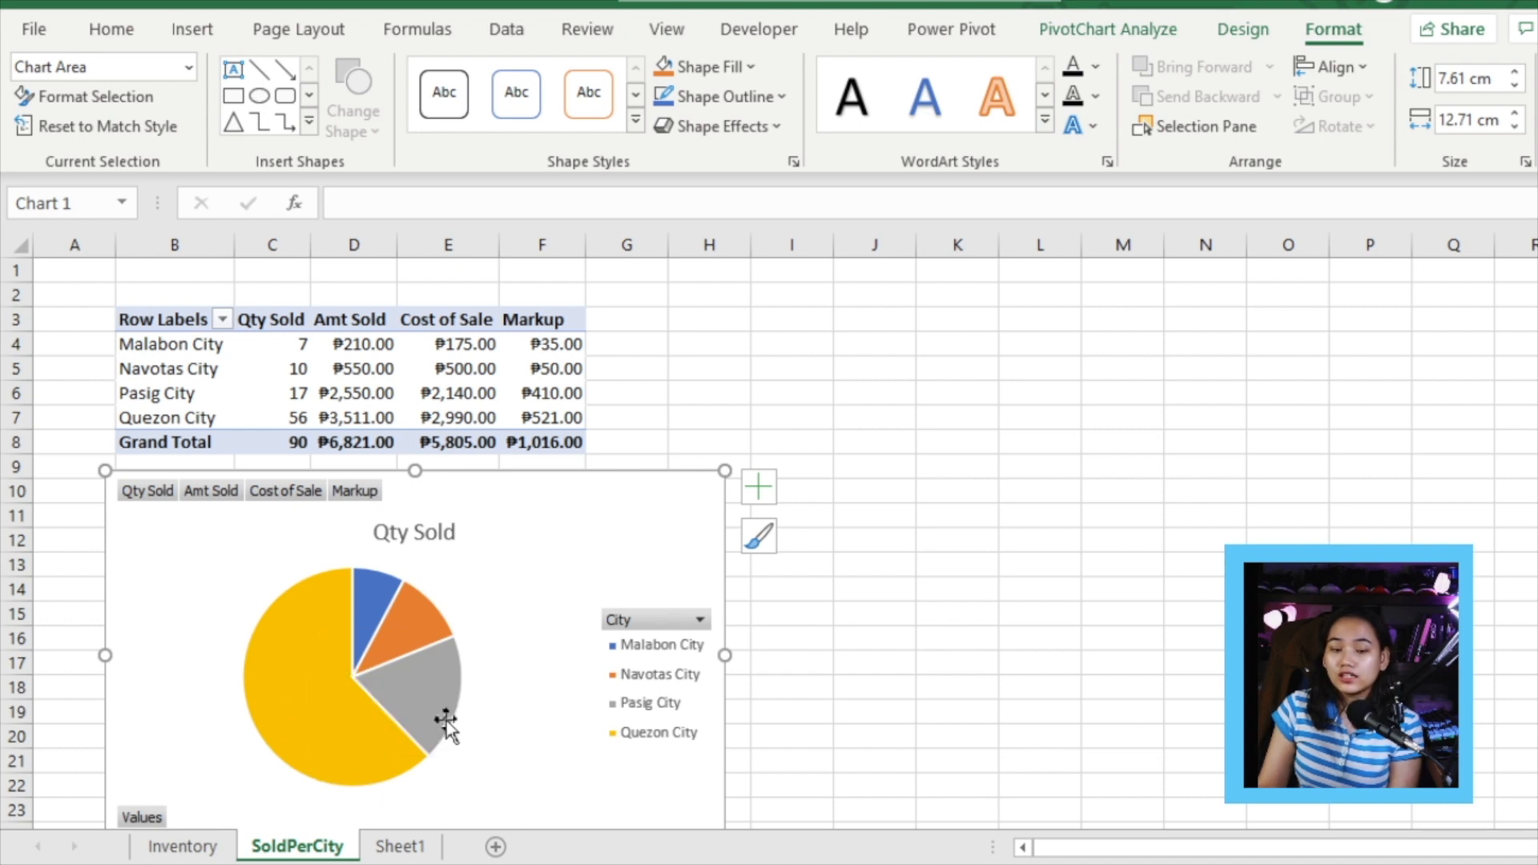
{"action": "left_click", "coordinate": [872, 491]}
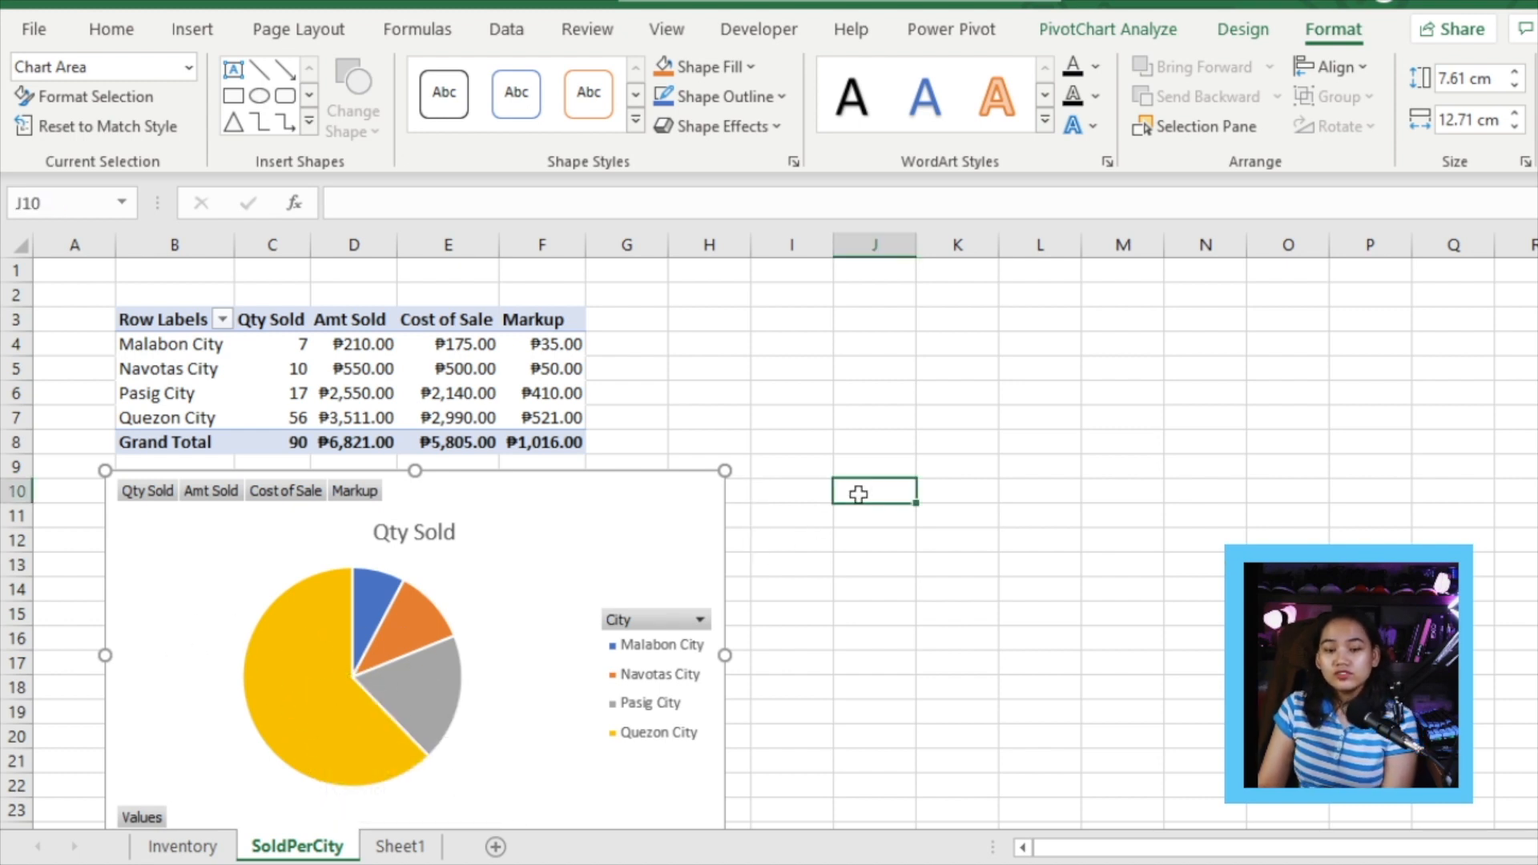
{"action": "left_click", "coordinate": [873, 492]}
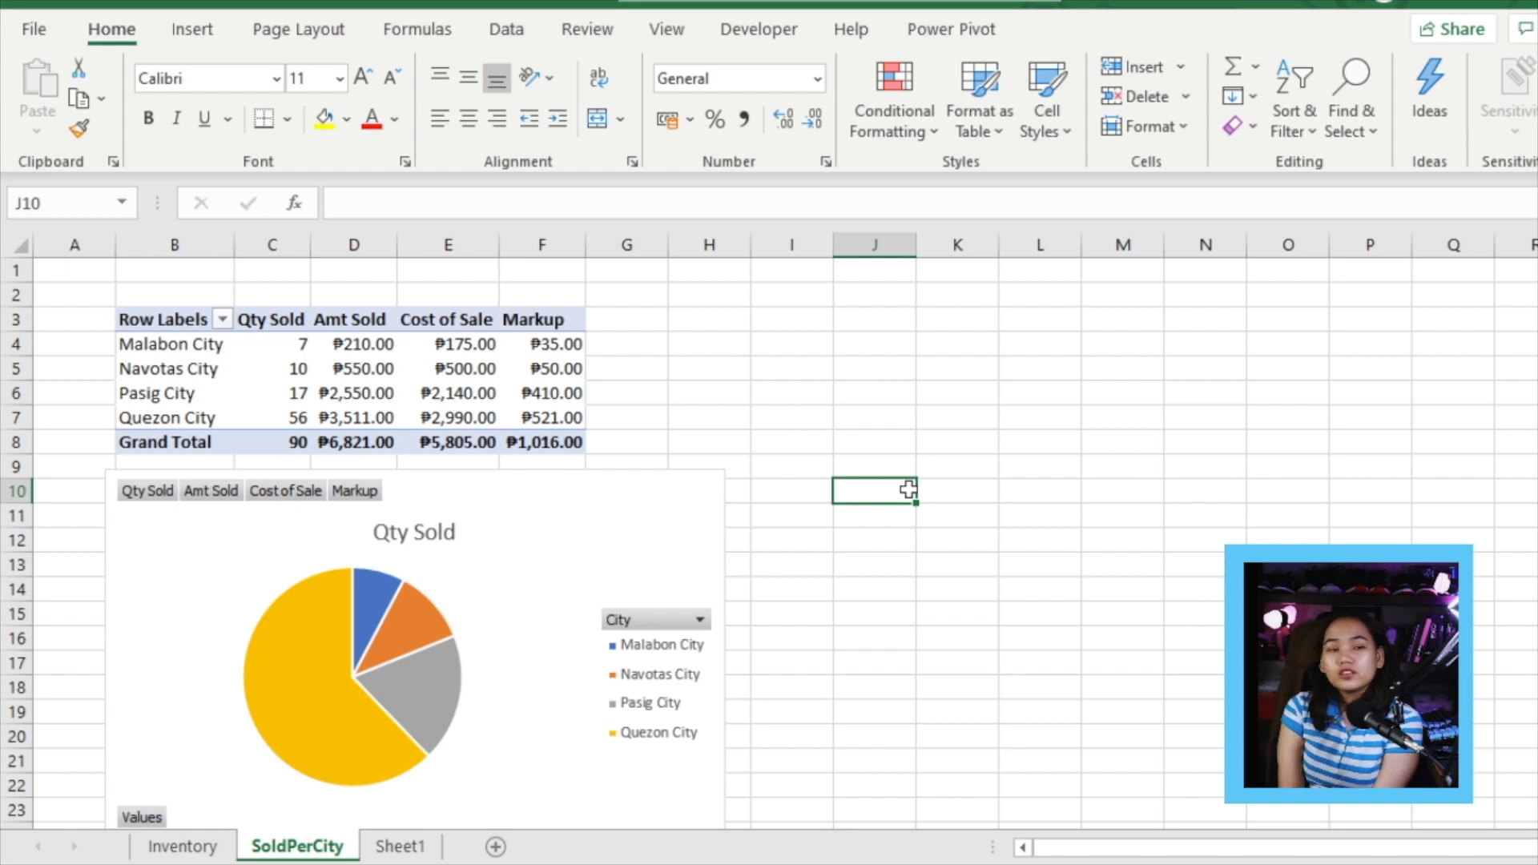